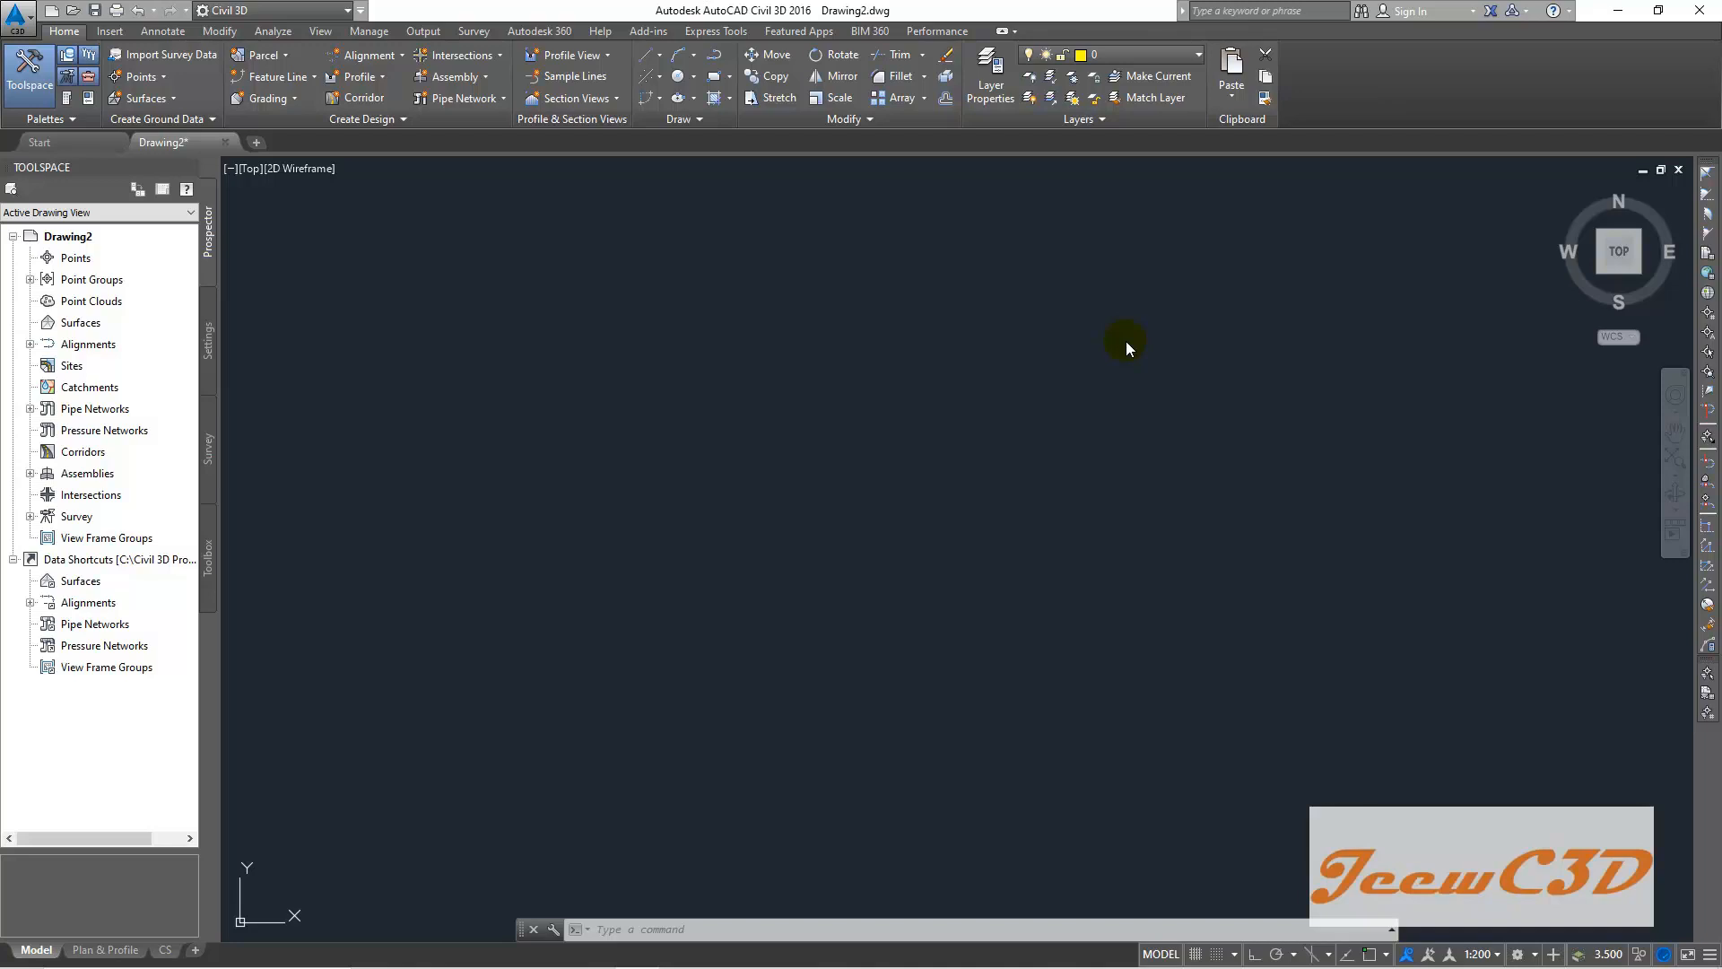
mouse_move(1049, 429)
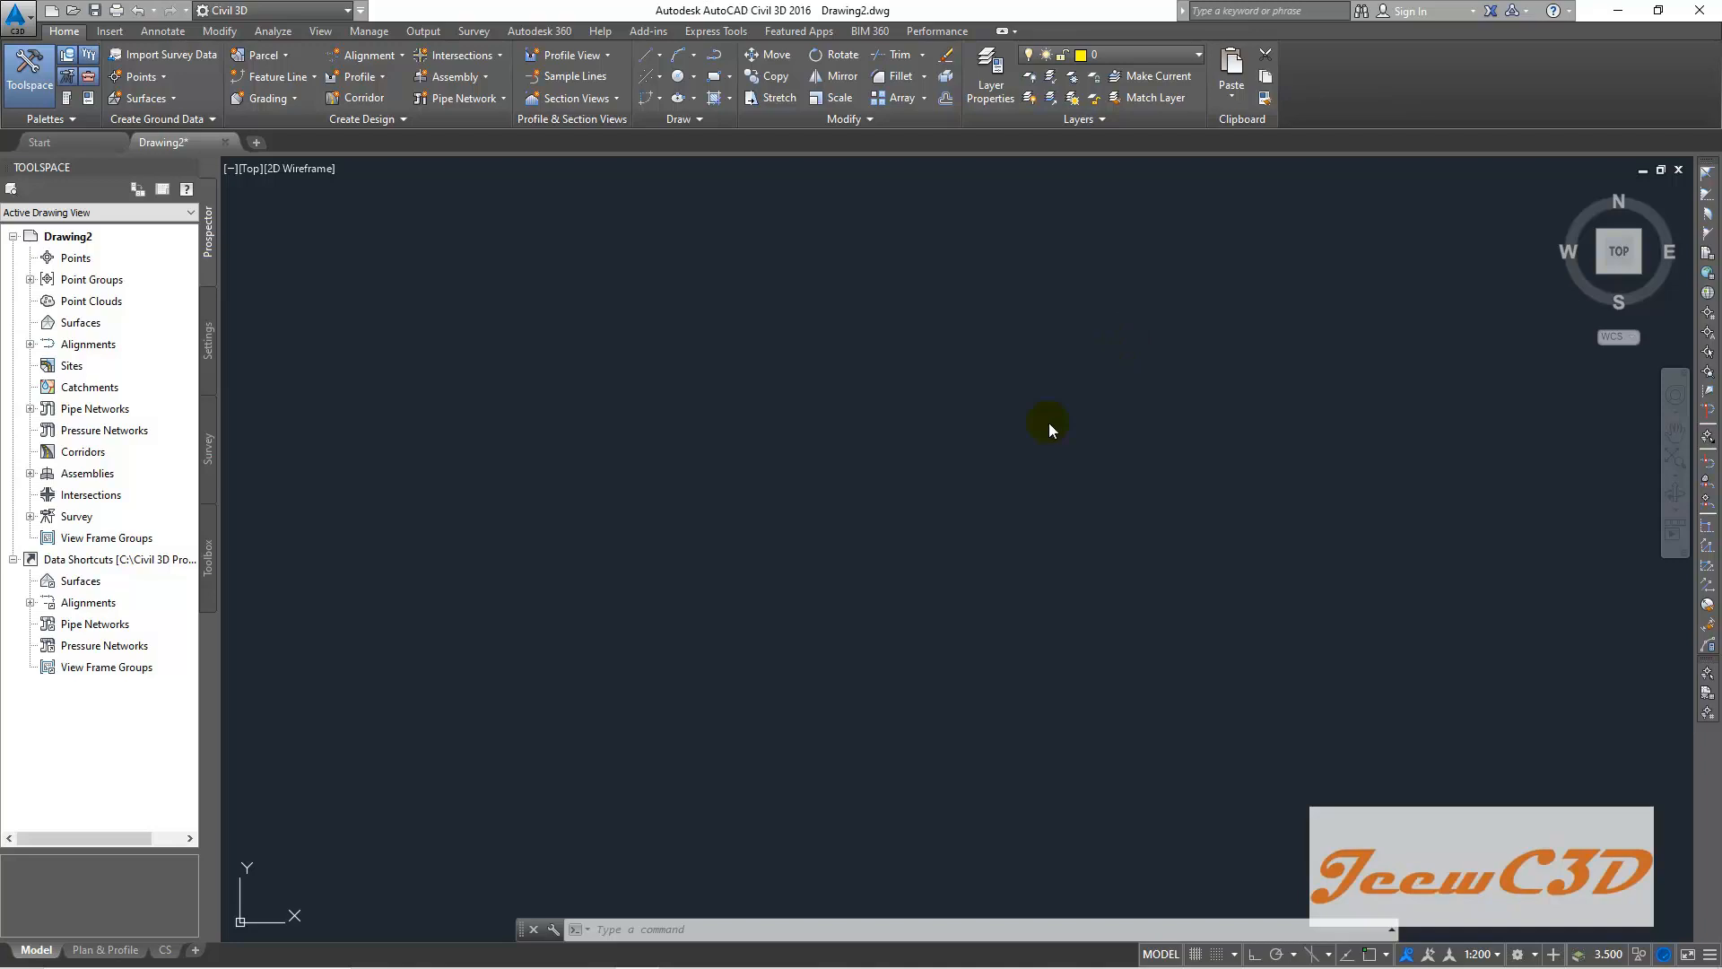
mouse_move(1060, 426)
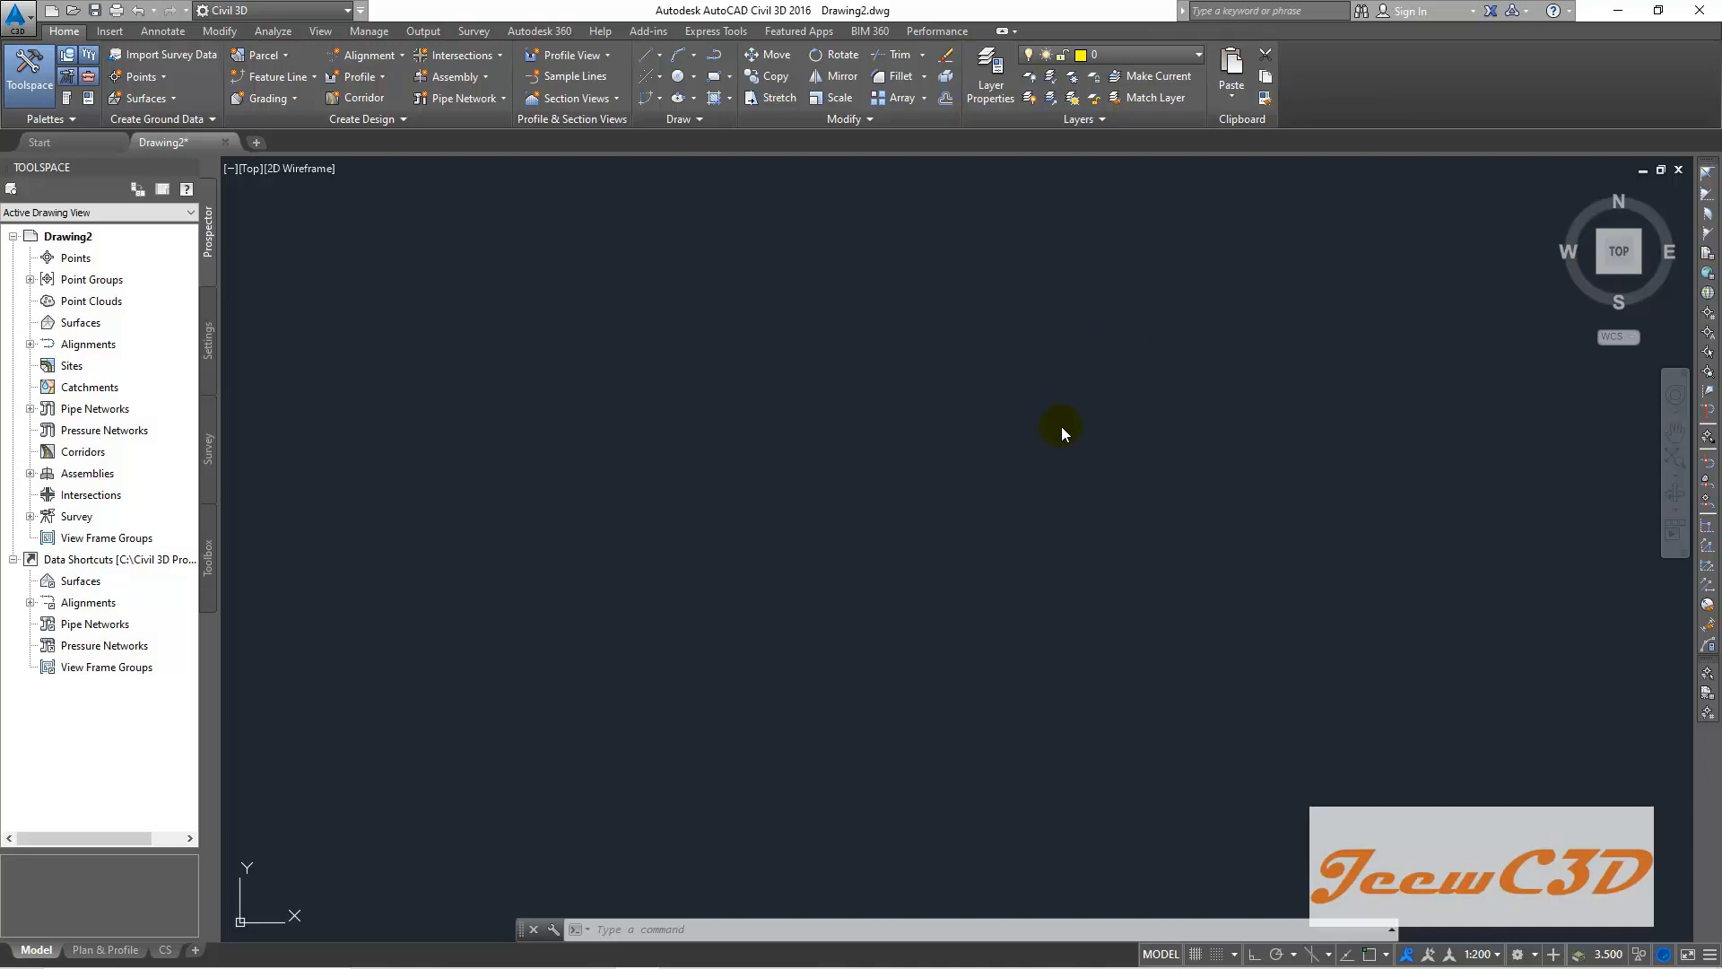
mouse_move(1085, 486)
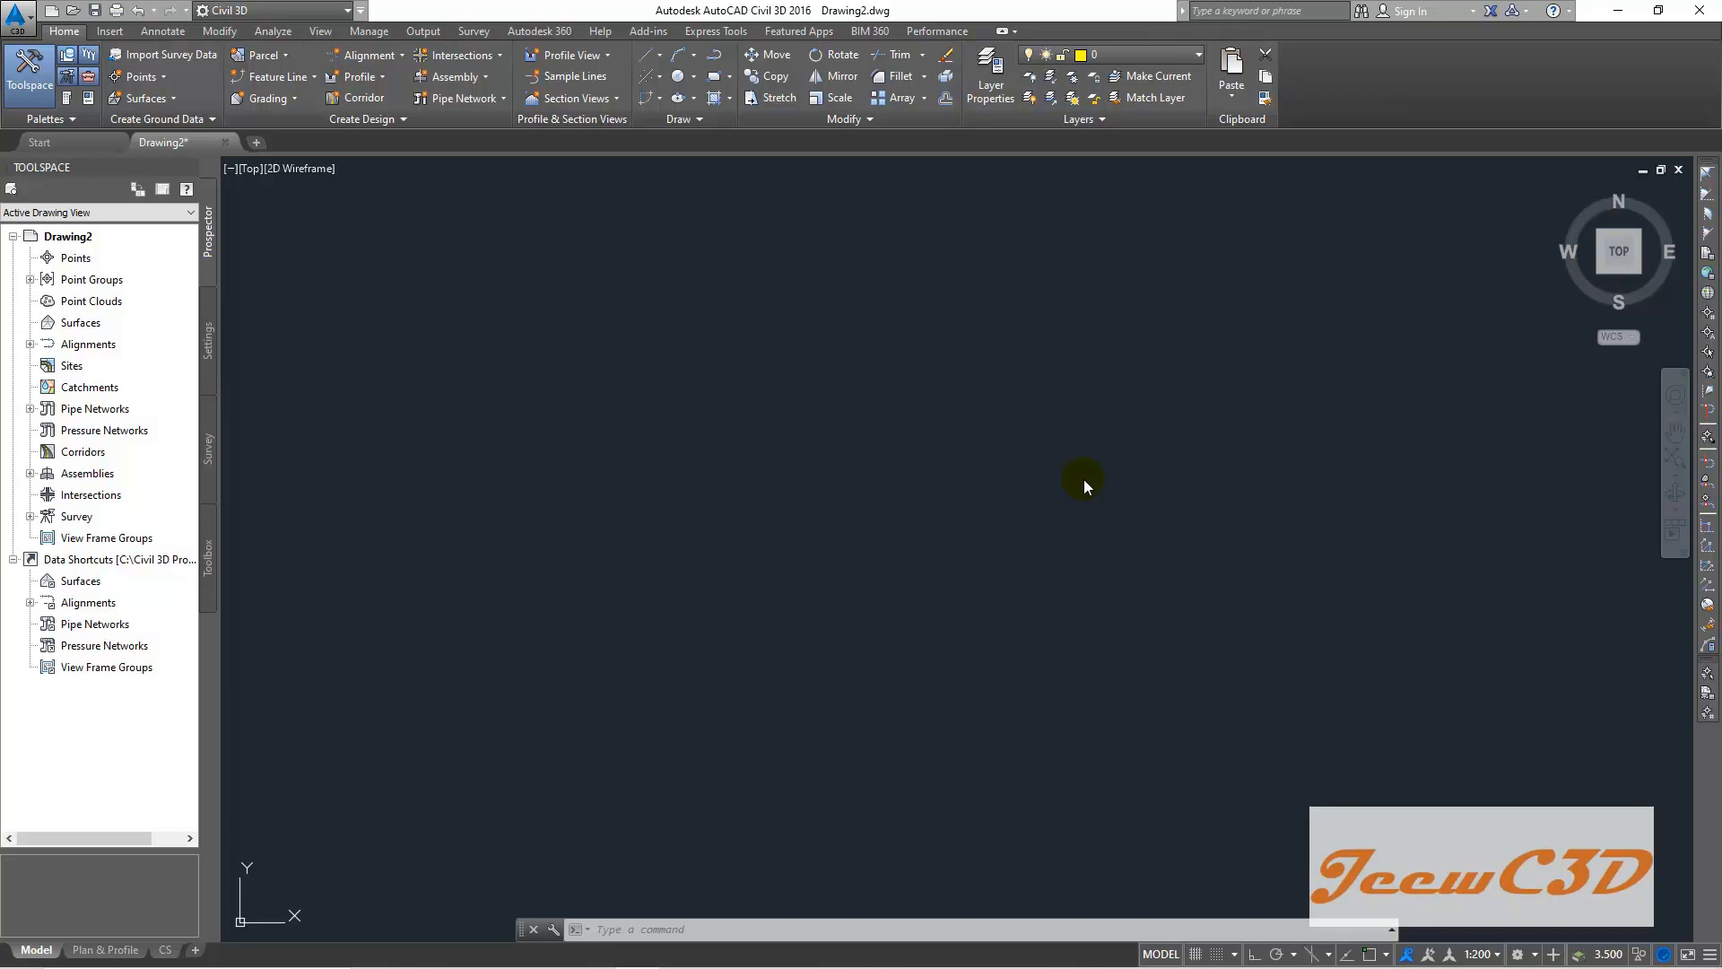
mouse_move(227, 140)
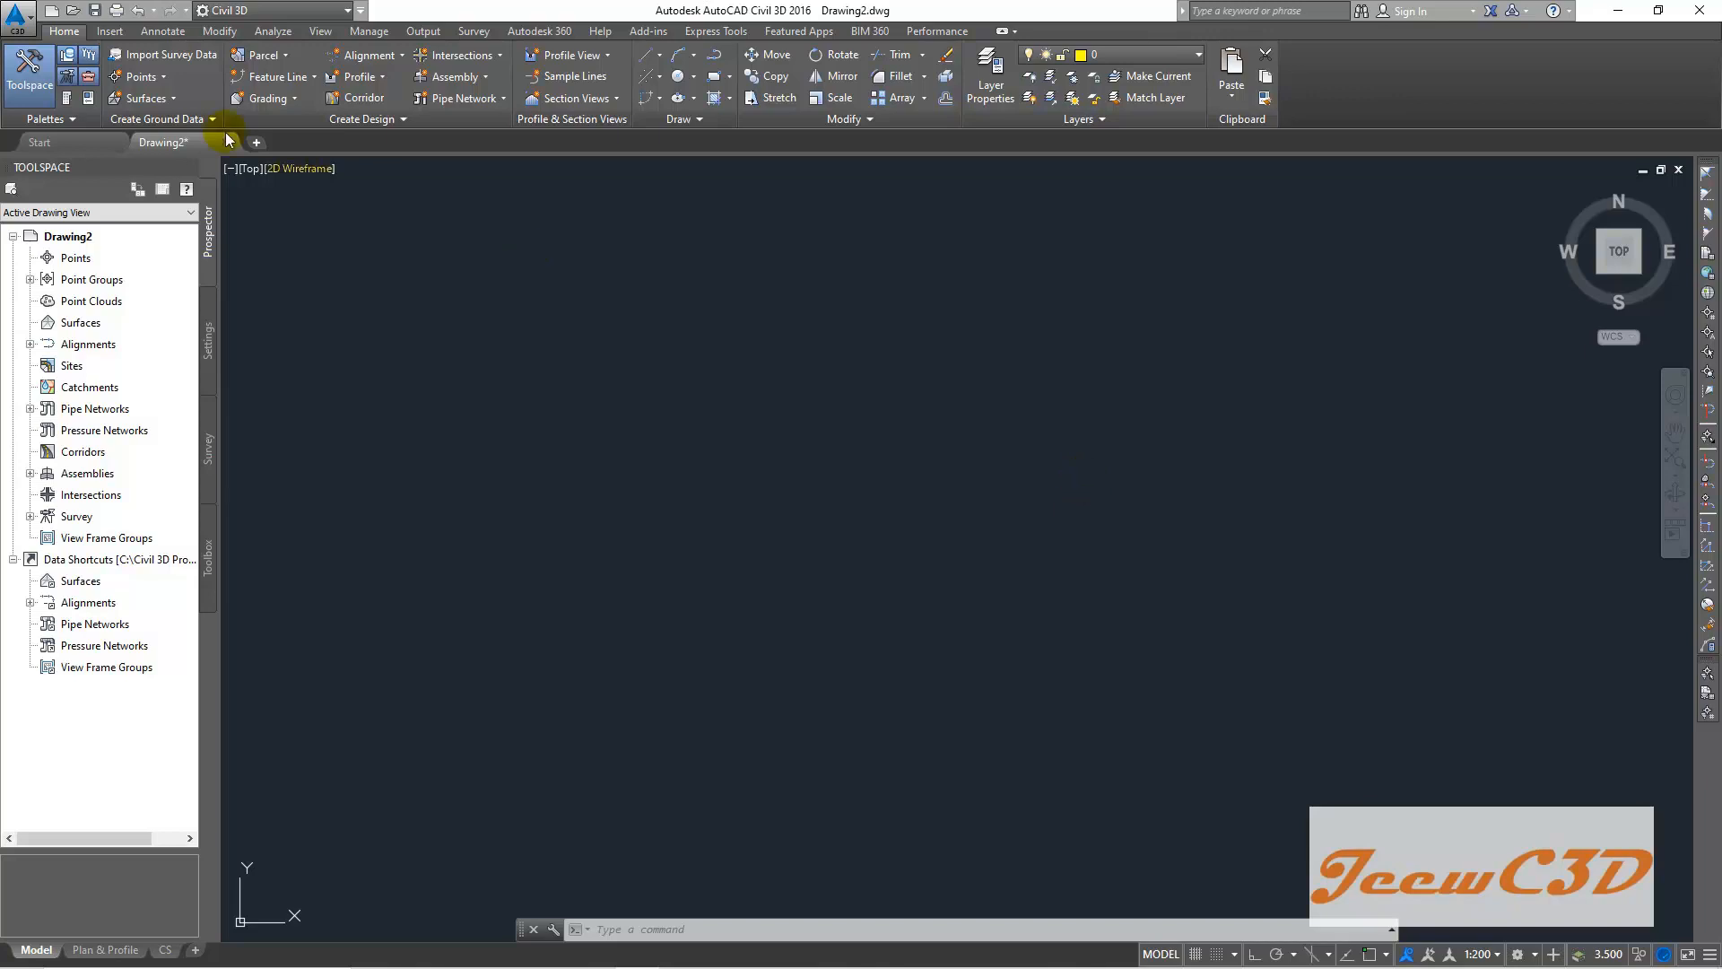
mouse_move(446, 393)
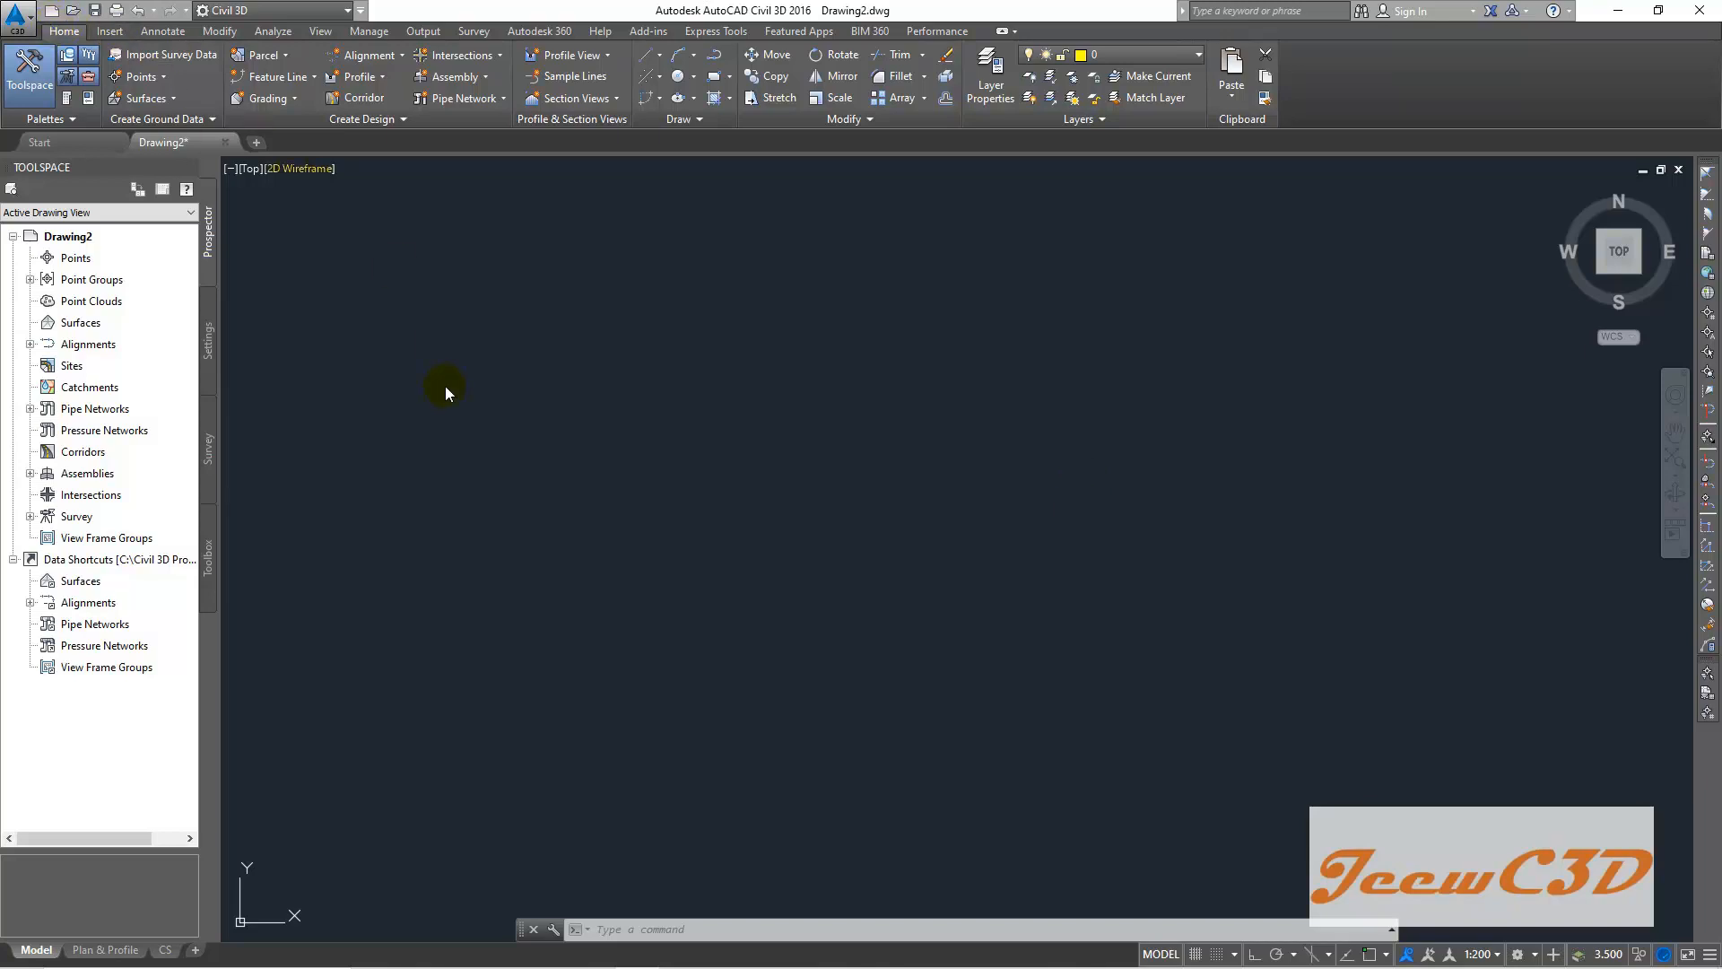
mouse_move(138, 75)
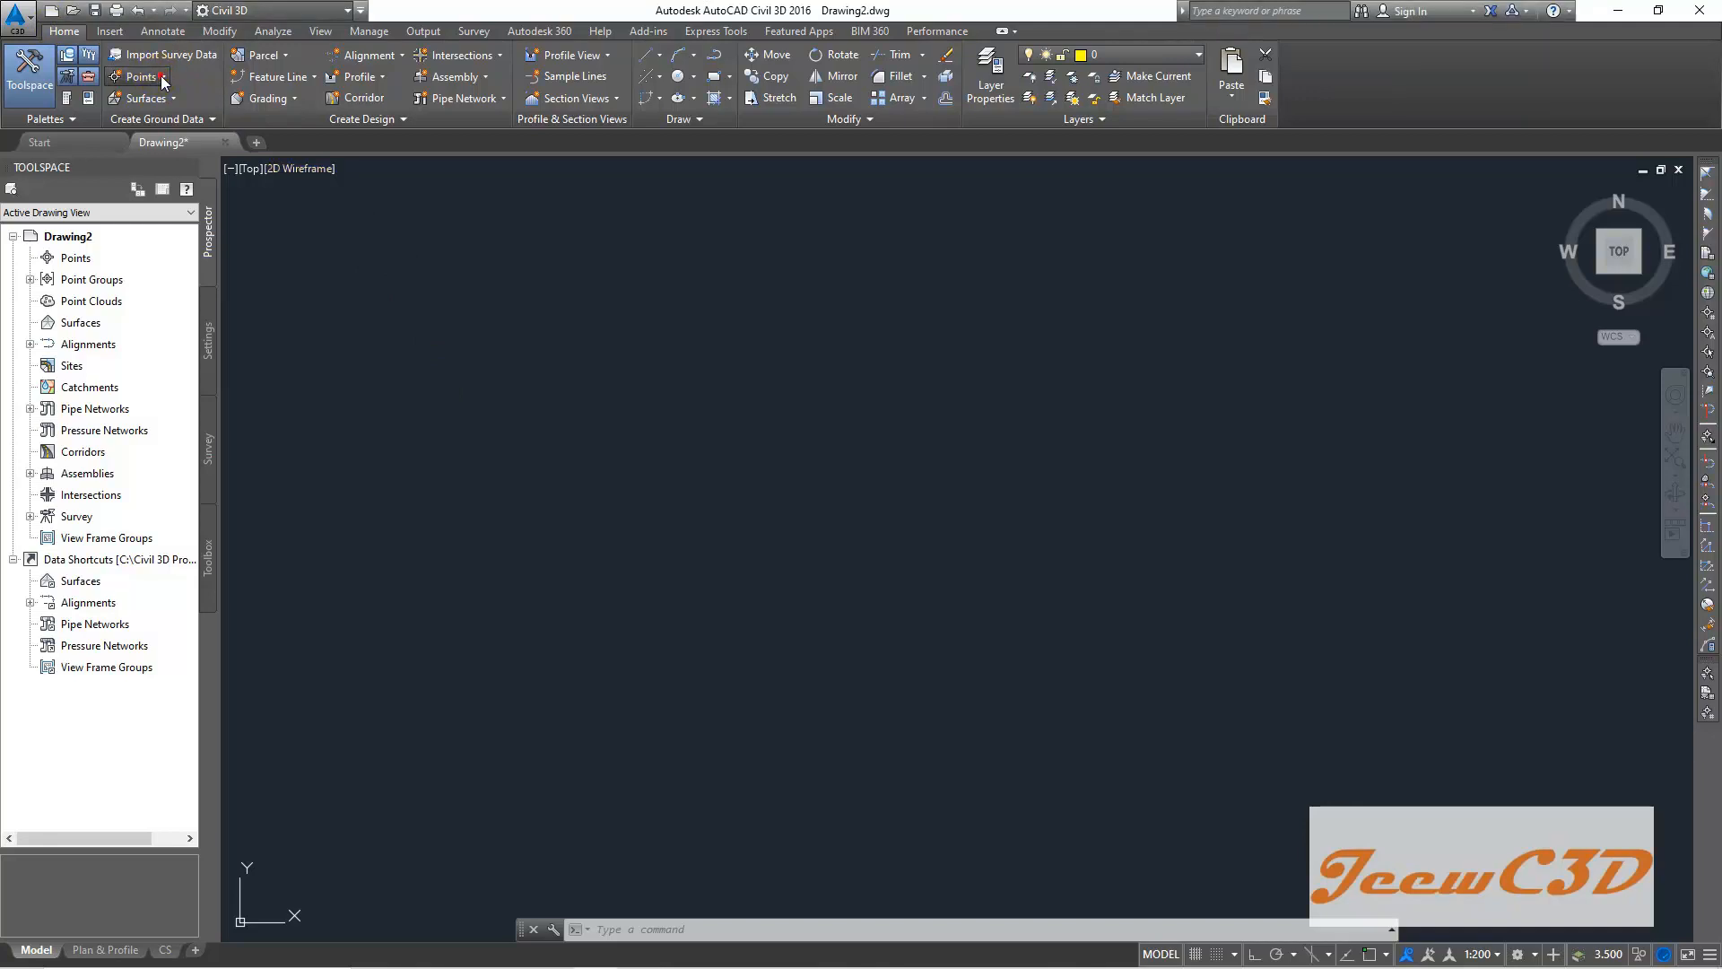
- Open the Import Points dialog from the Point Creation Tools toolbar
click(136, 76)
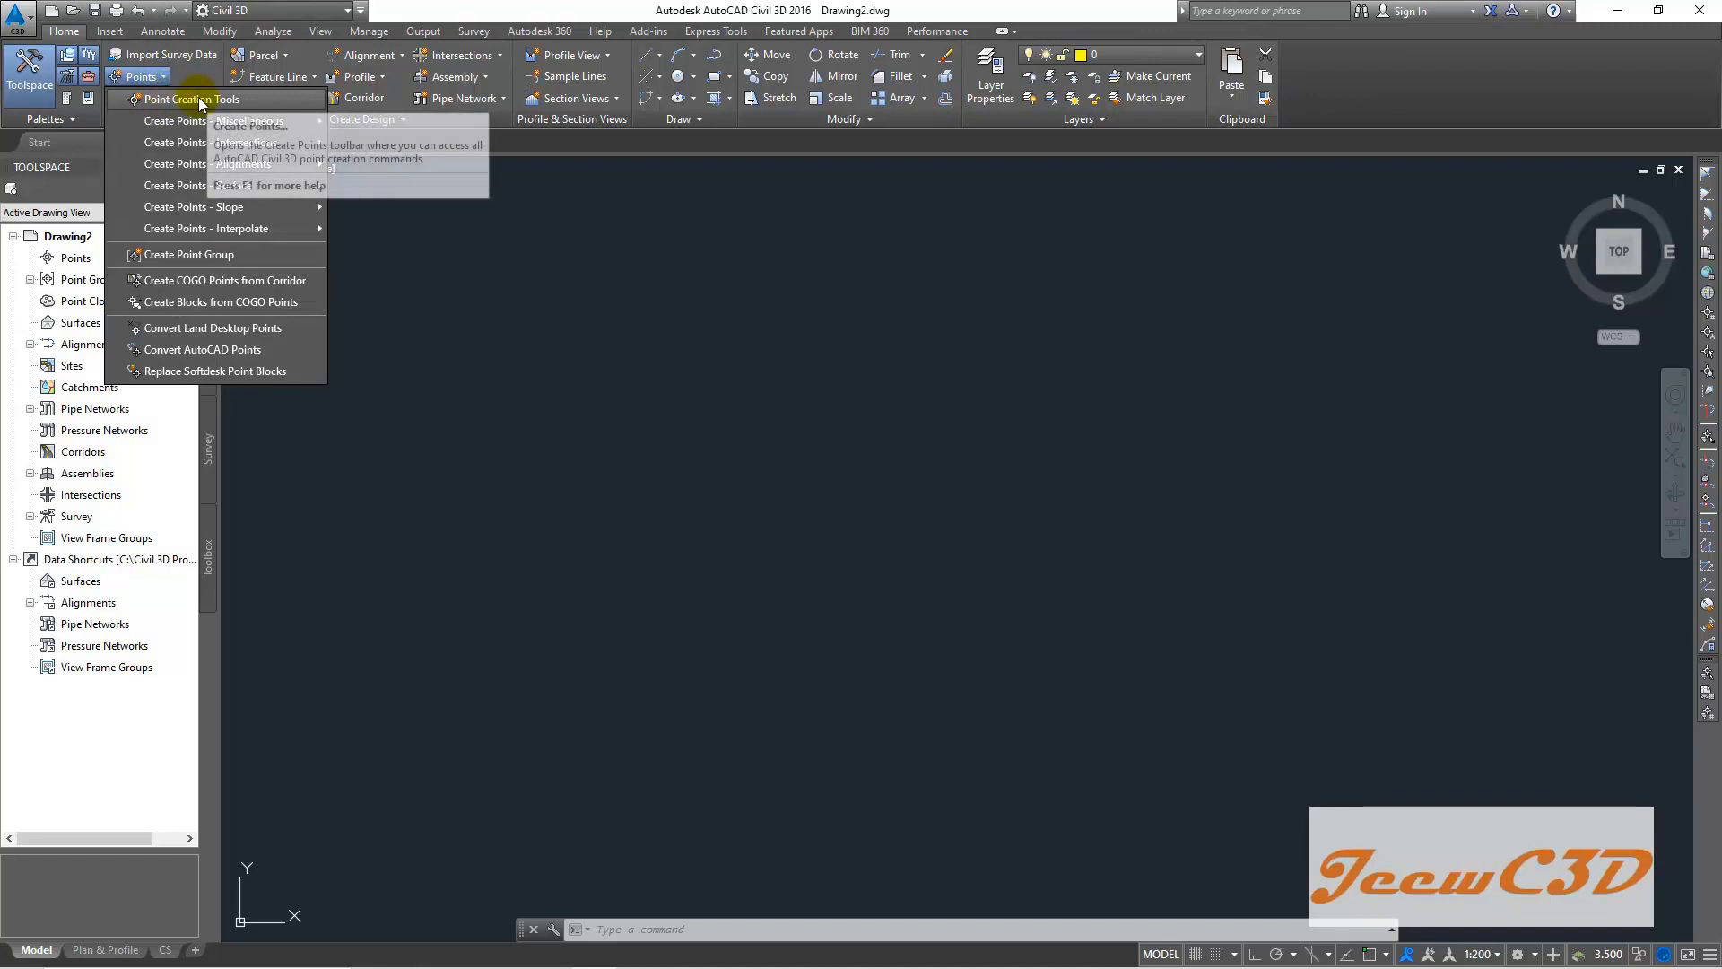
mouse_move(209, 99)
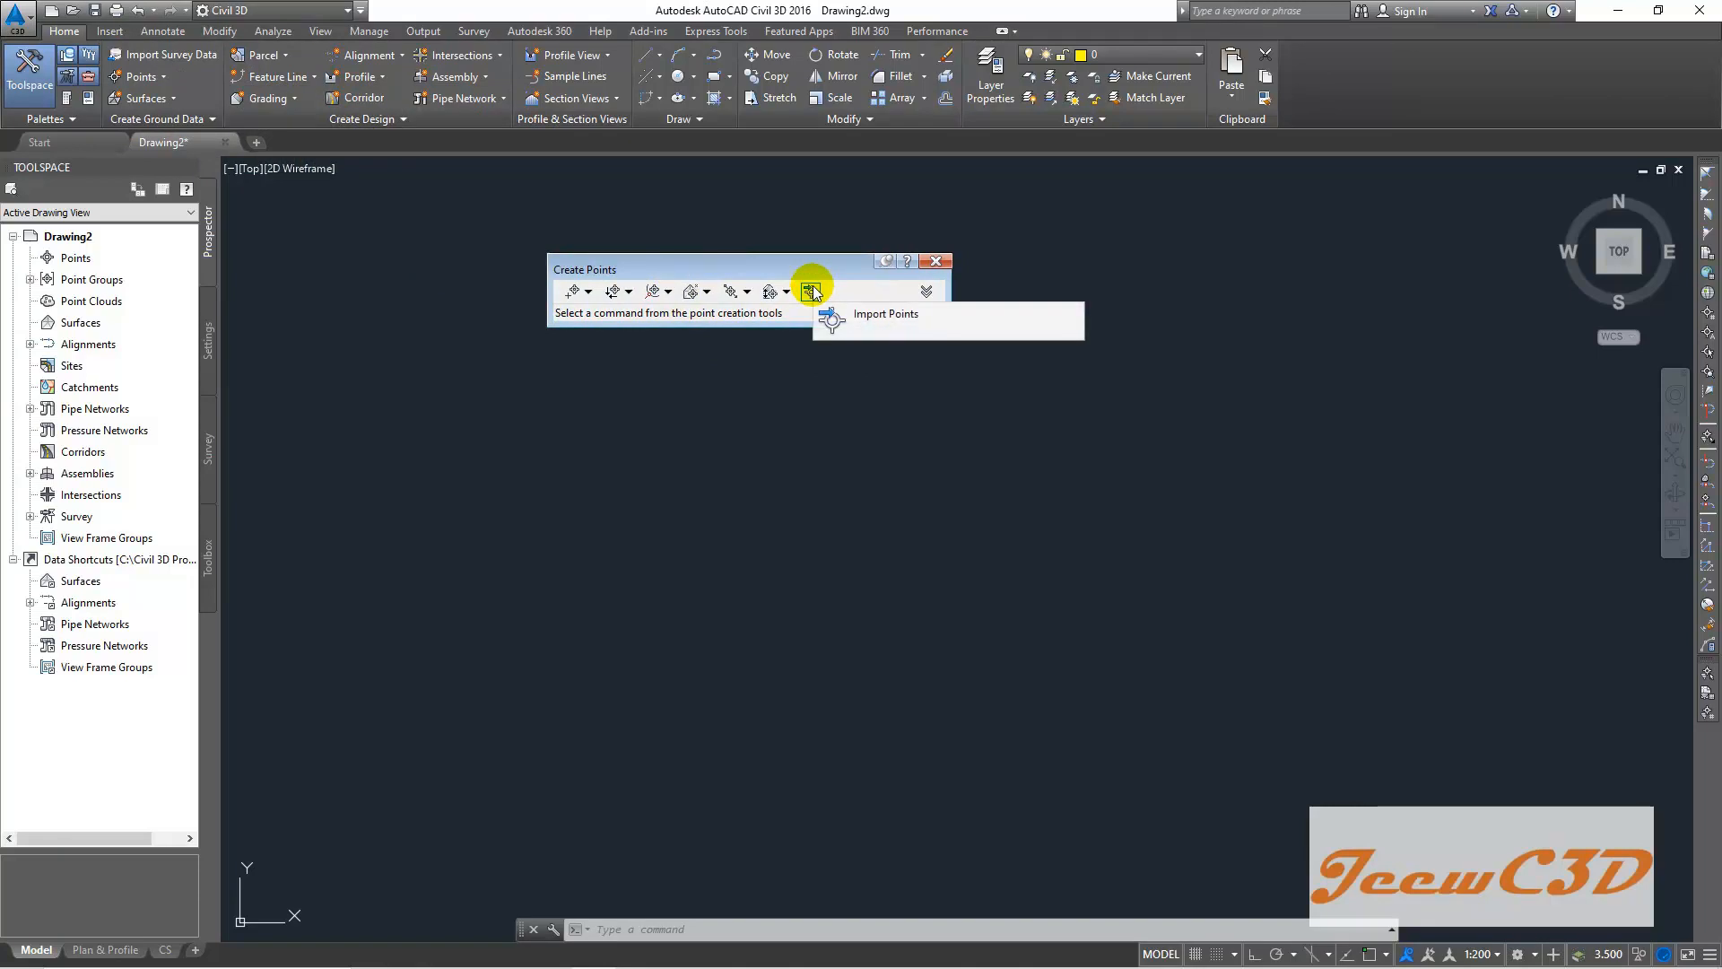
click(885, 314)
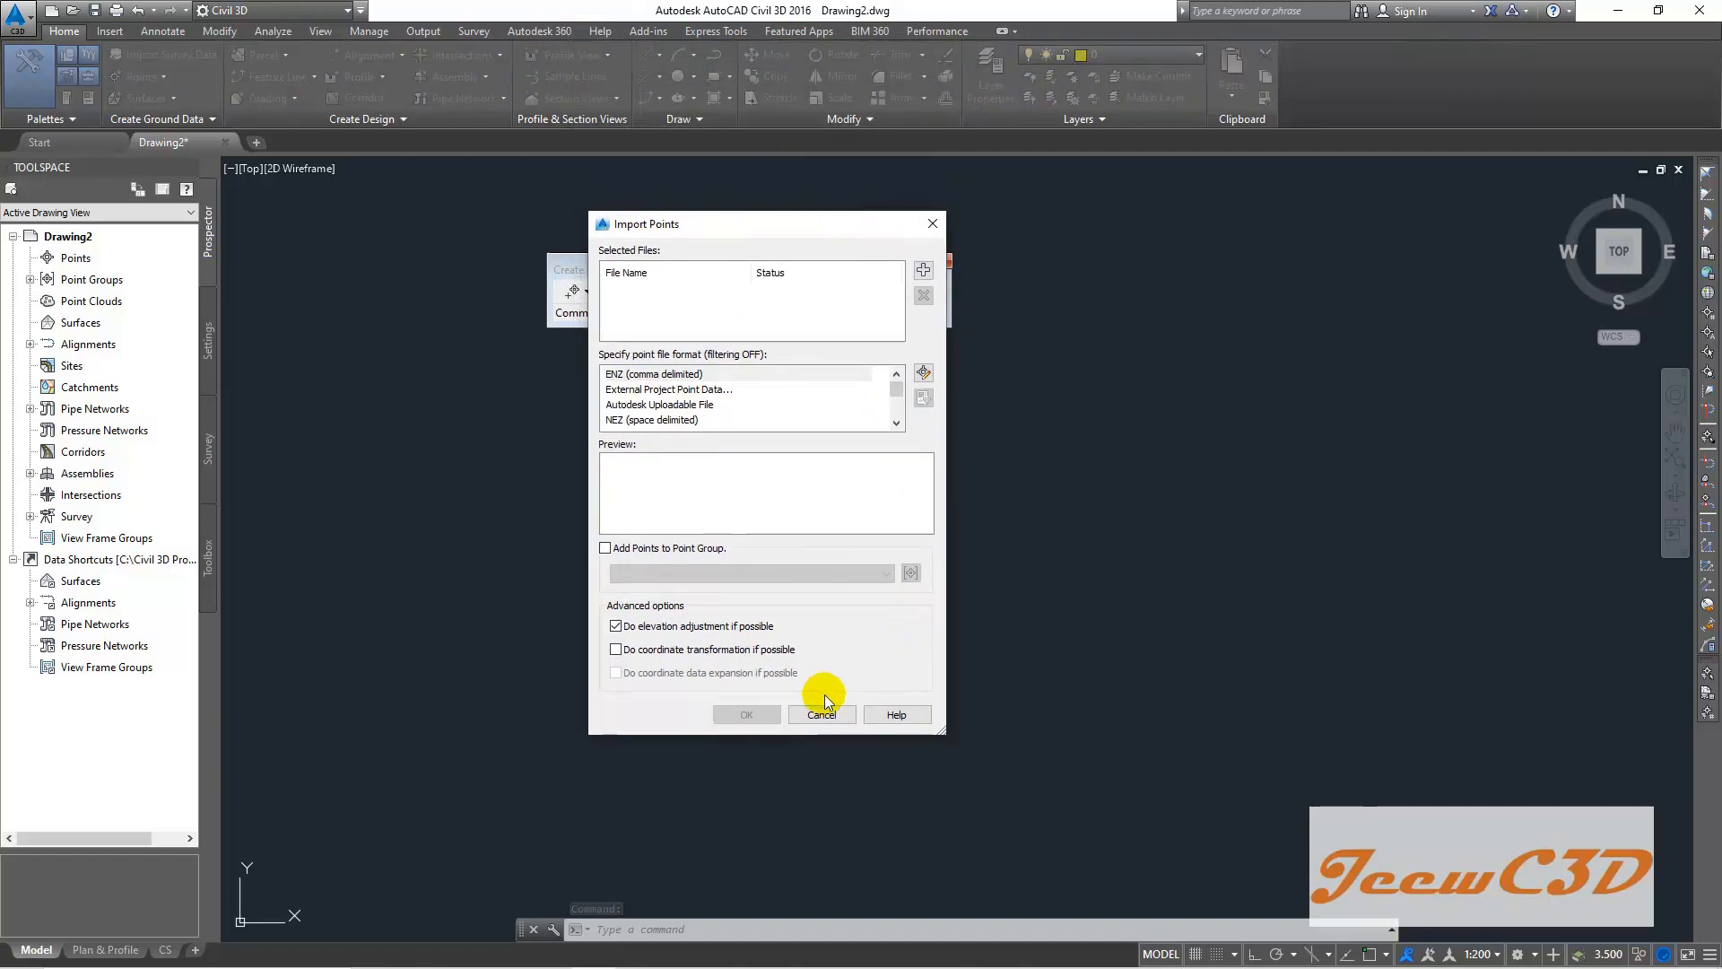
mouse_move(765, 291)
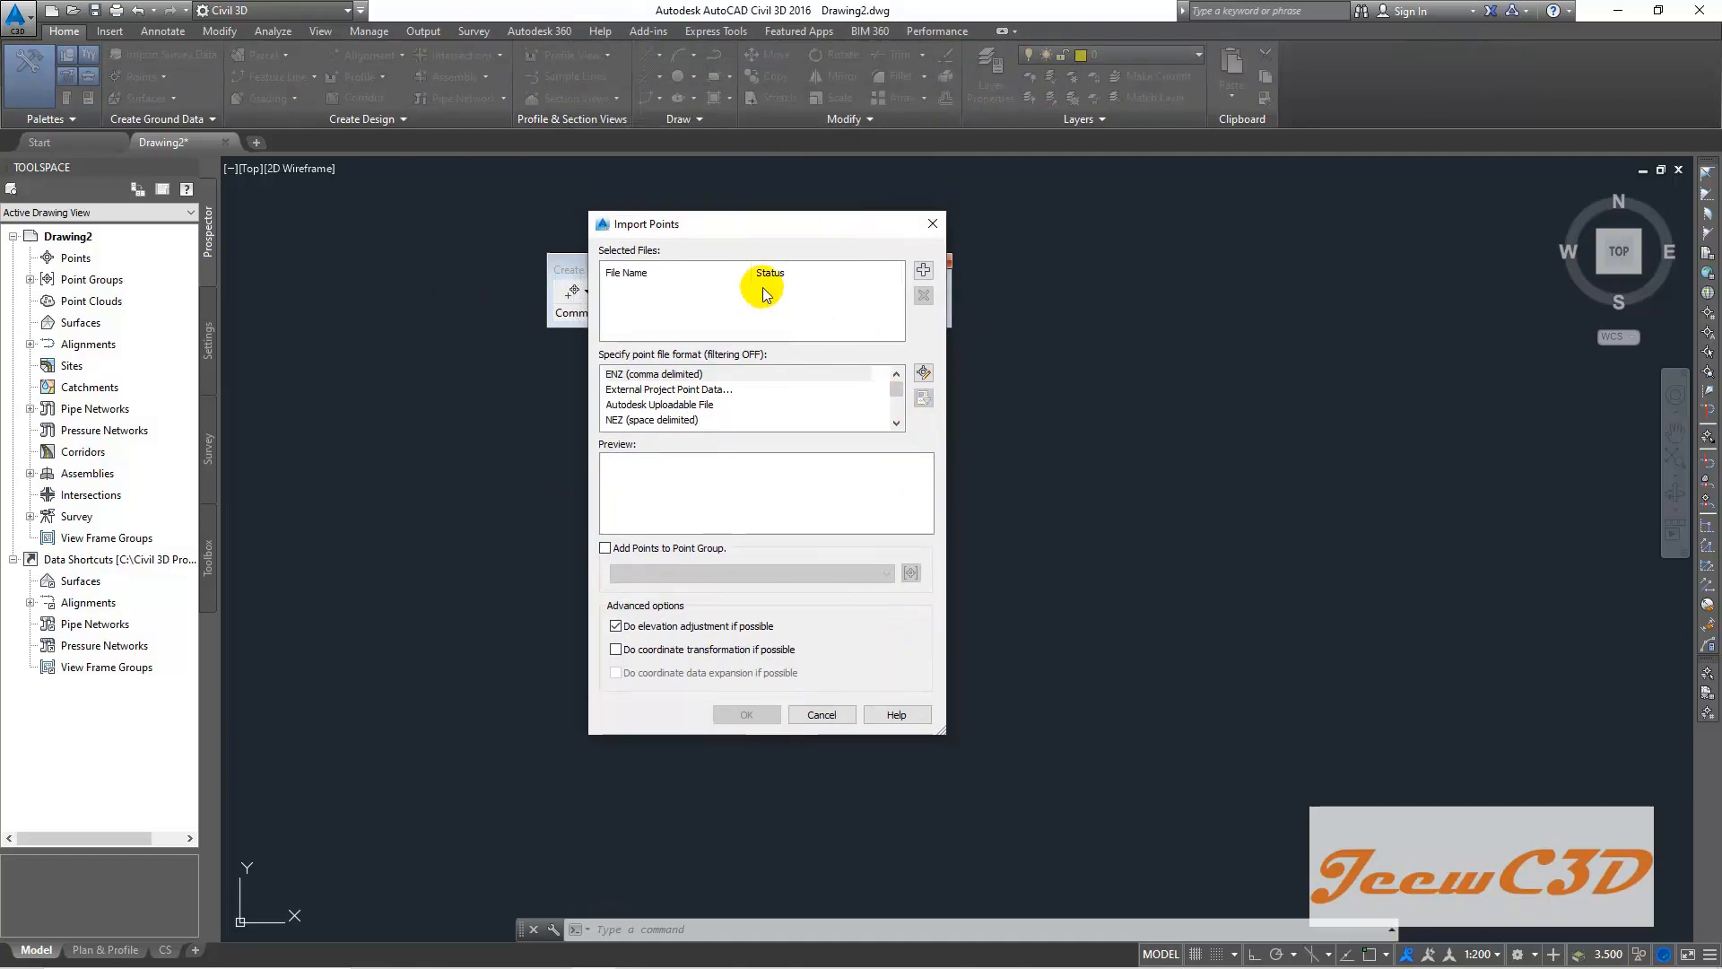
mouse_move(794, 259)
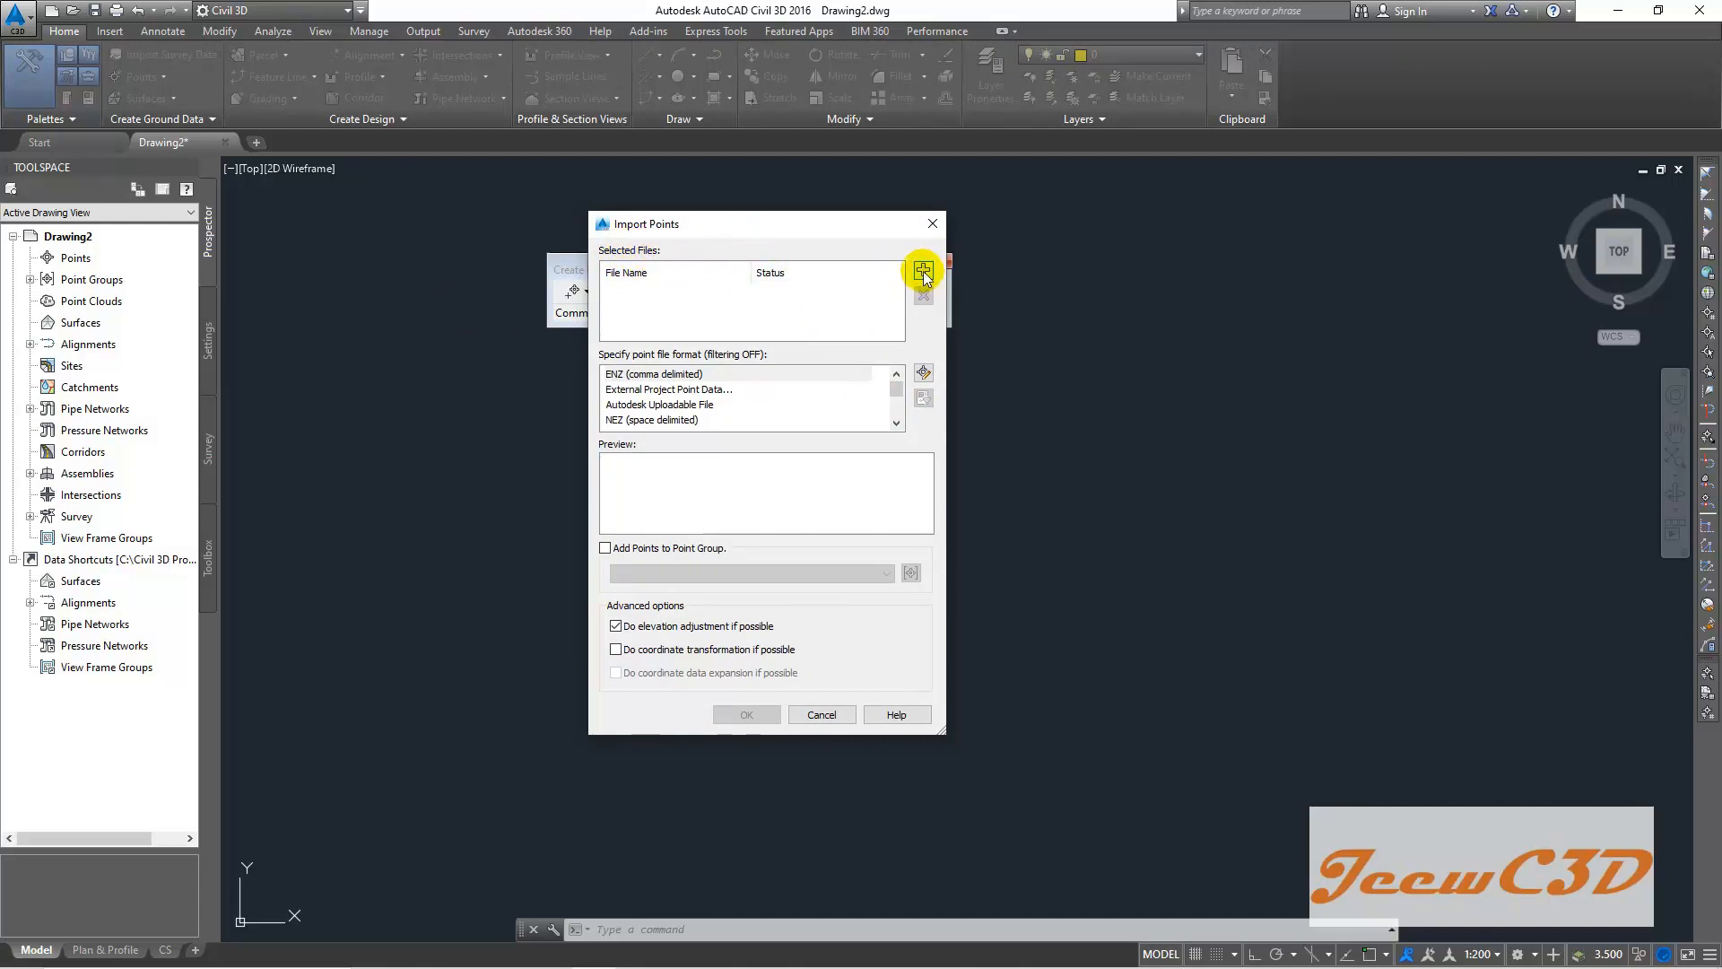
- Pick Topo Survey Points.csv from Desktop > CE 760 Civil 3D > Data, filtering to *.csv
click(923, 271)
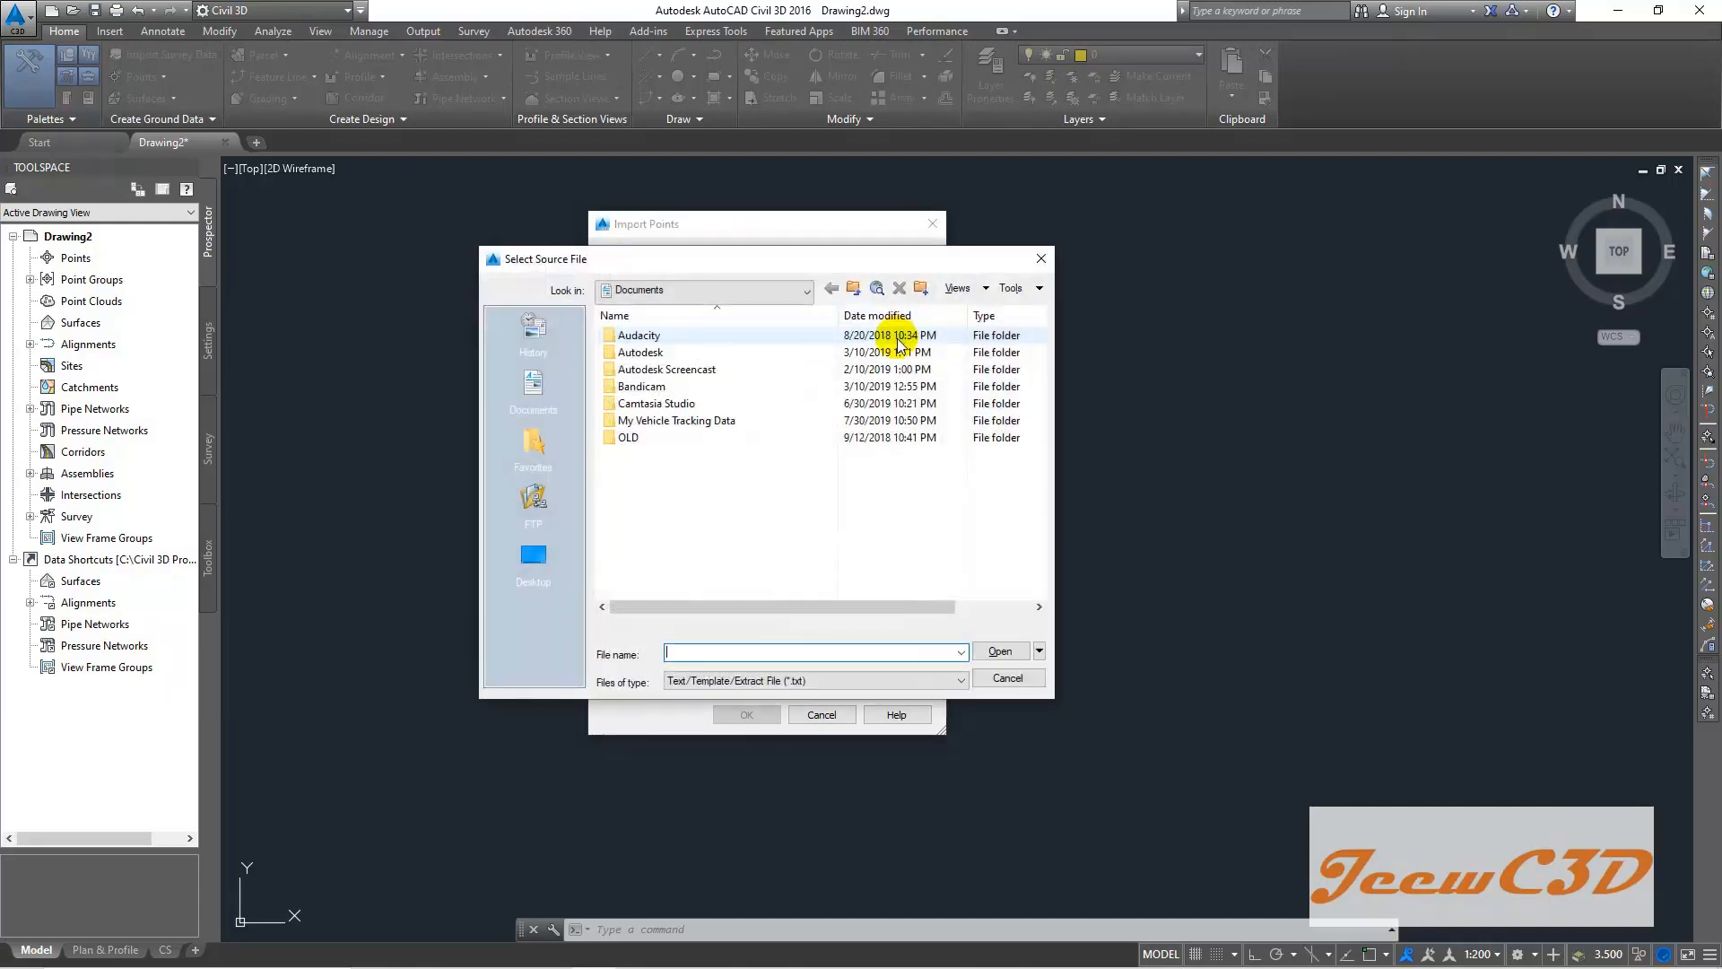
mouse_move(534, 552)
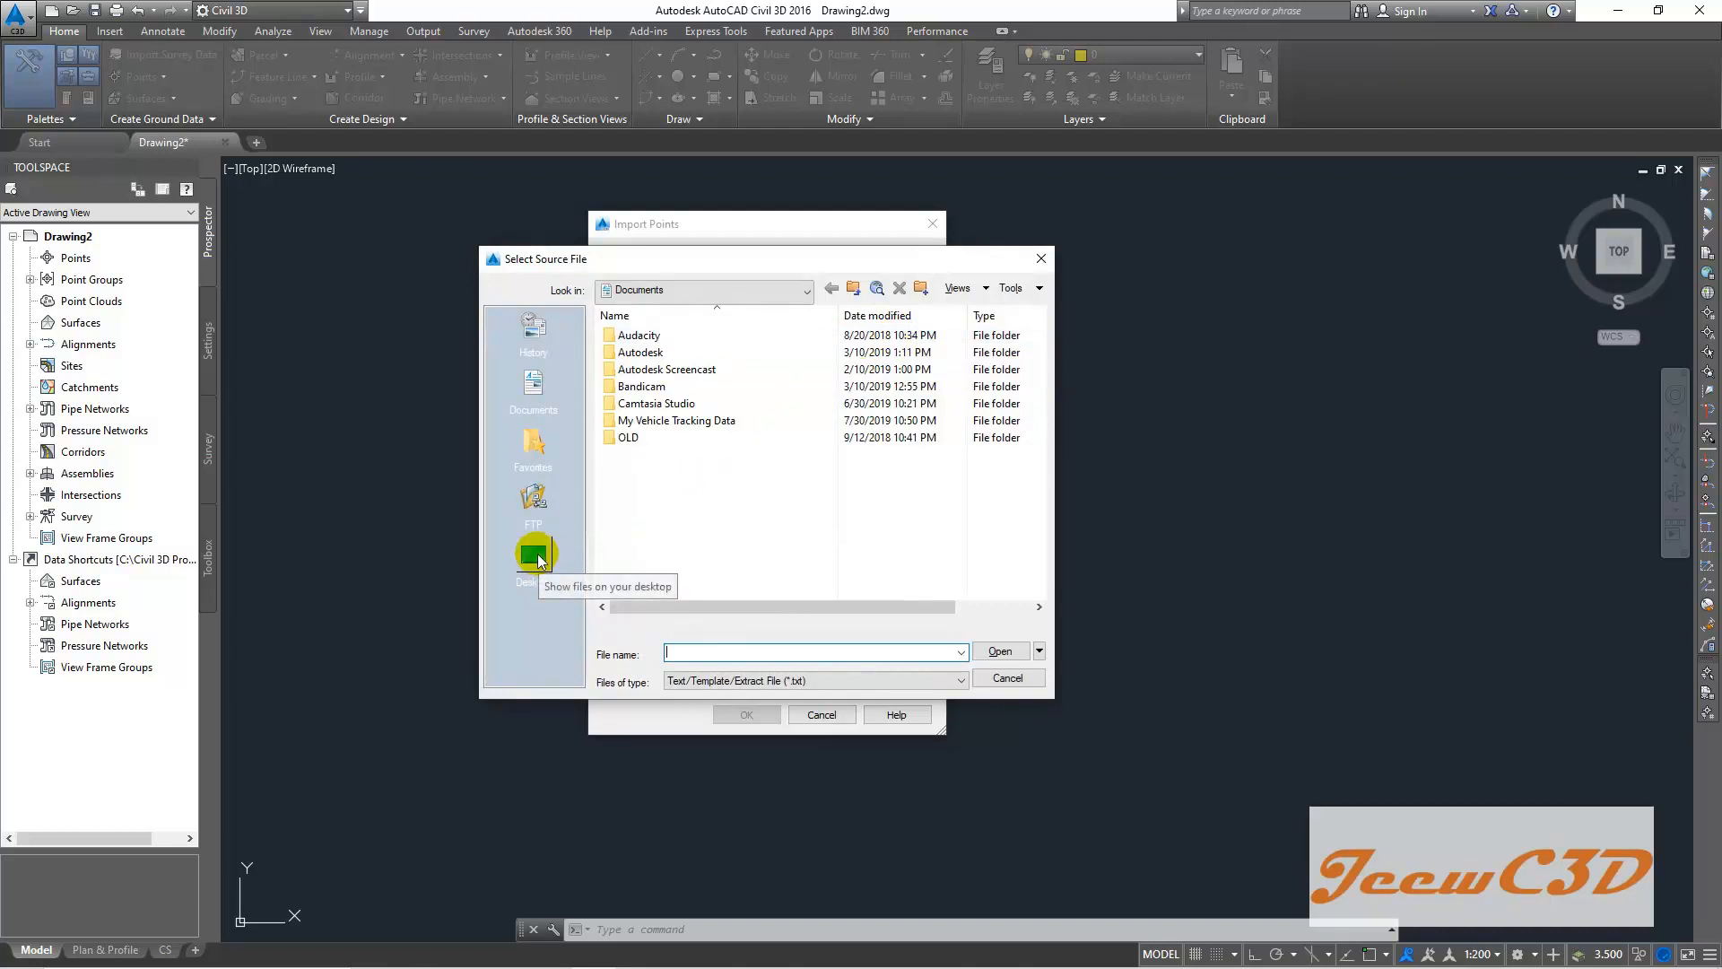
click(532, 554)
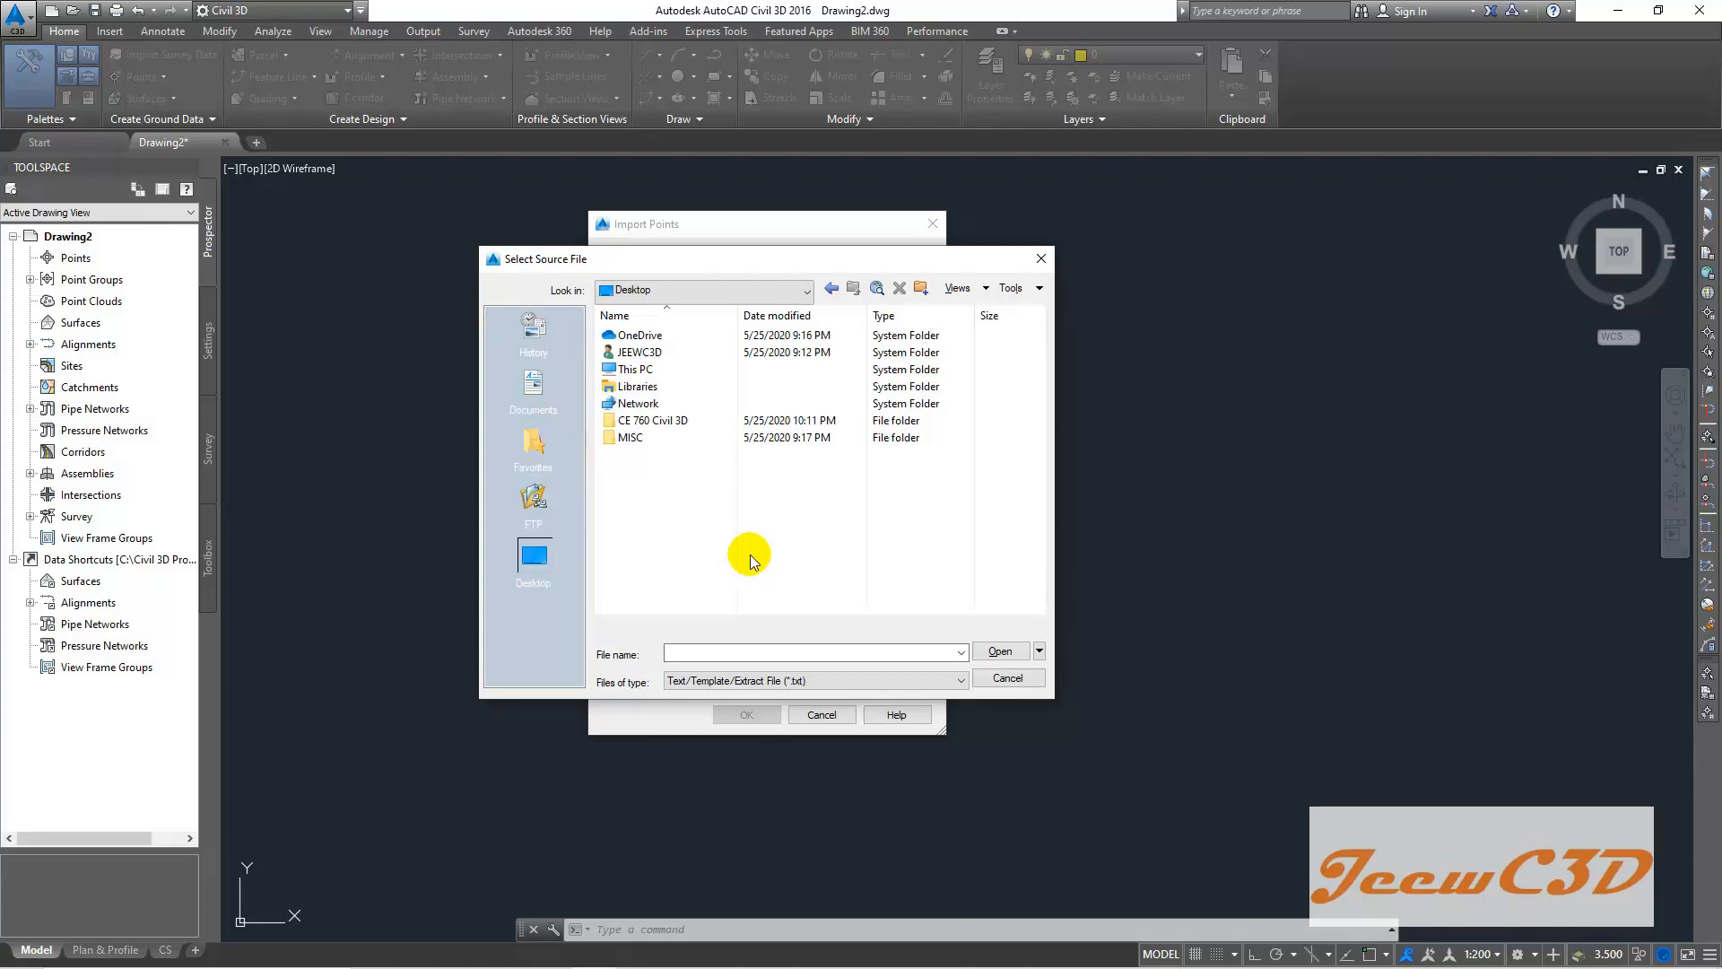
click(656, 420)
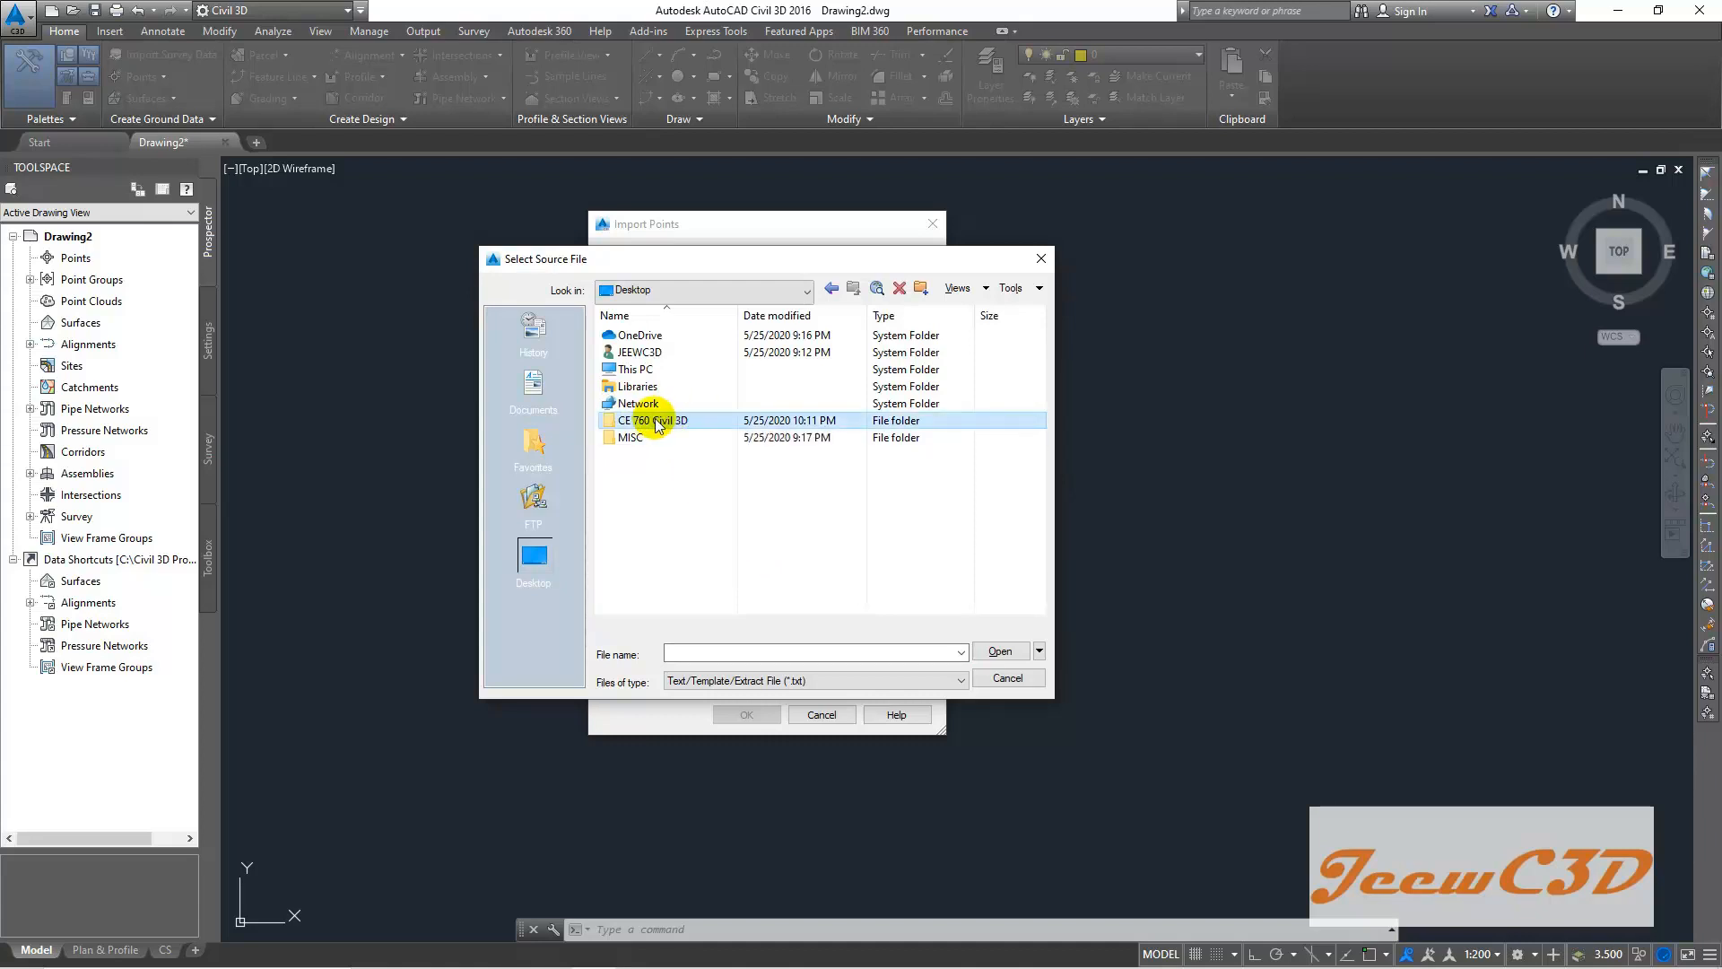
double_click(655, 421)
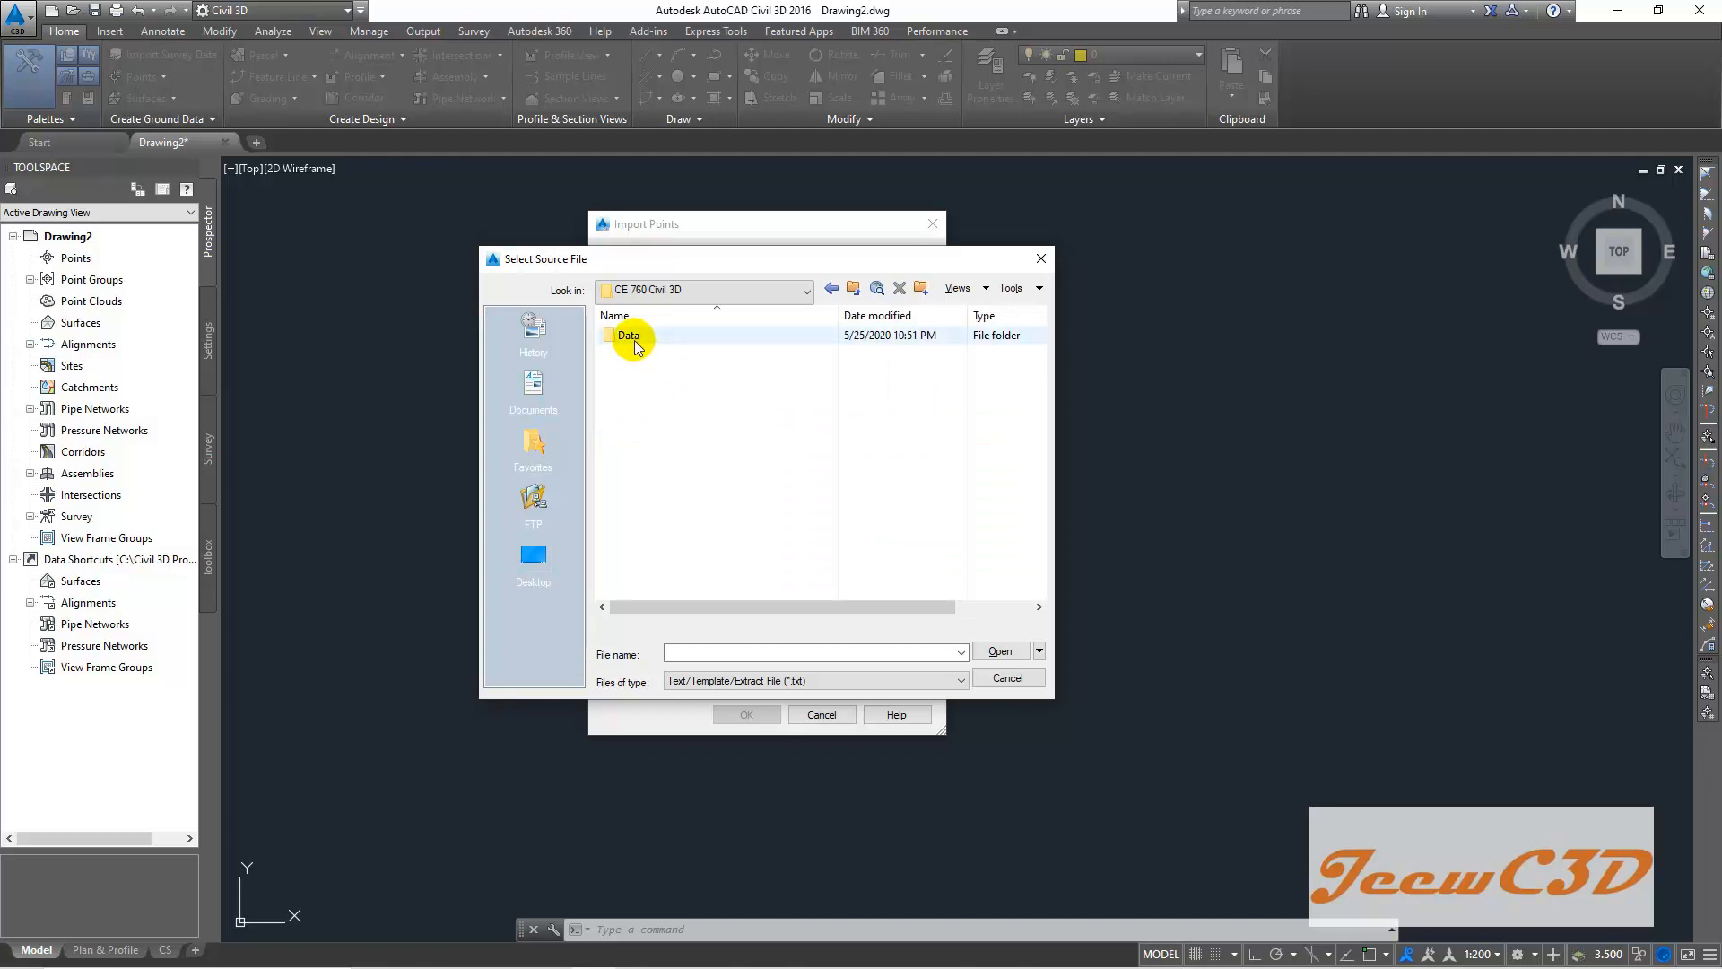
double_click(627, 335)
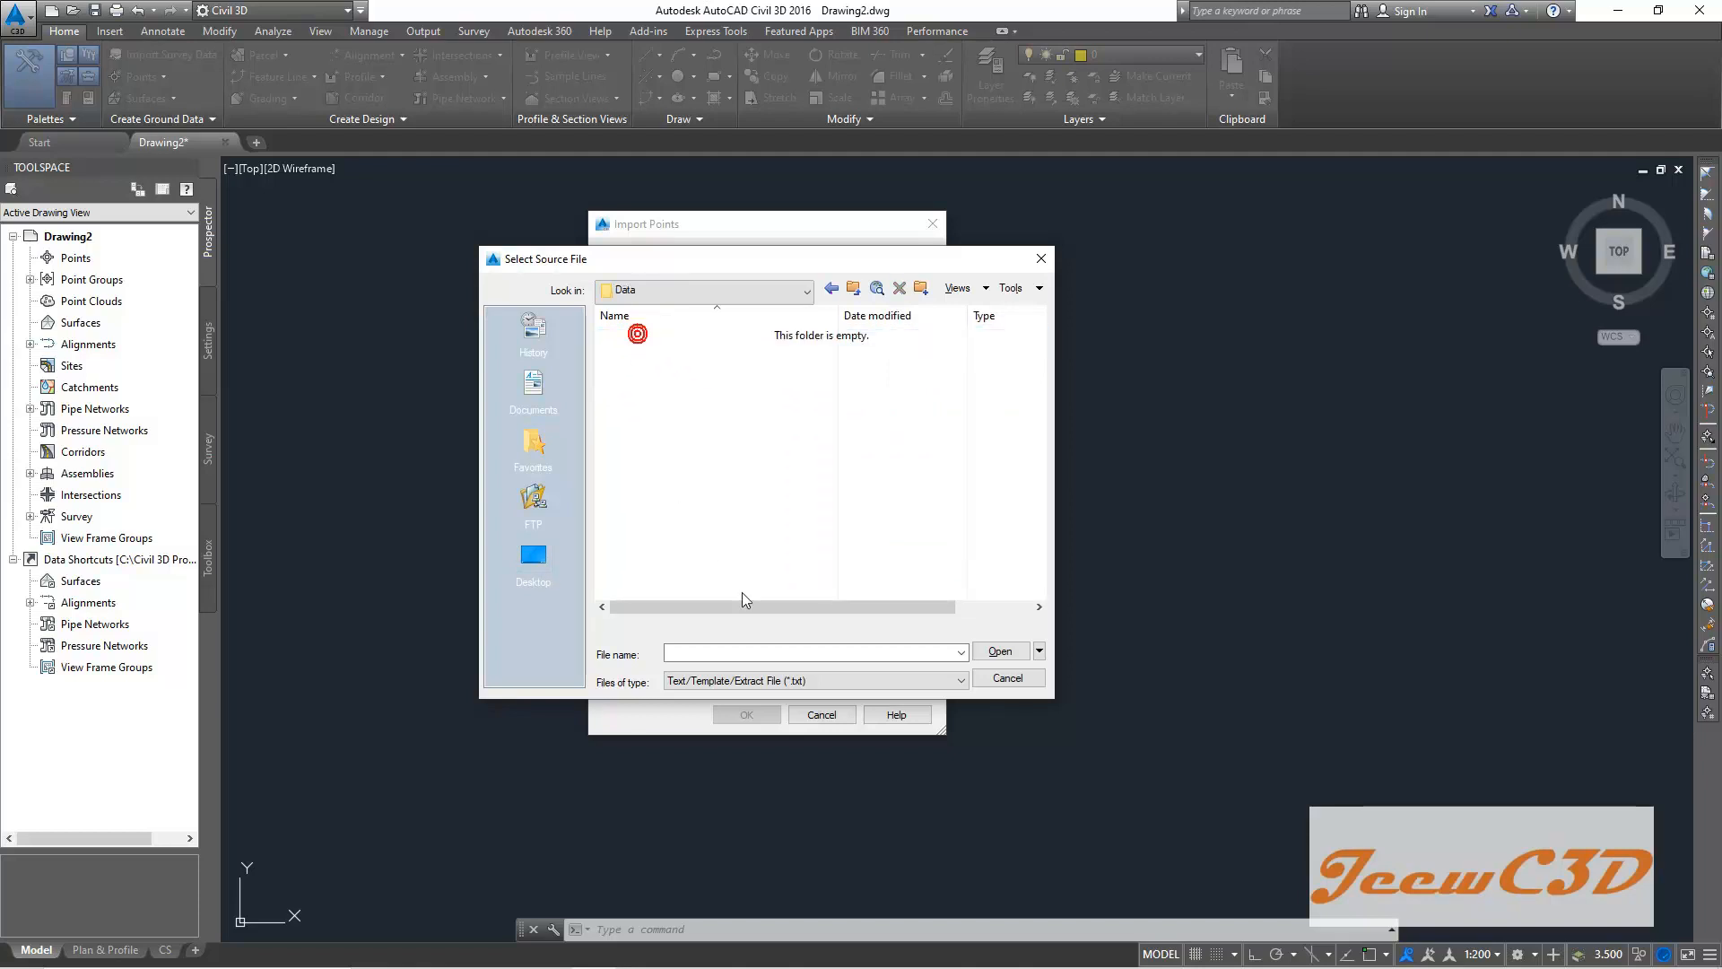
mouse_move(640, 690)
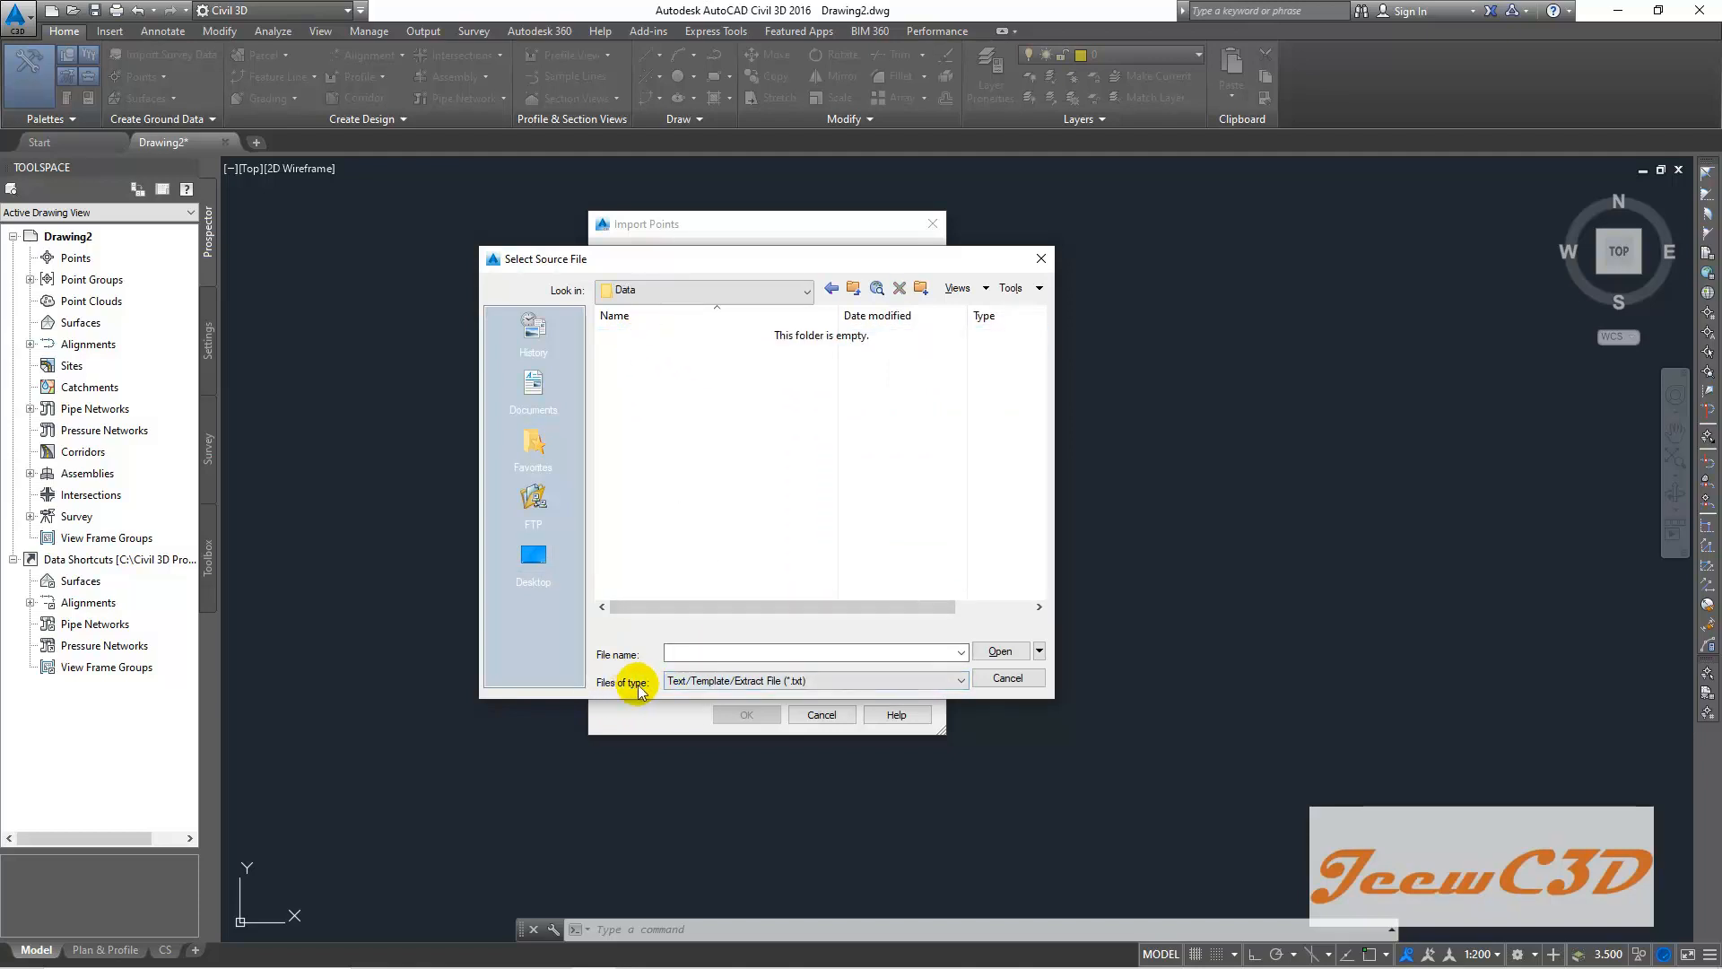
click(961, 680)
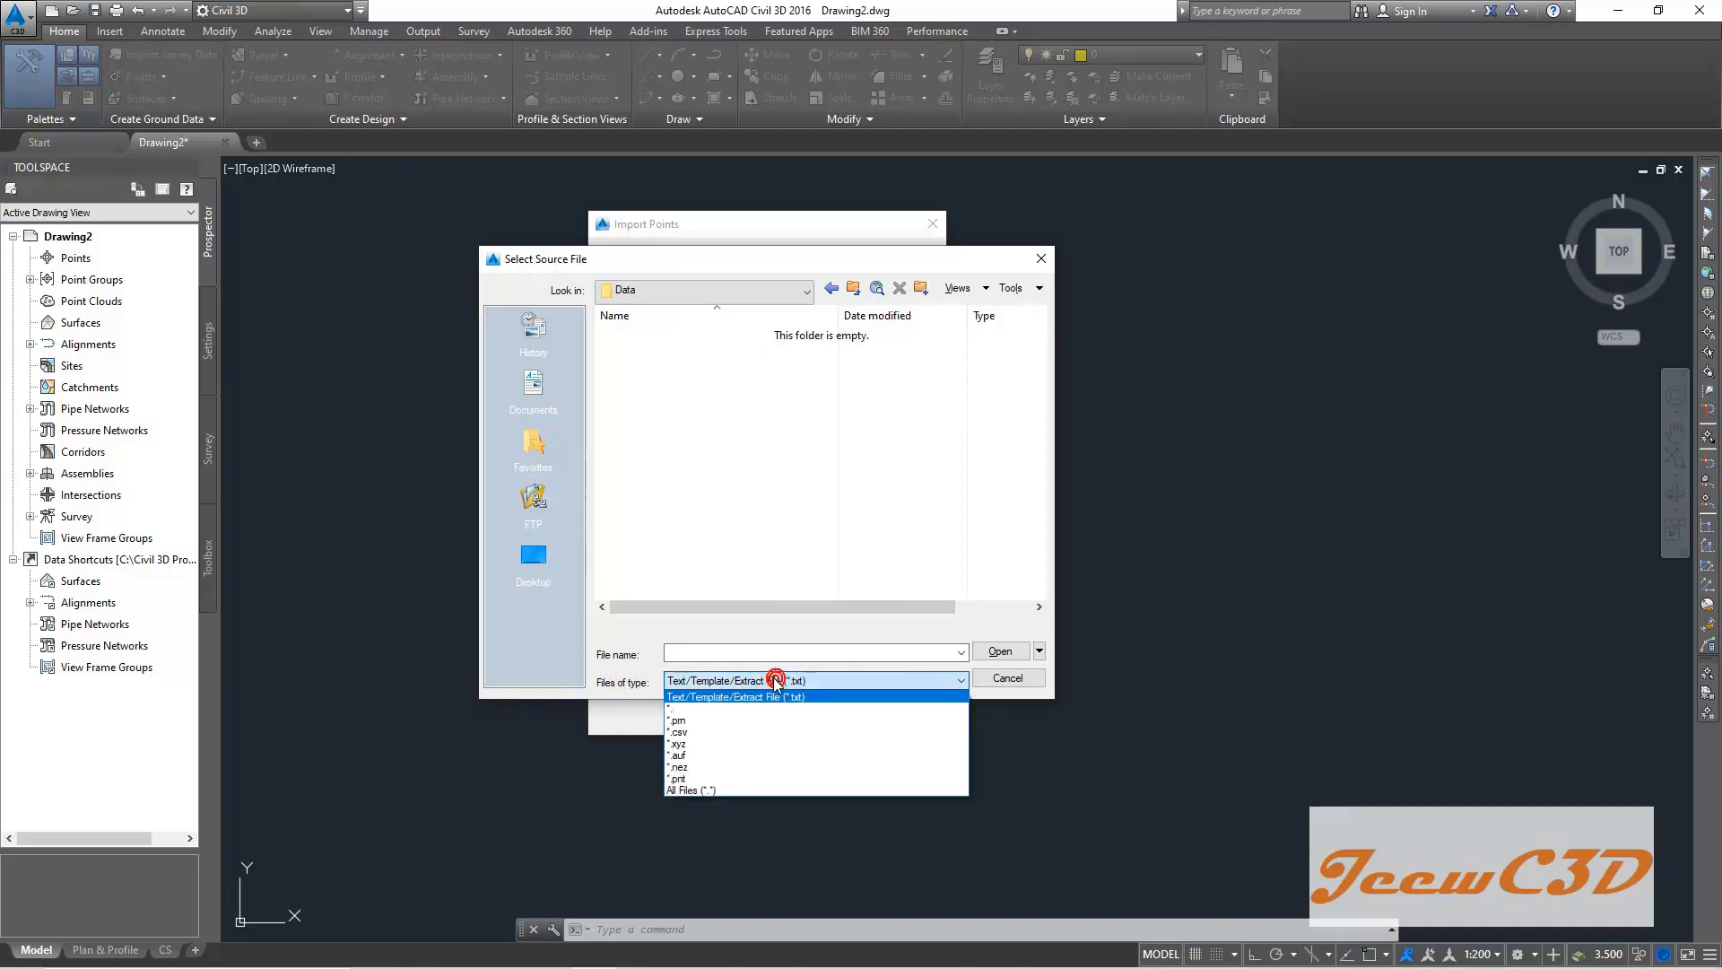
click(681, 731)
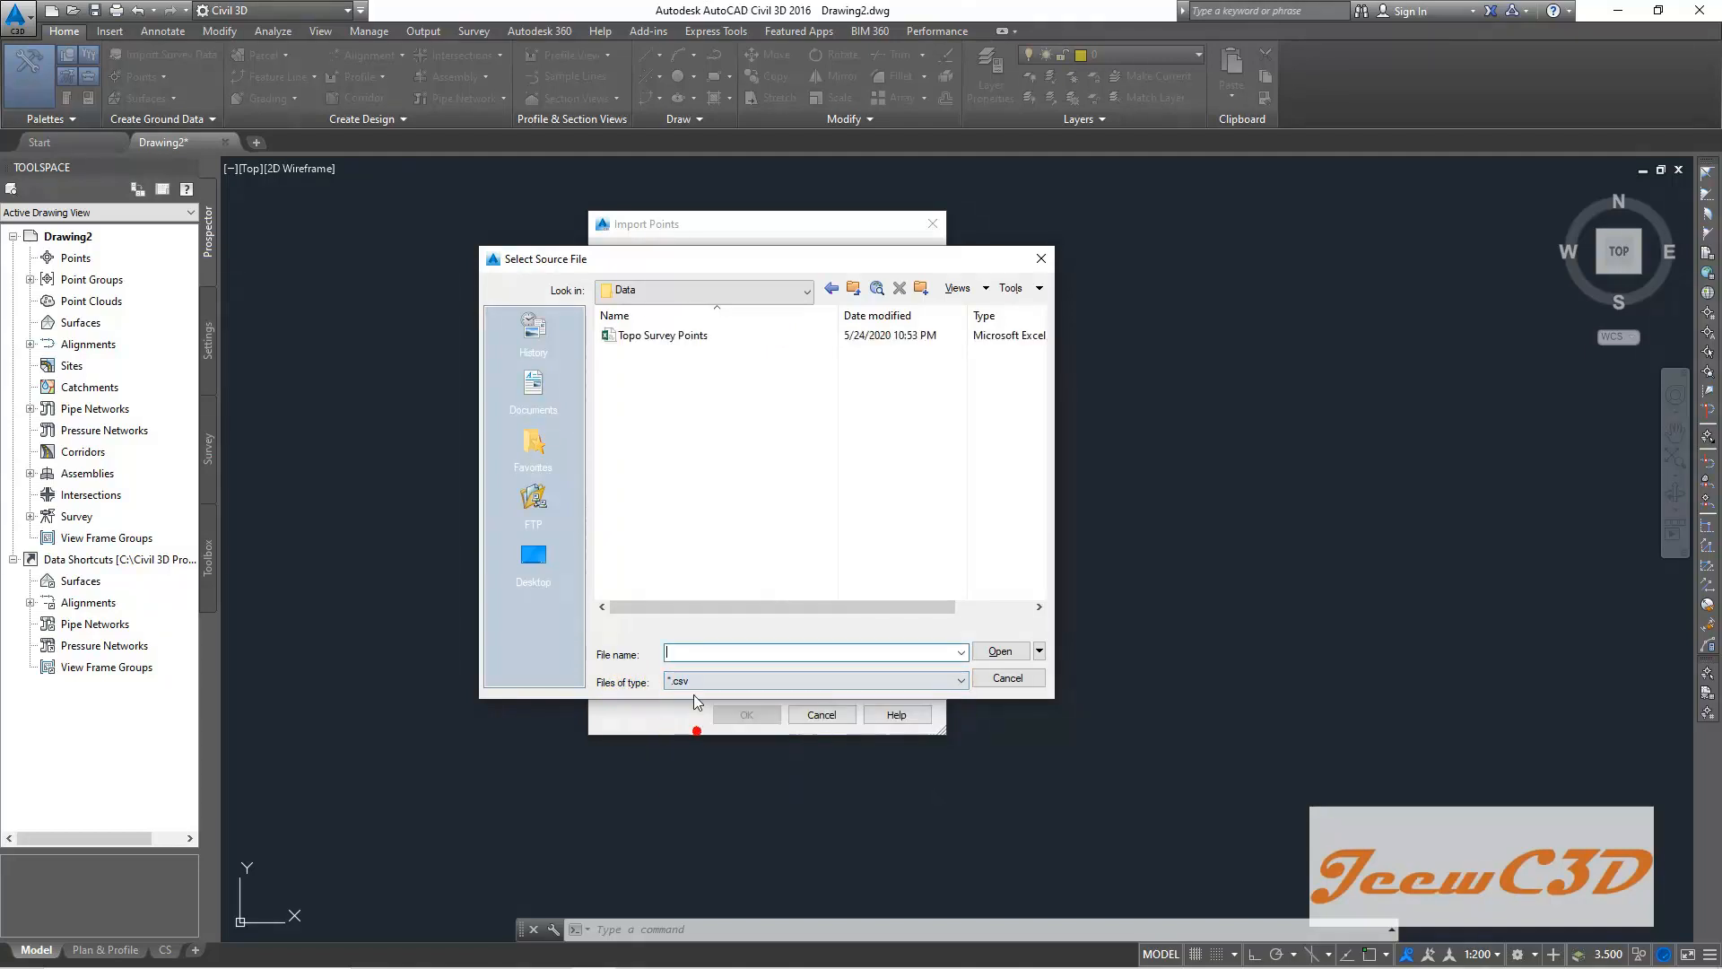
mouse_move(679, 388)
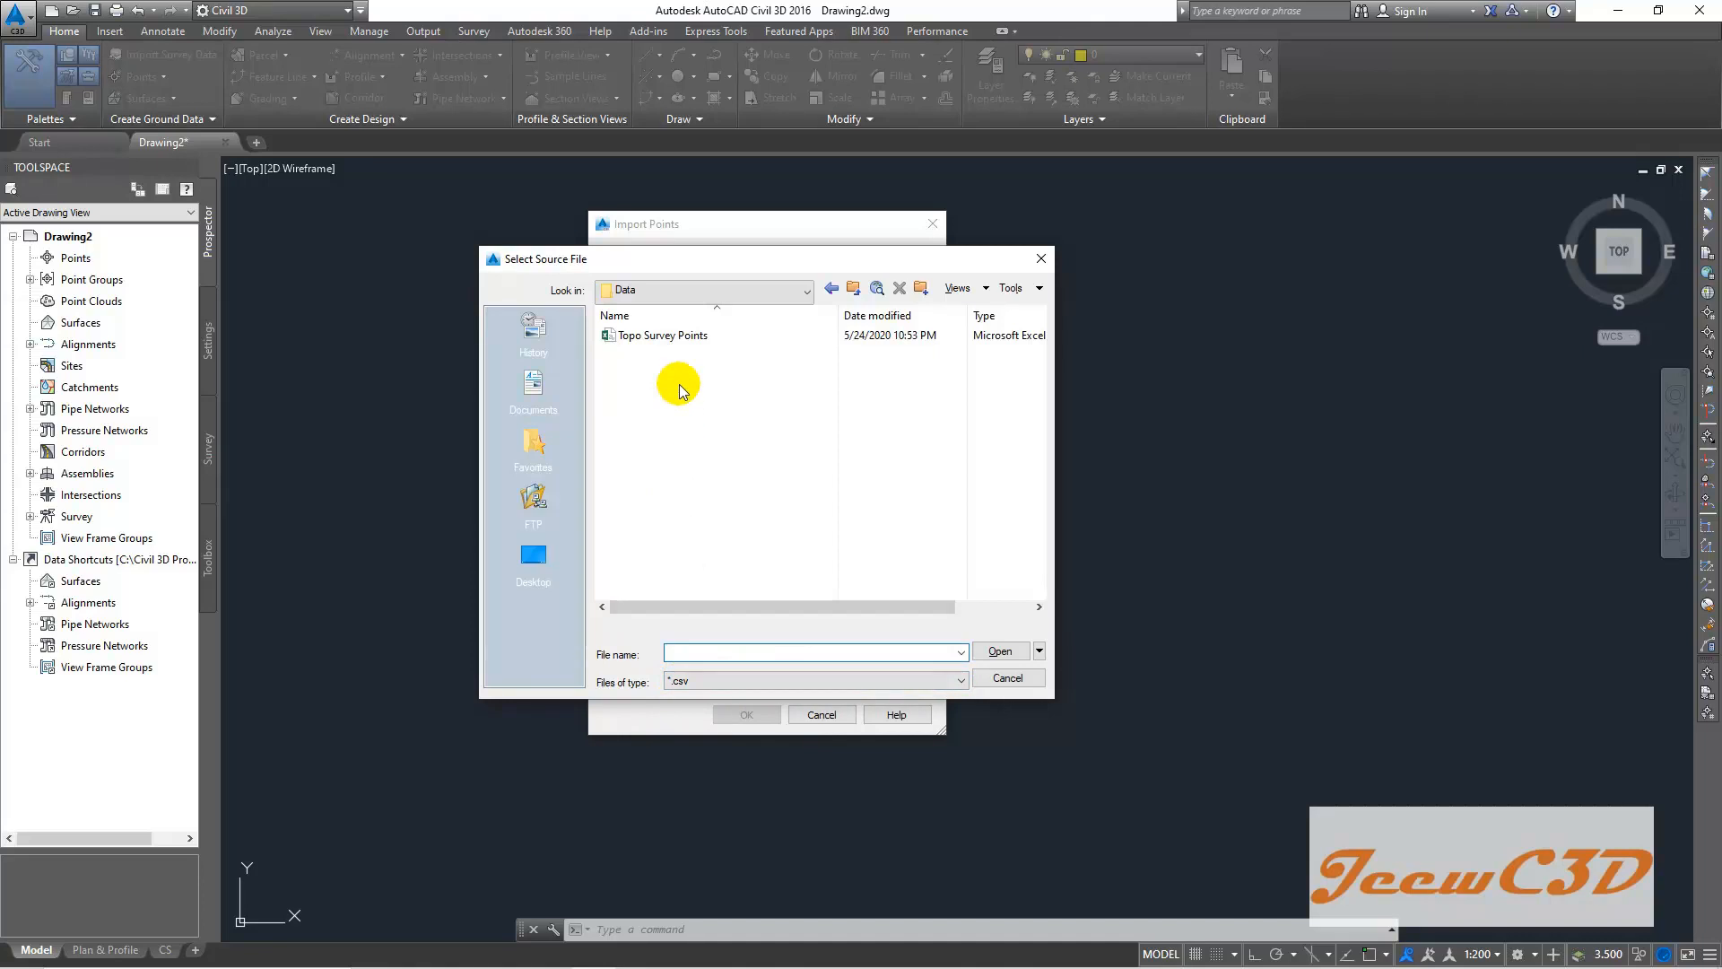
mouse_move(682, 290)
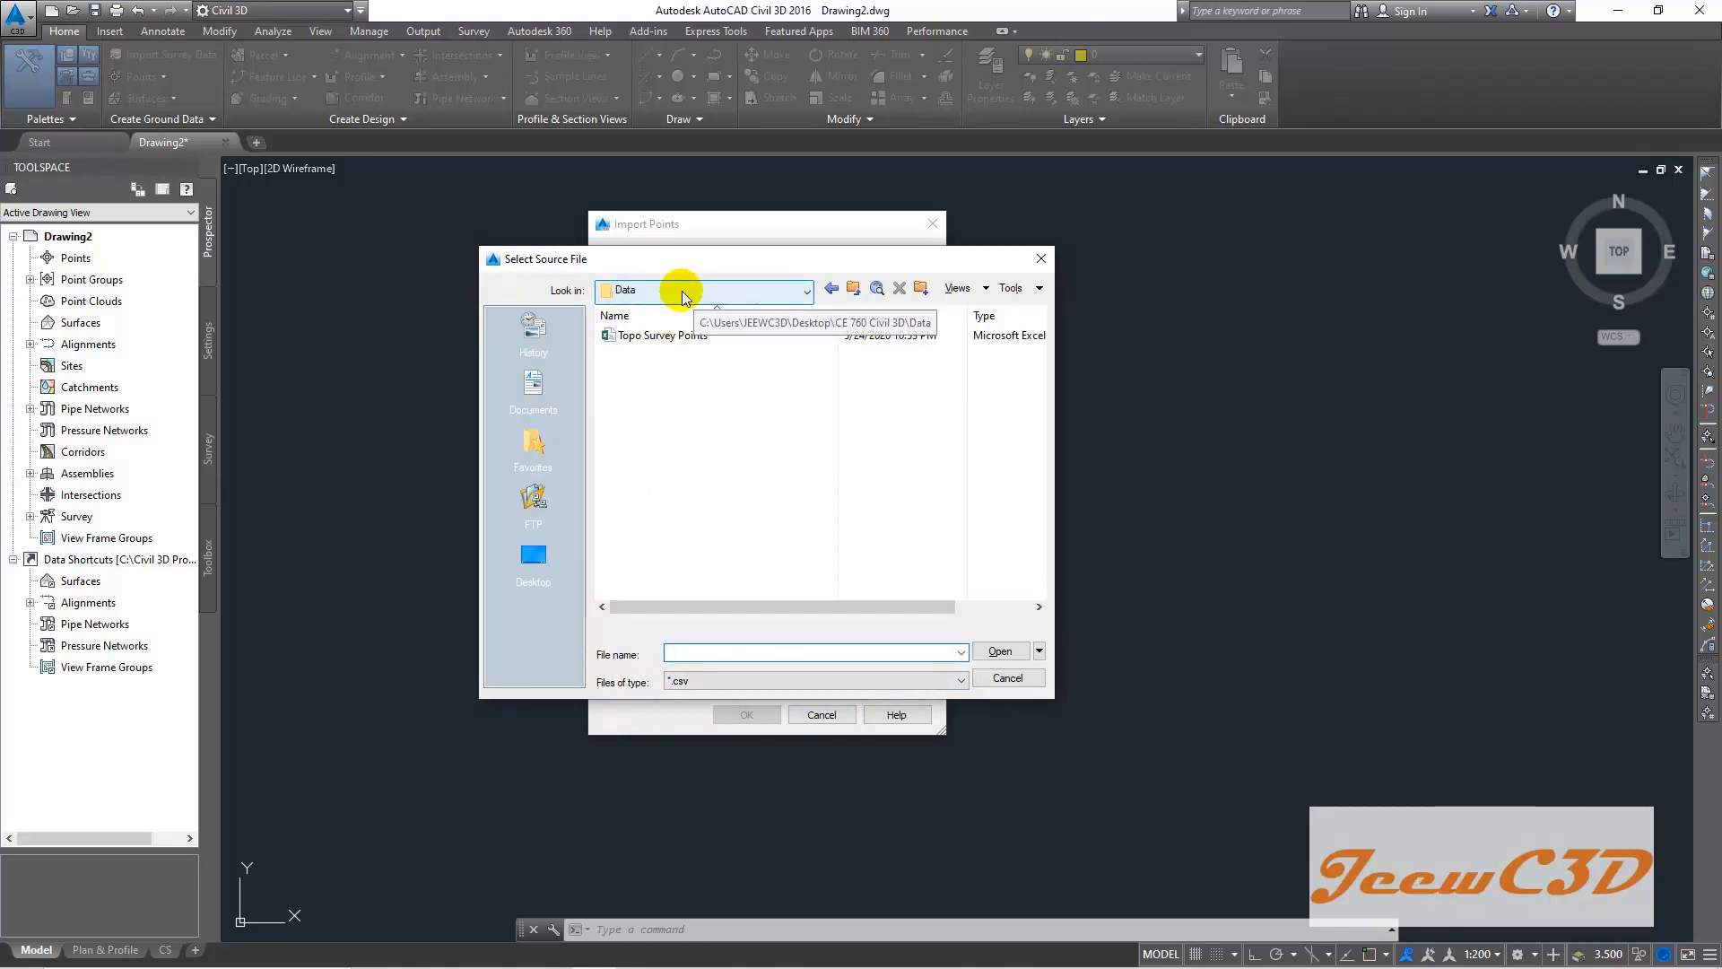
click(802, 288)
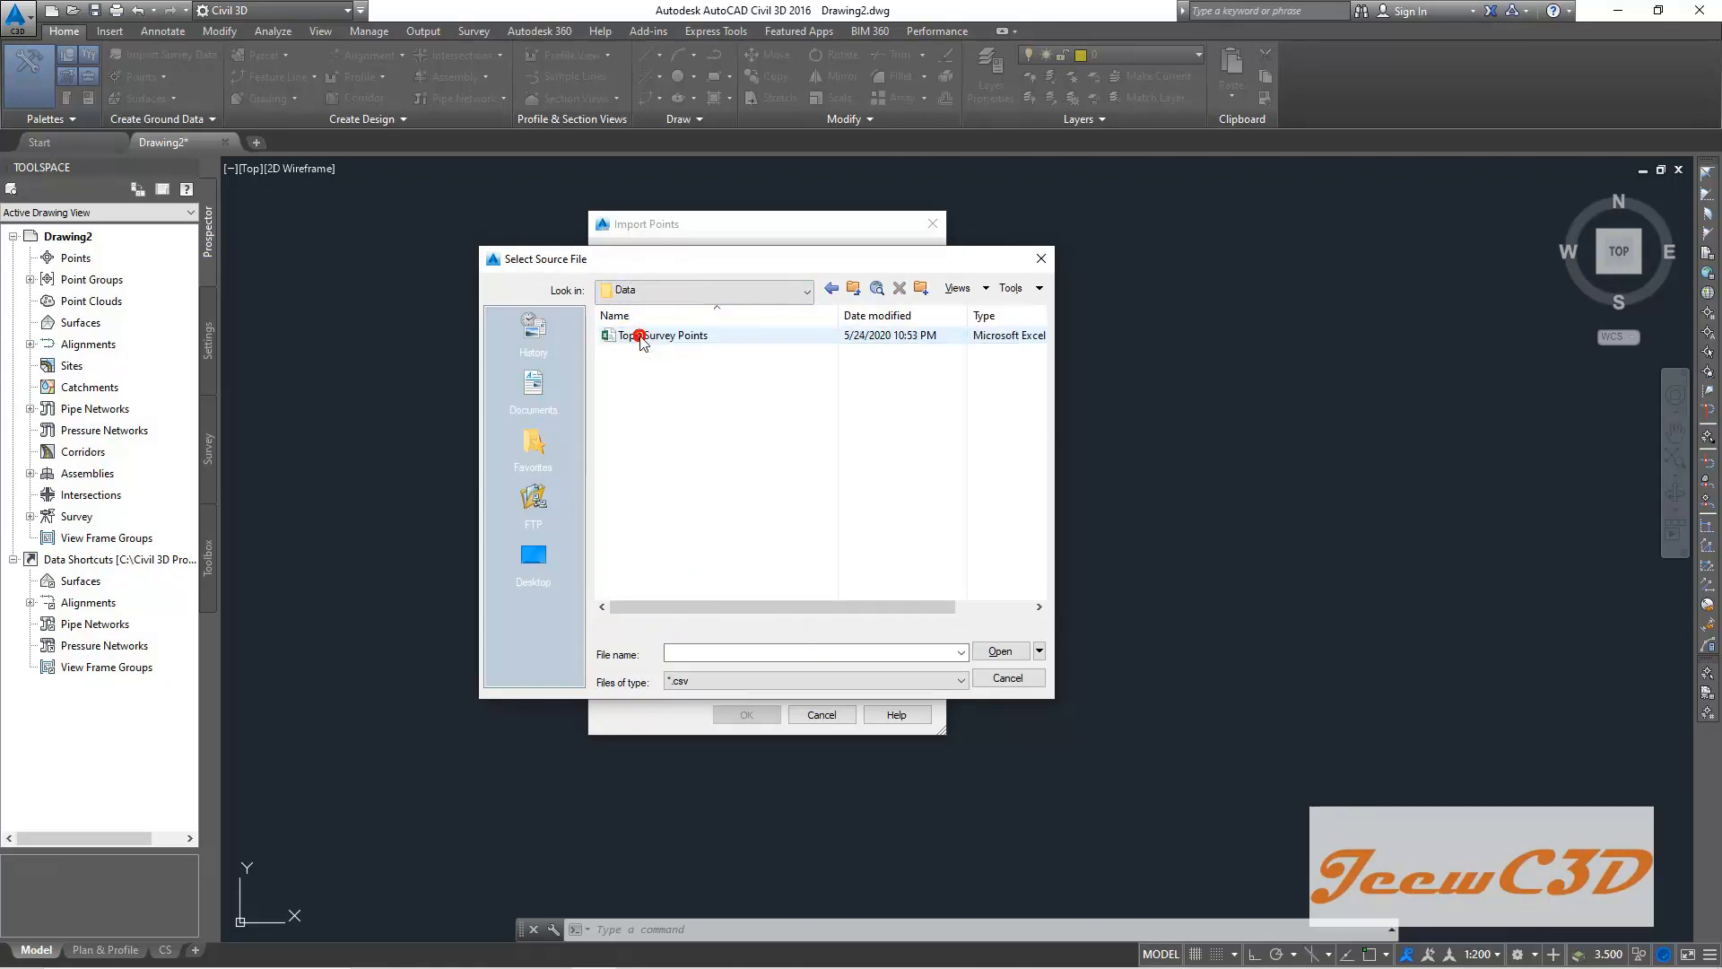
click(662, 335)
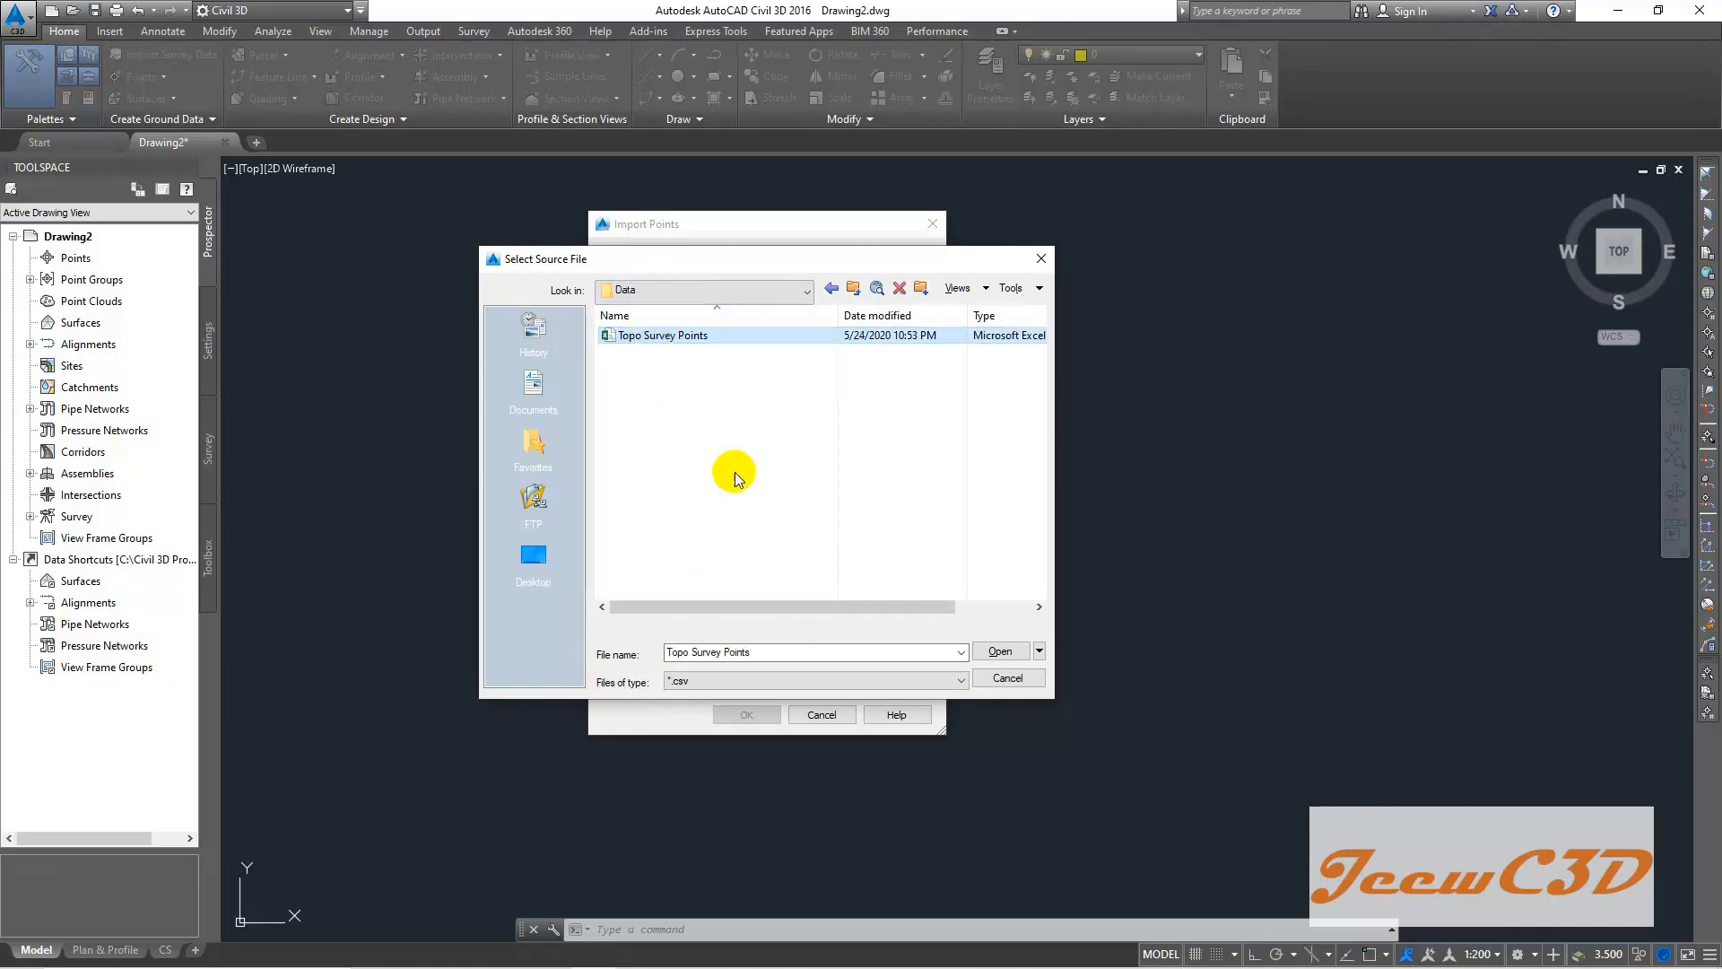
mouse_move(660, 335)
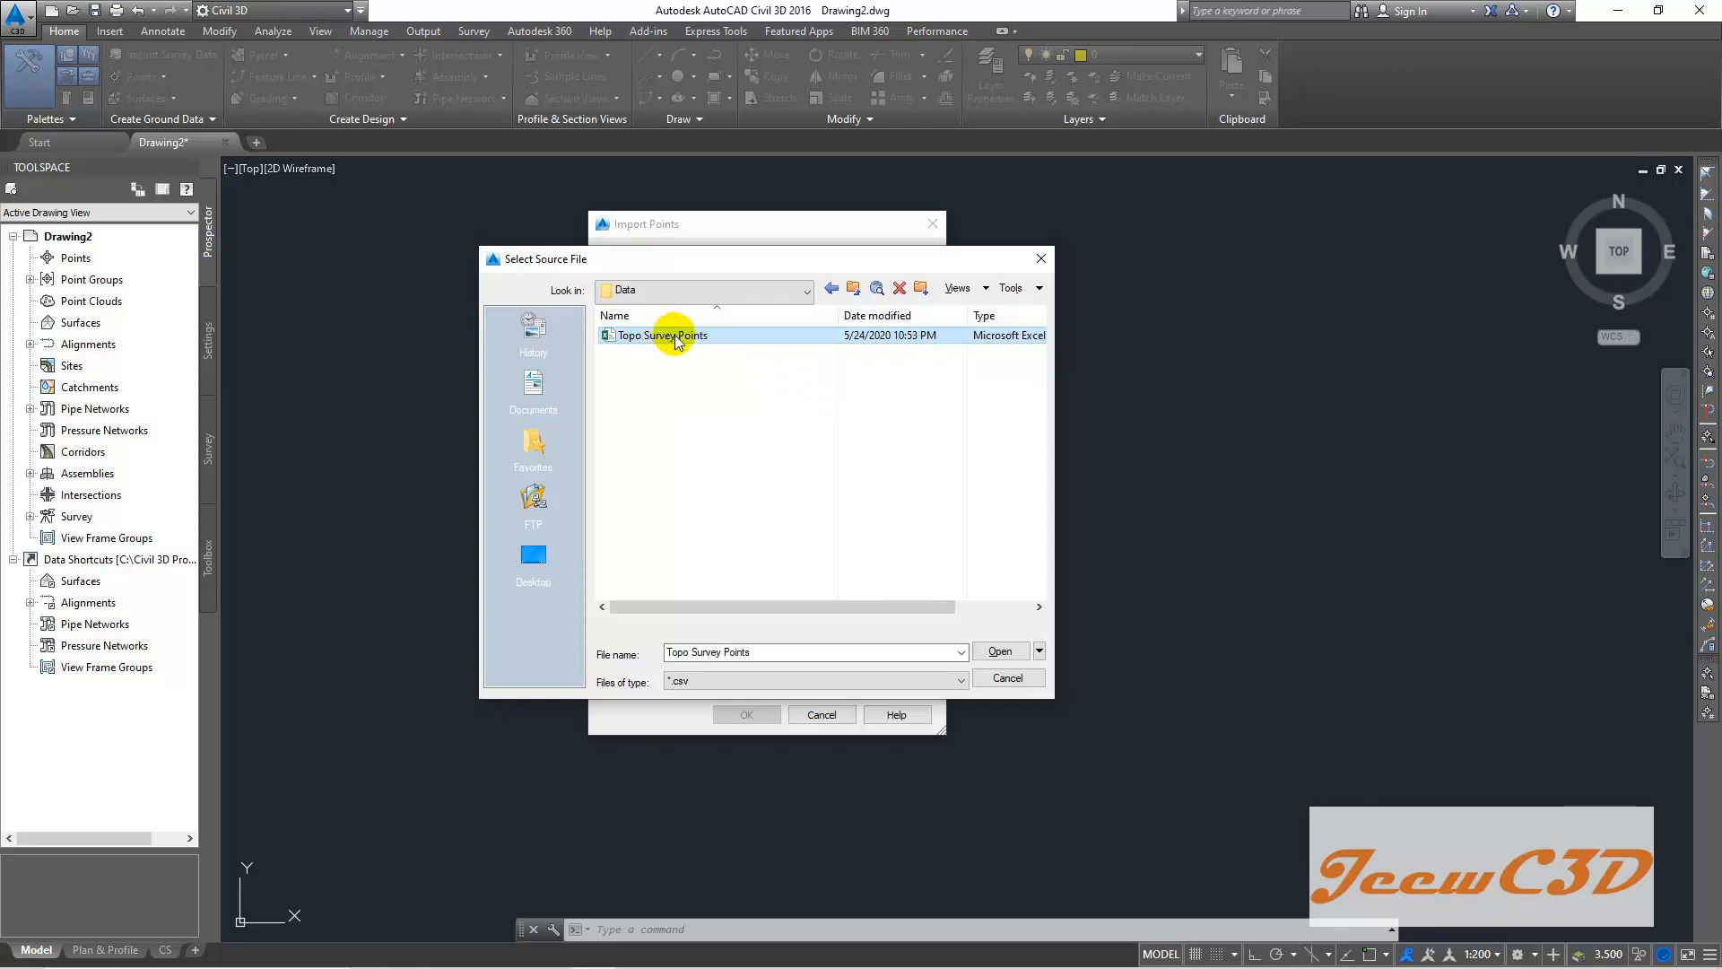
mouse_move(999, 651)
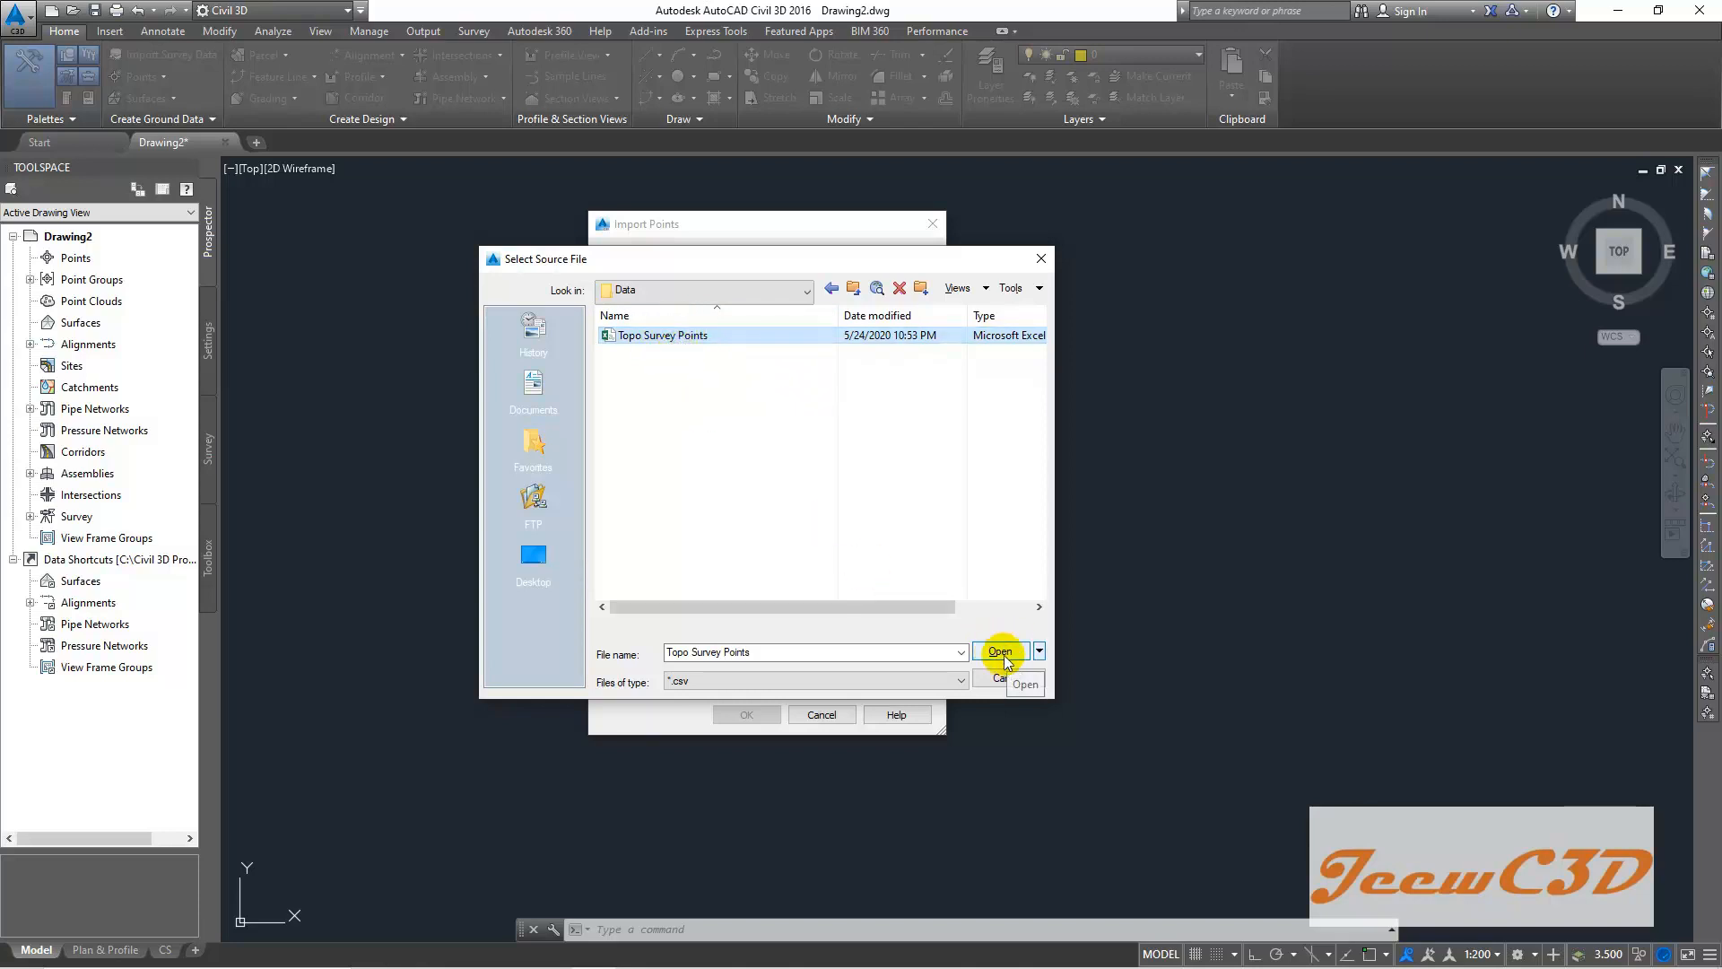
click(998, 652)
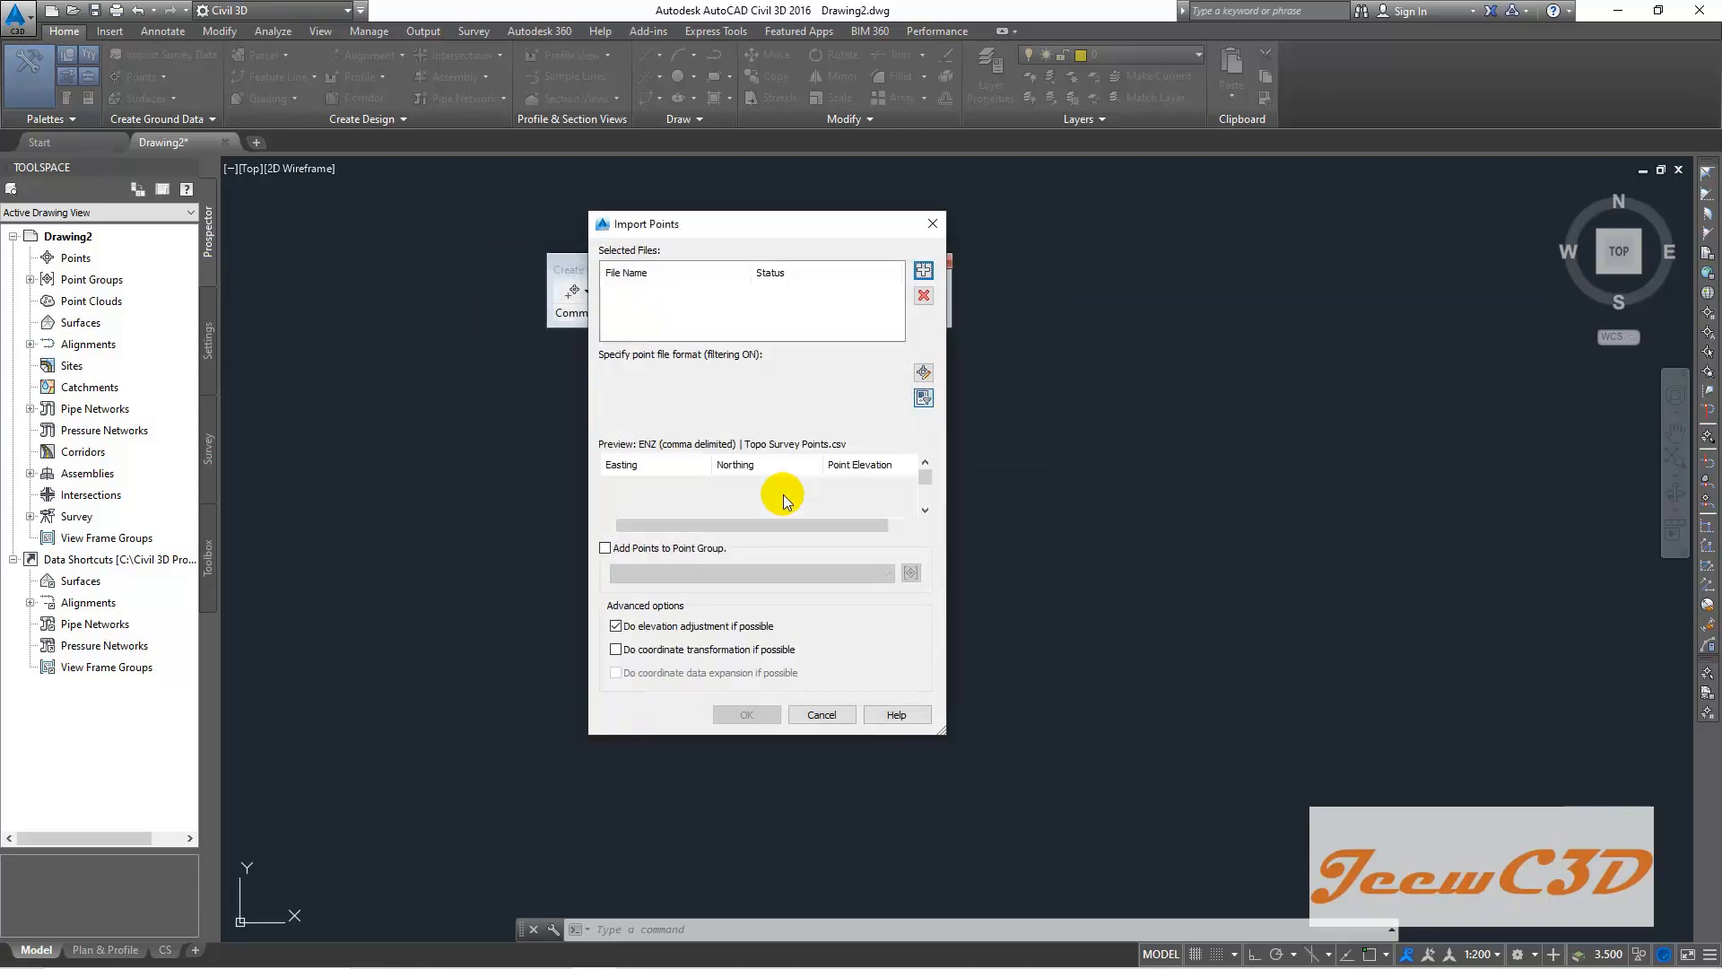
- Add Topo Survey Points.csv to the import list and scroll the format list toward PNEZD
click(924, 270)
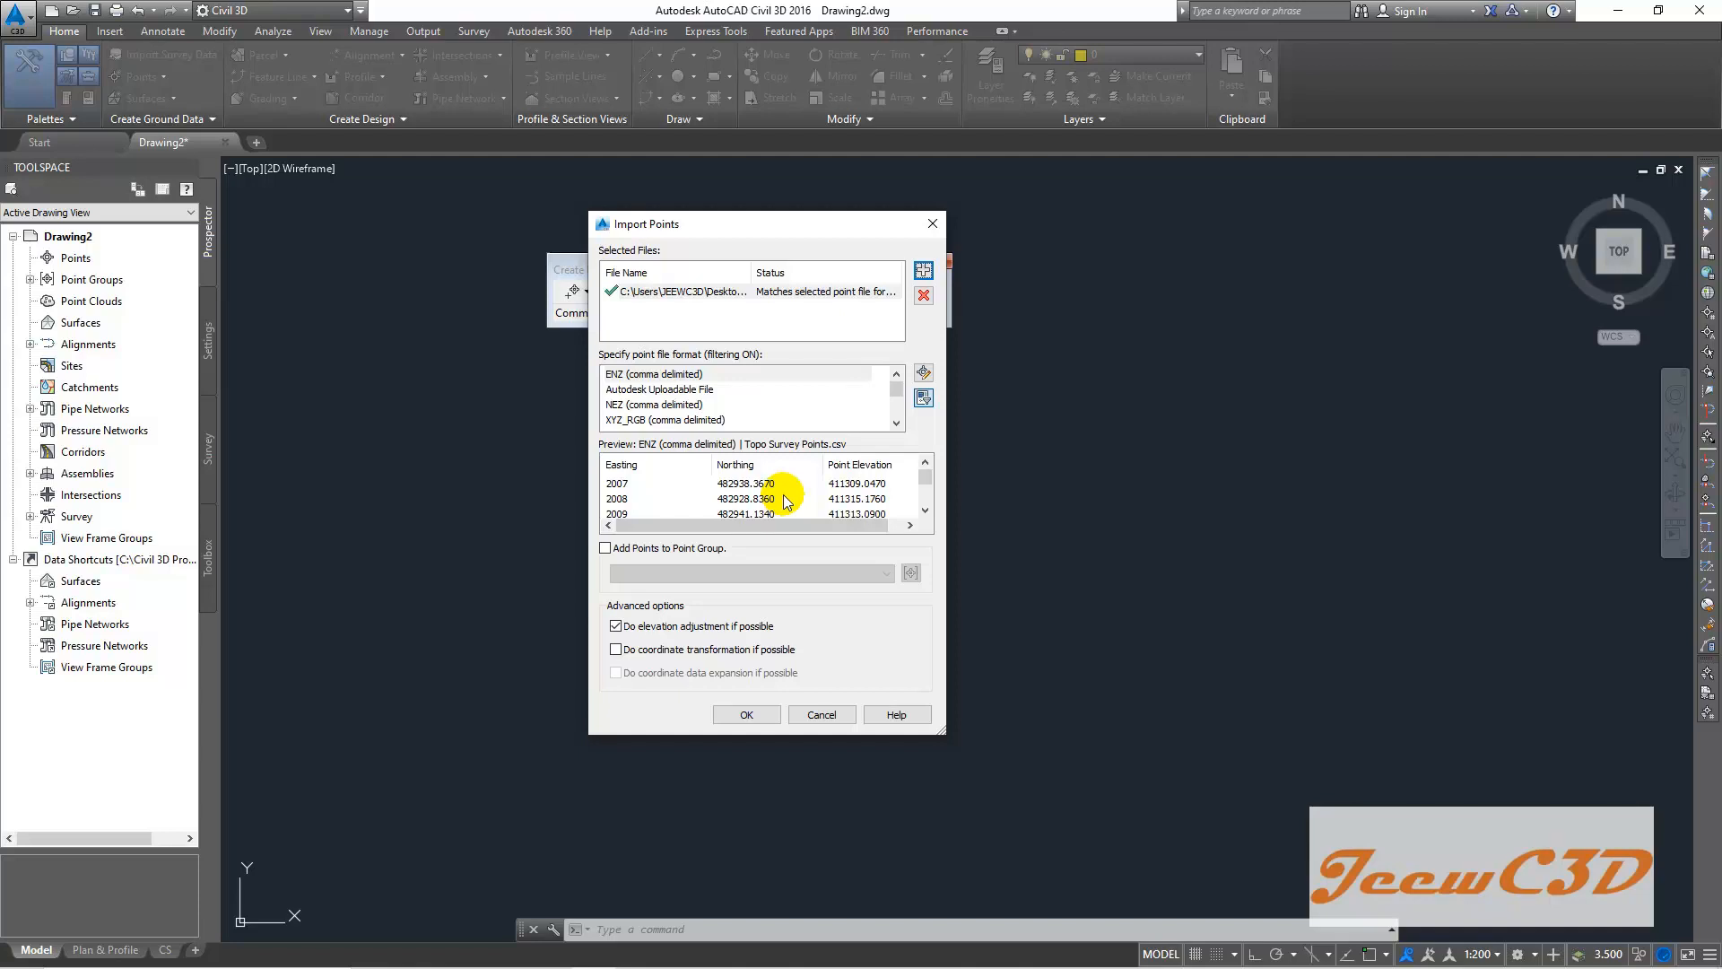
mouse_move(631, 368)
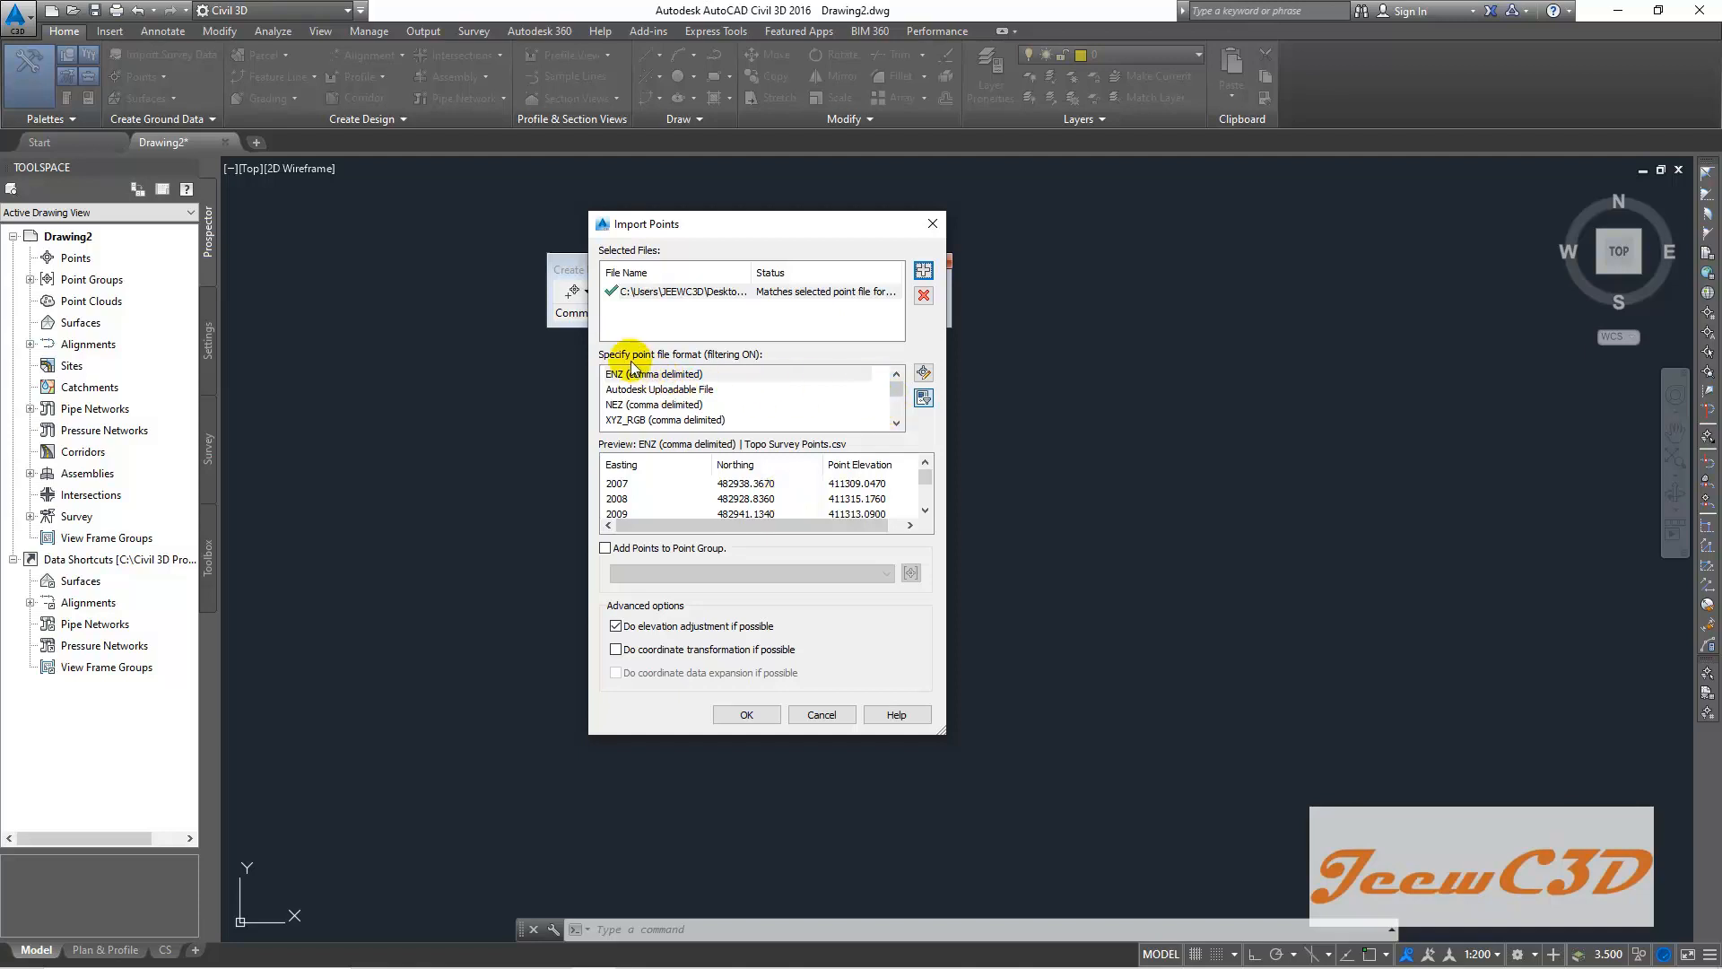
mouse_move(701, 362)
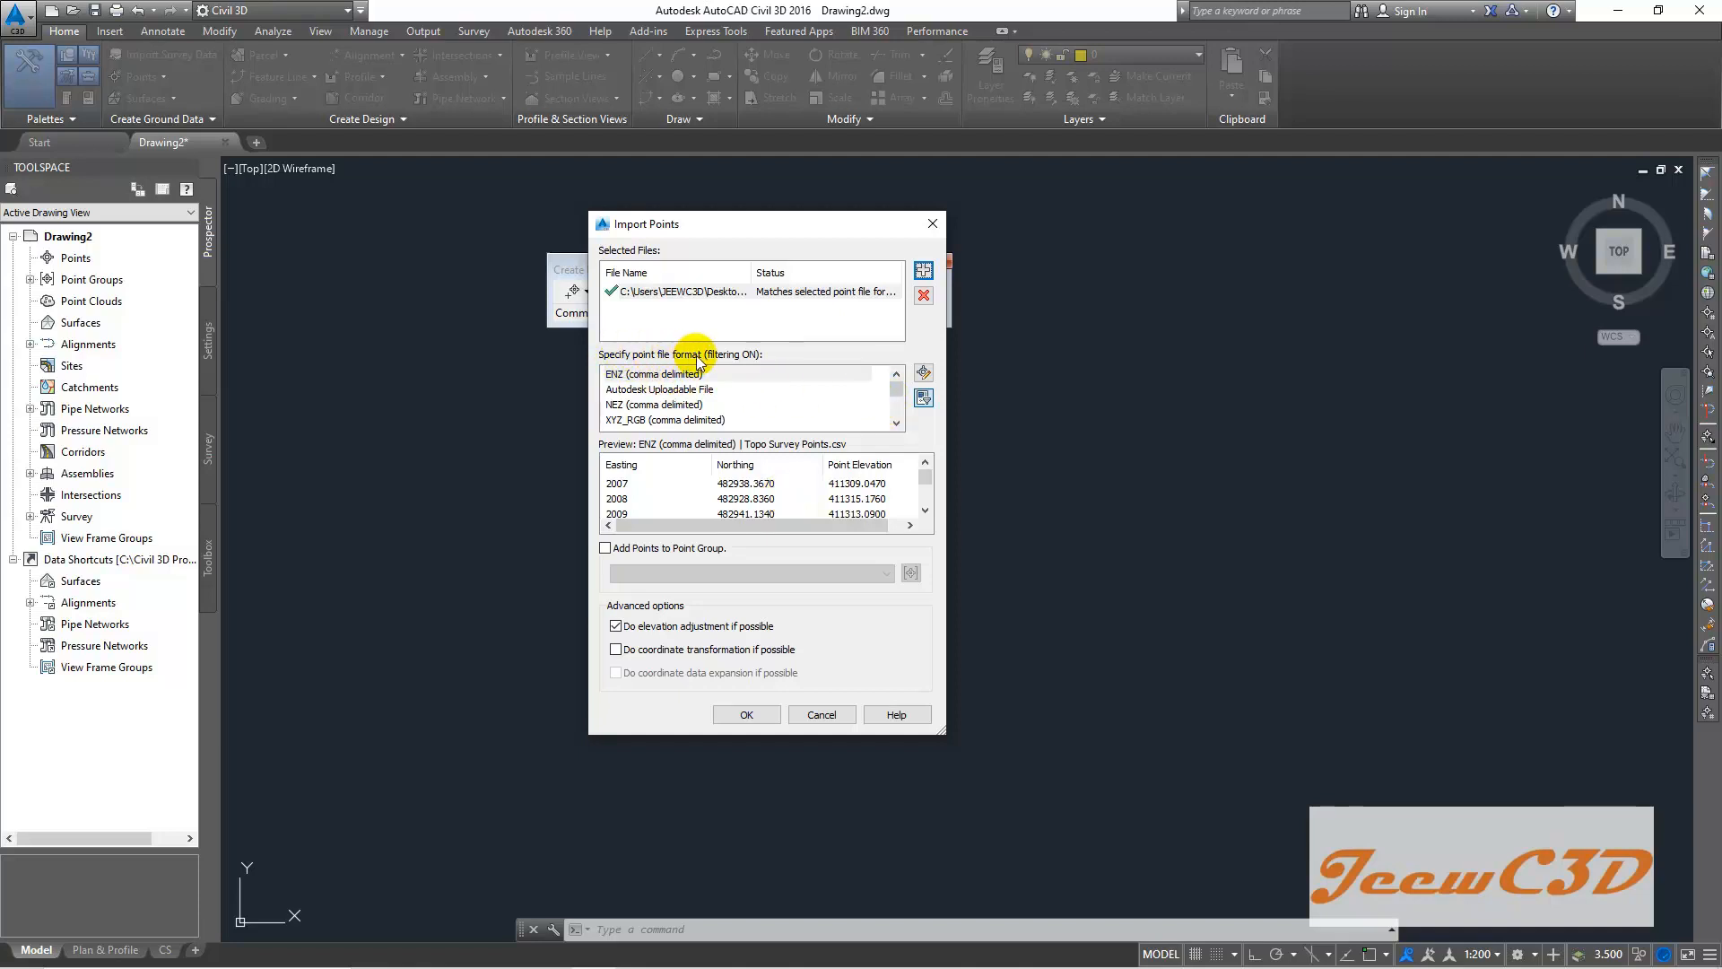
mouse_move(879, 402)
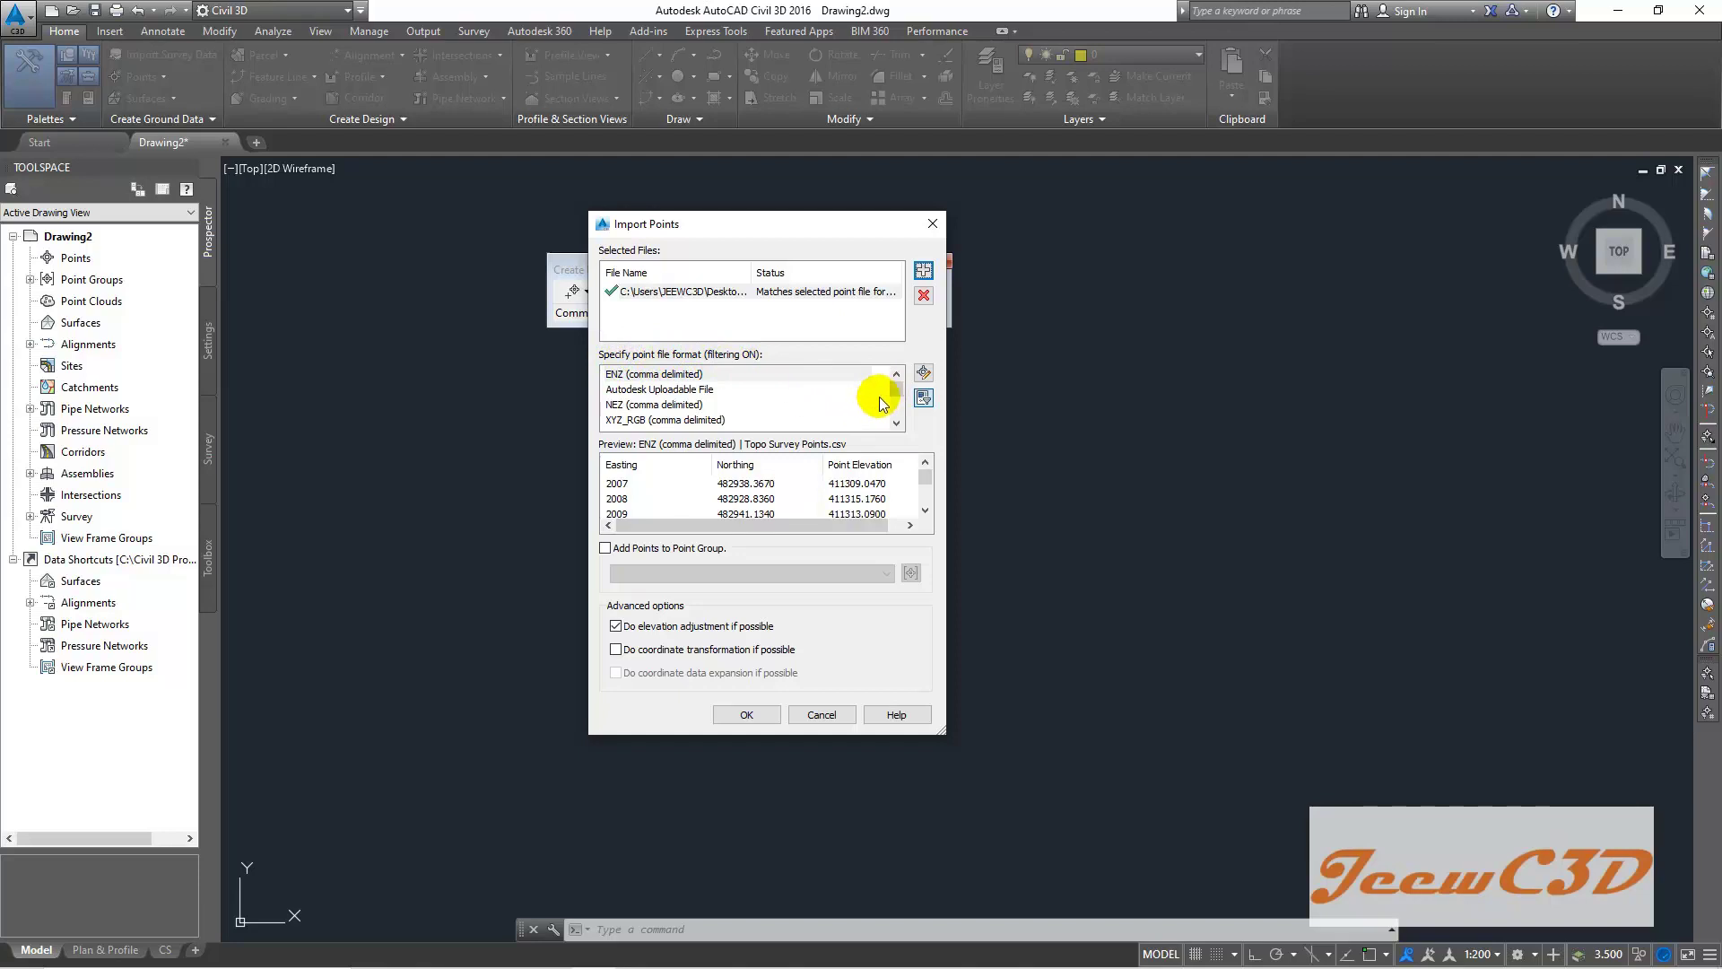
scroll(down, 3)
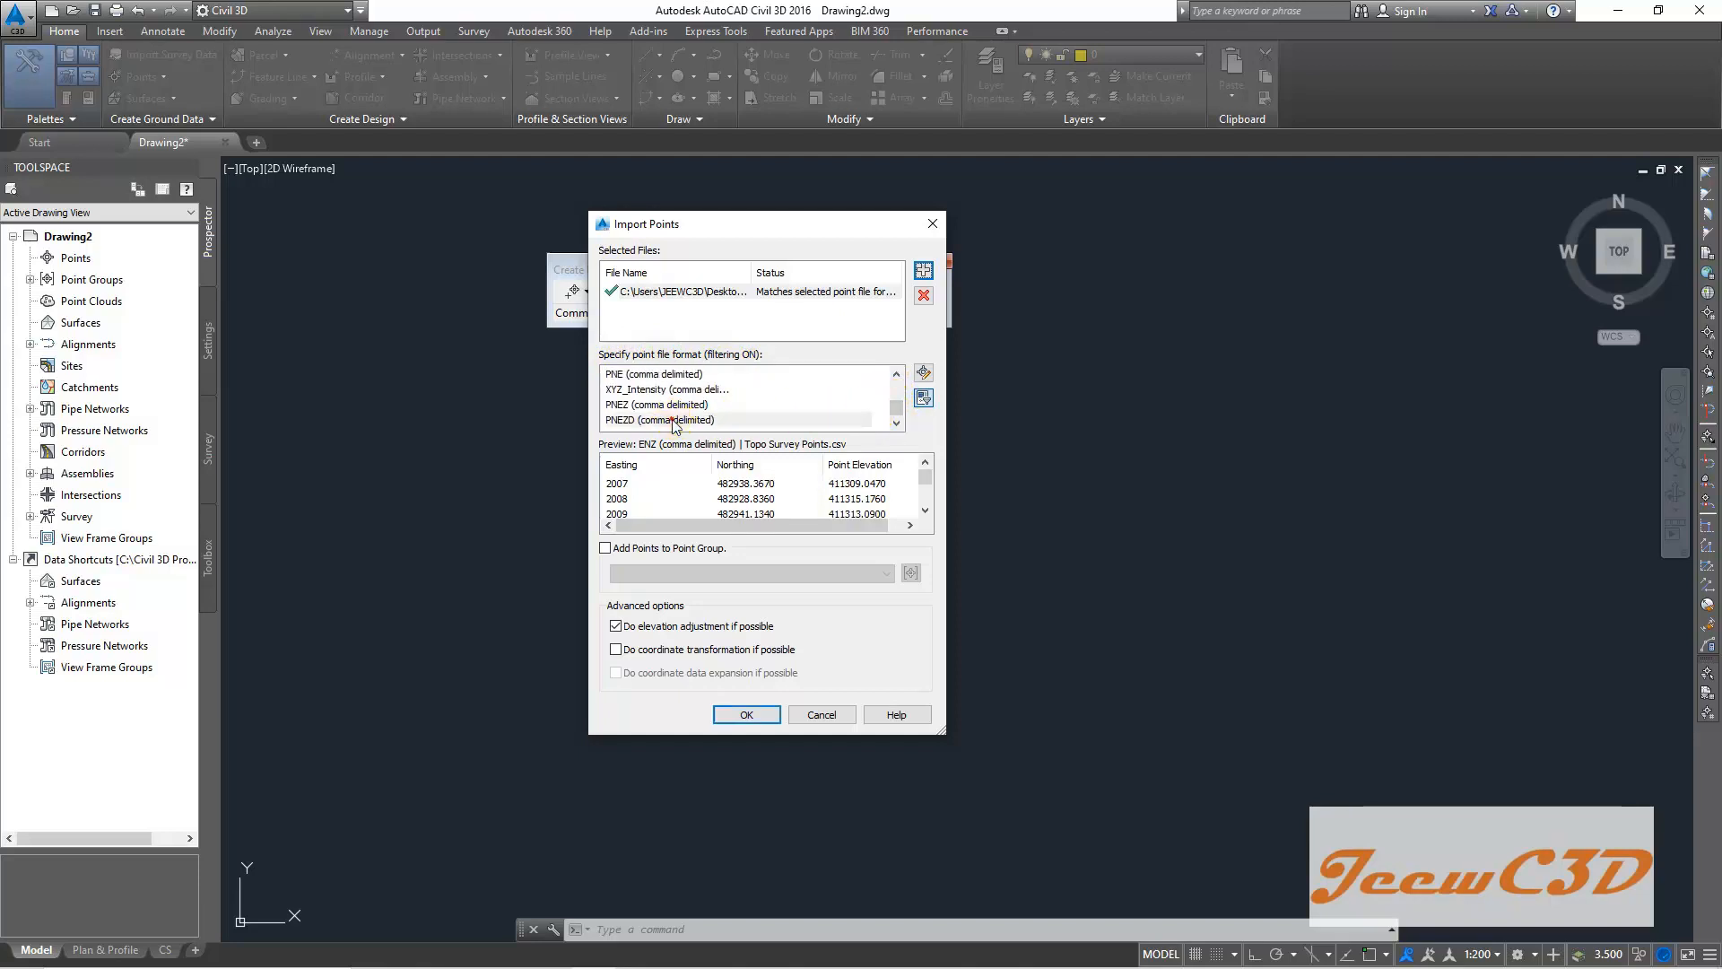
- Choose PNEZD (comma delimited) as the point file format
click(659, 420)
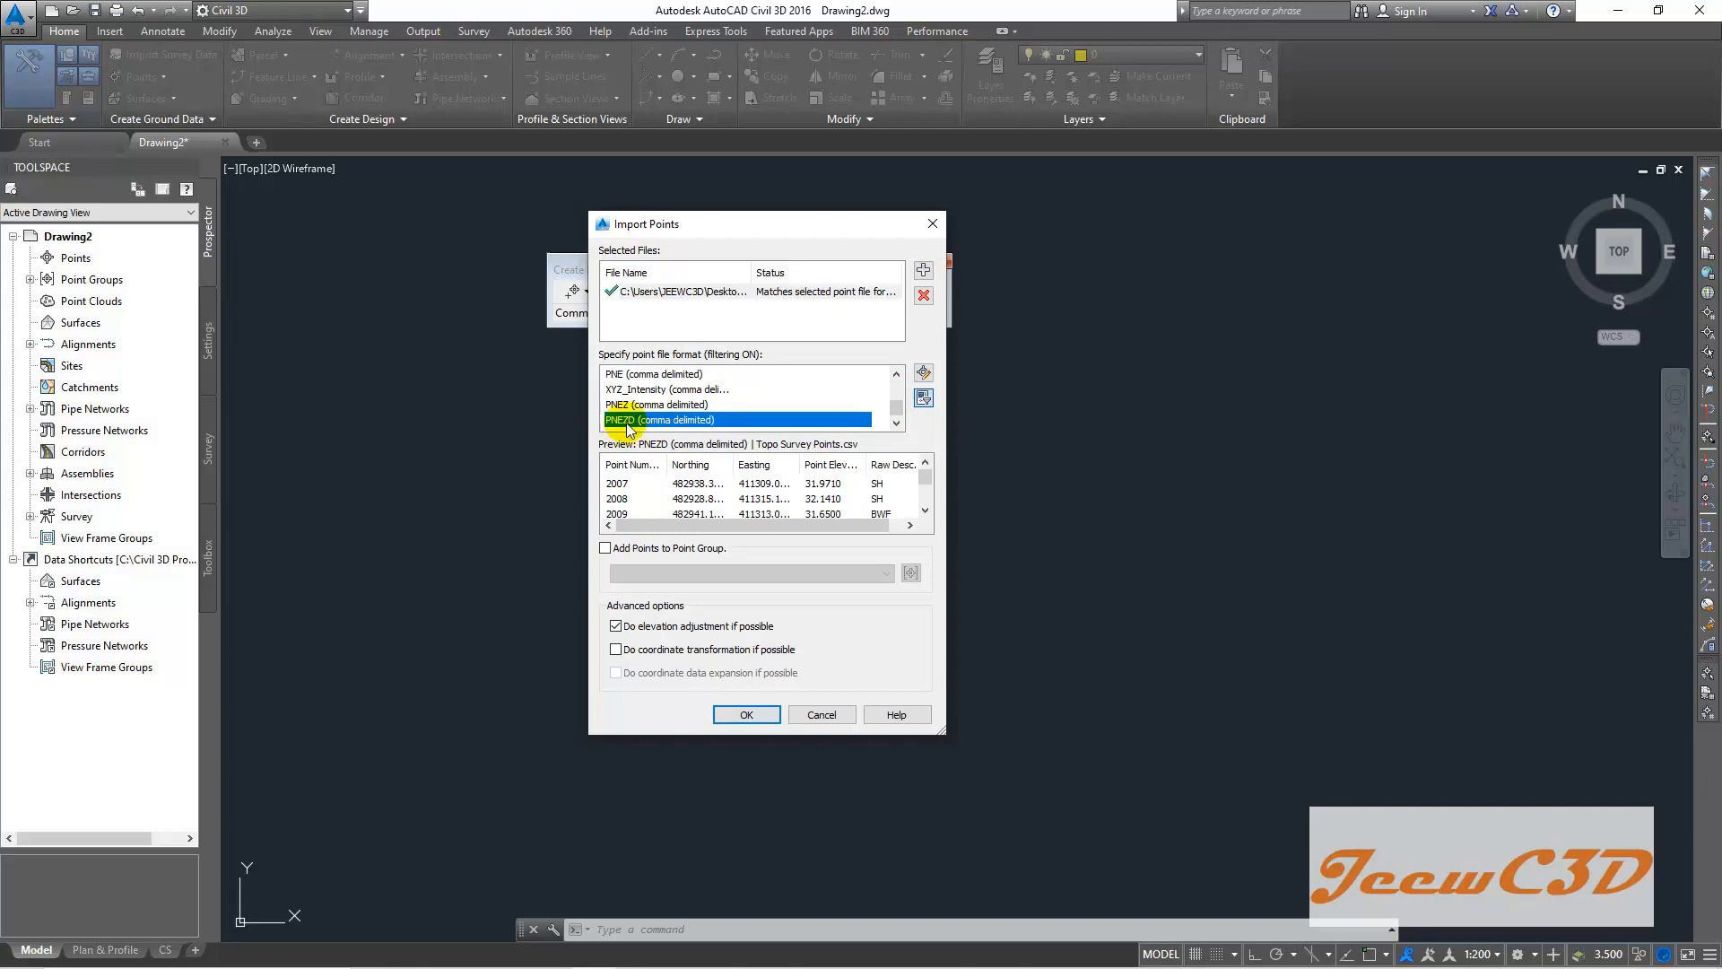
mouse_move(679, 427)
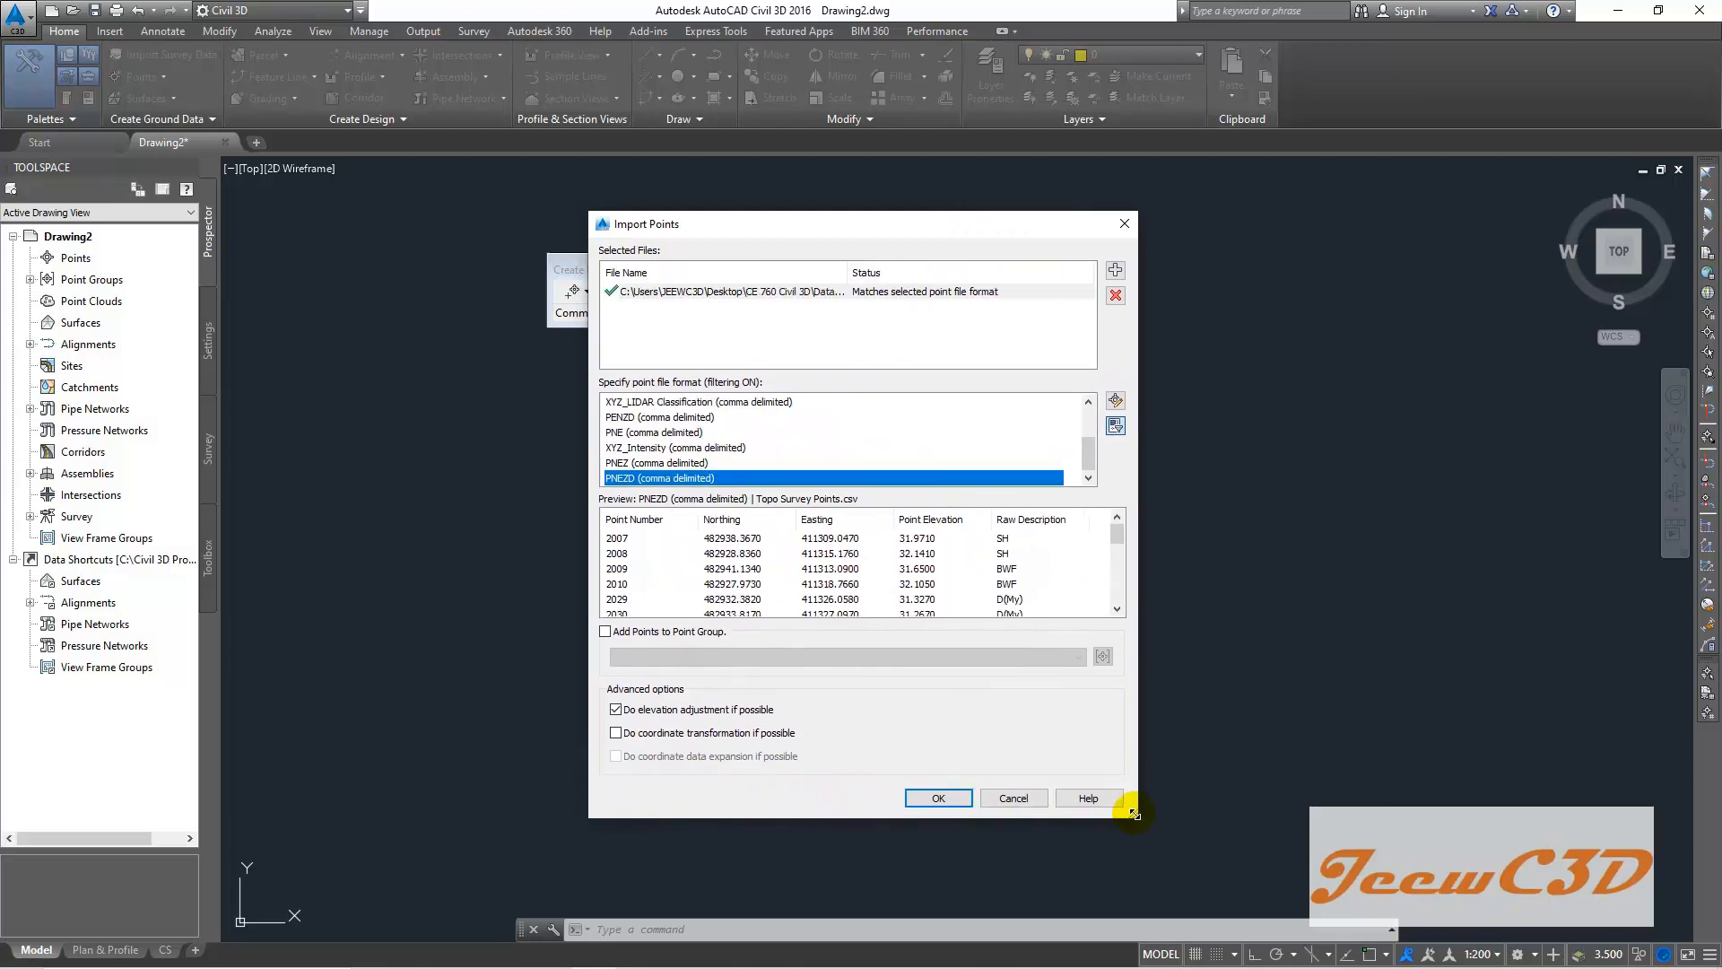
mouse_move(1139, 821)
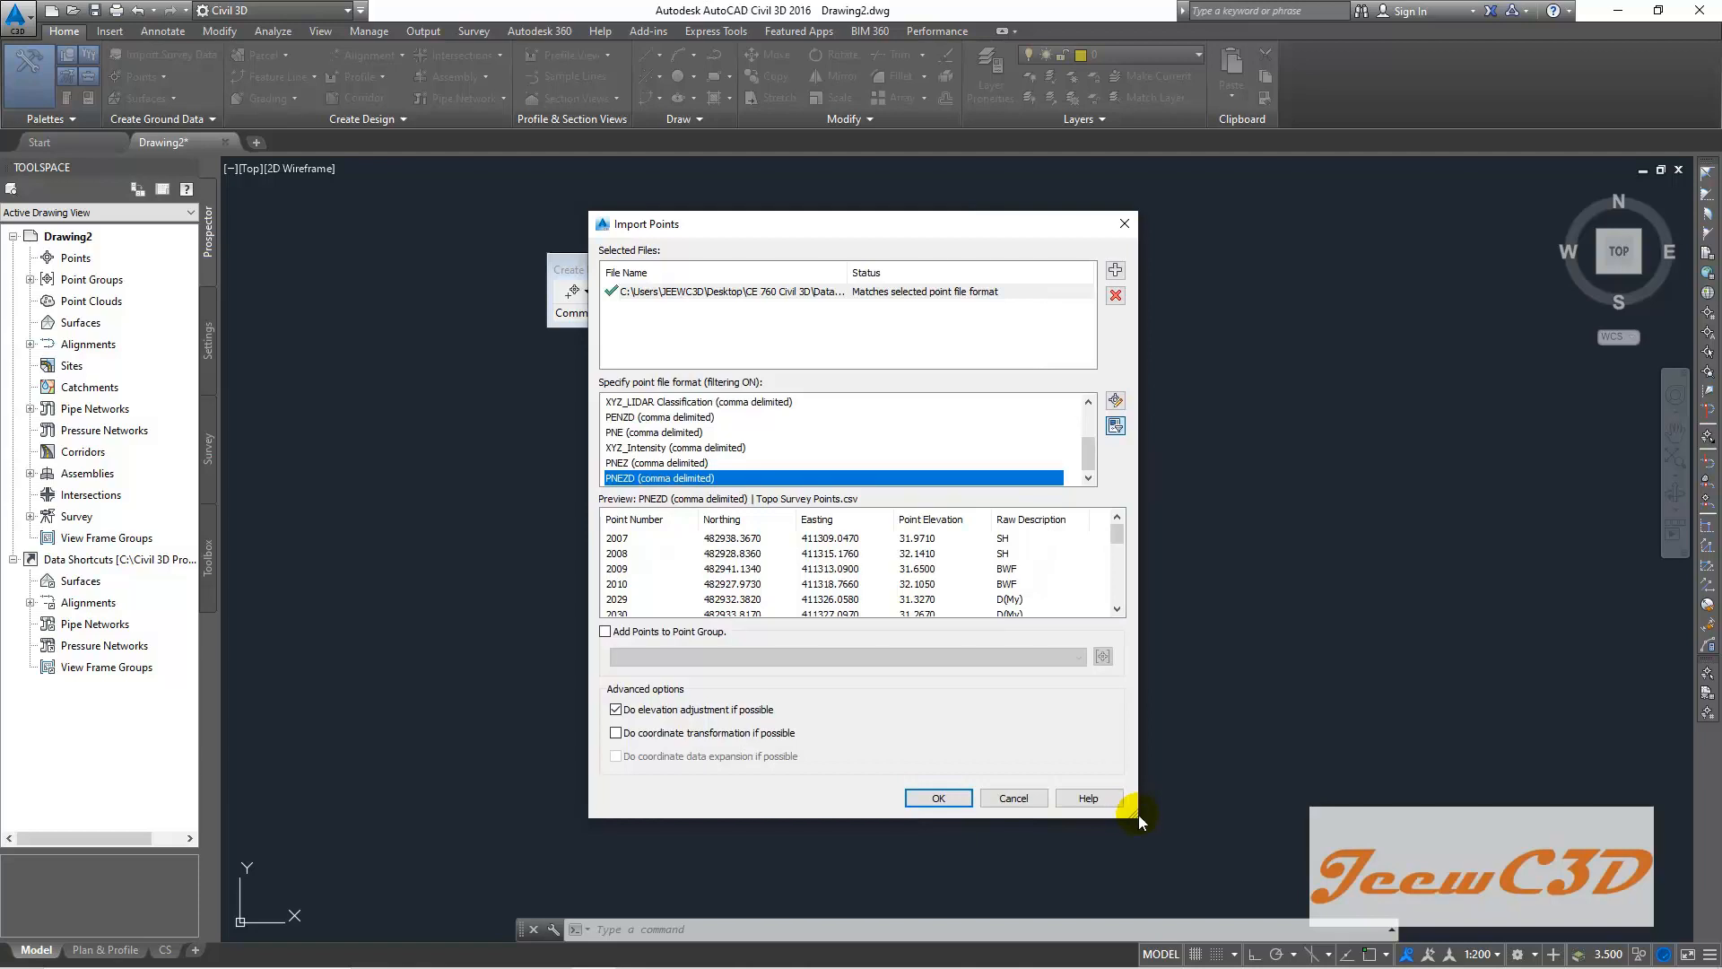
mouse_move(642, 560)
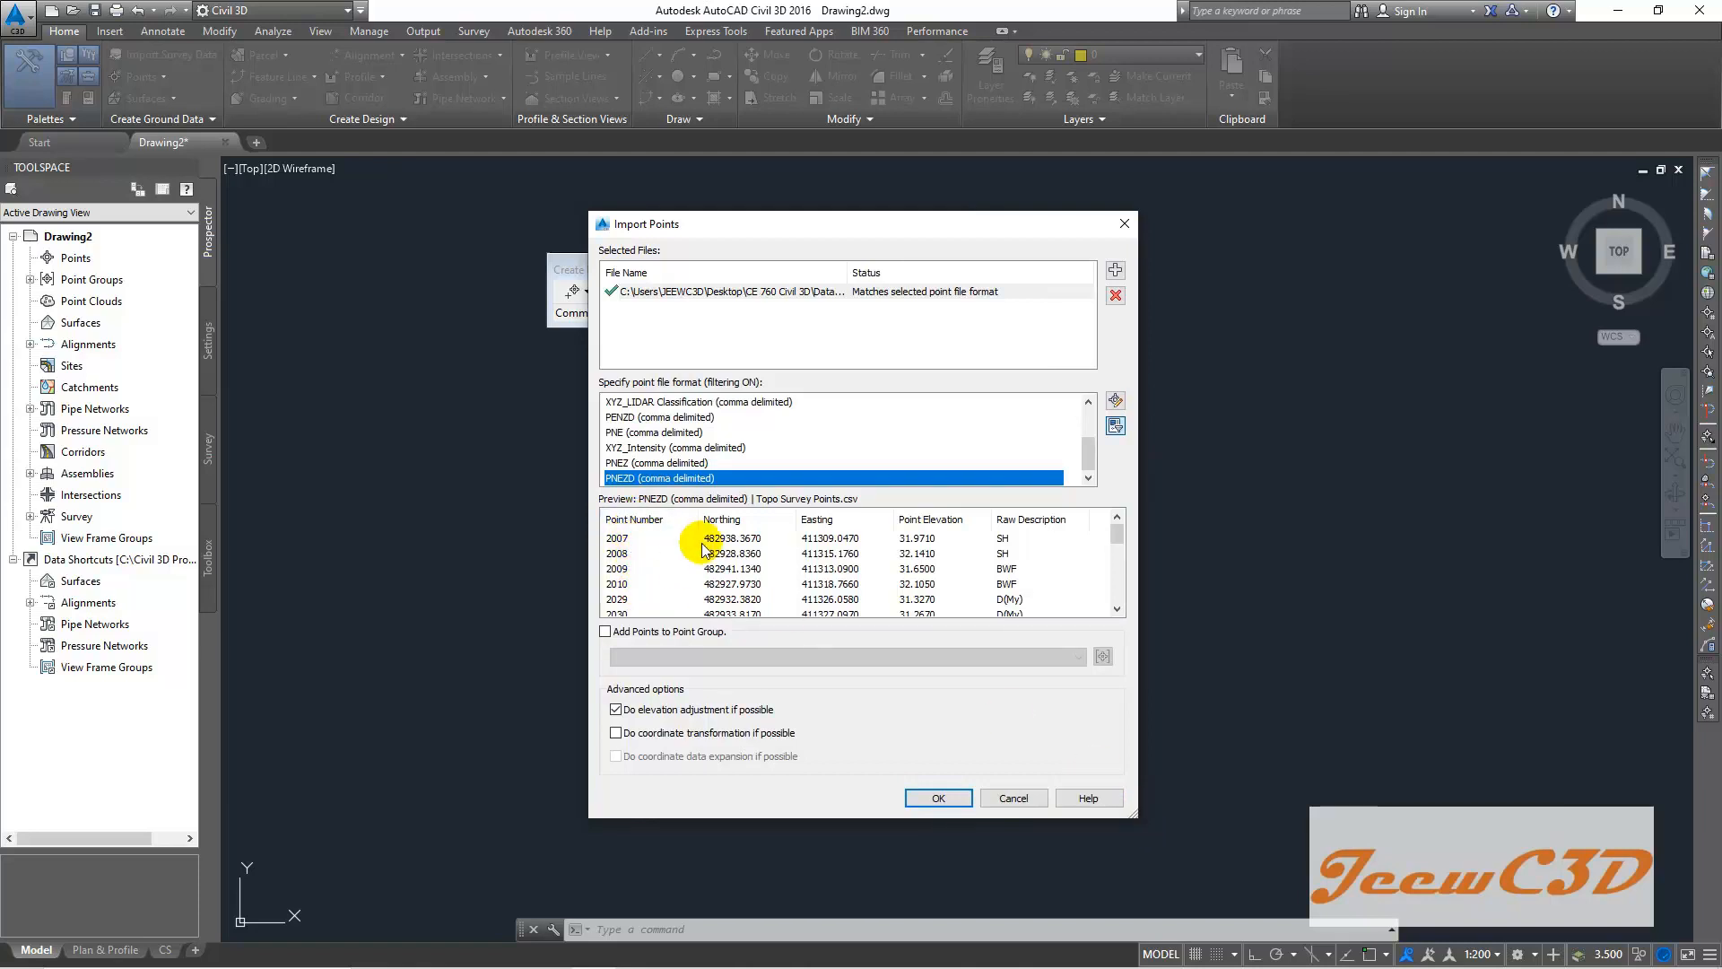
mouse_move(964, 543)
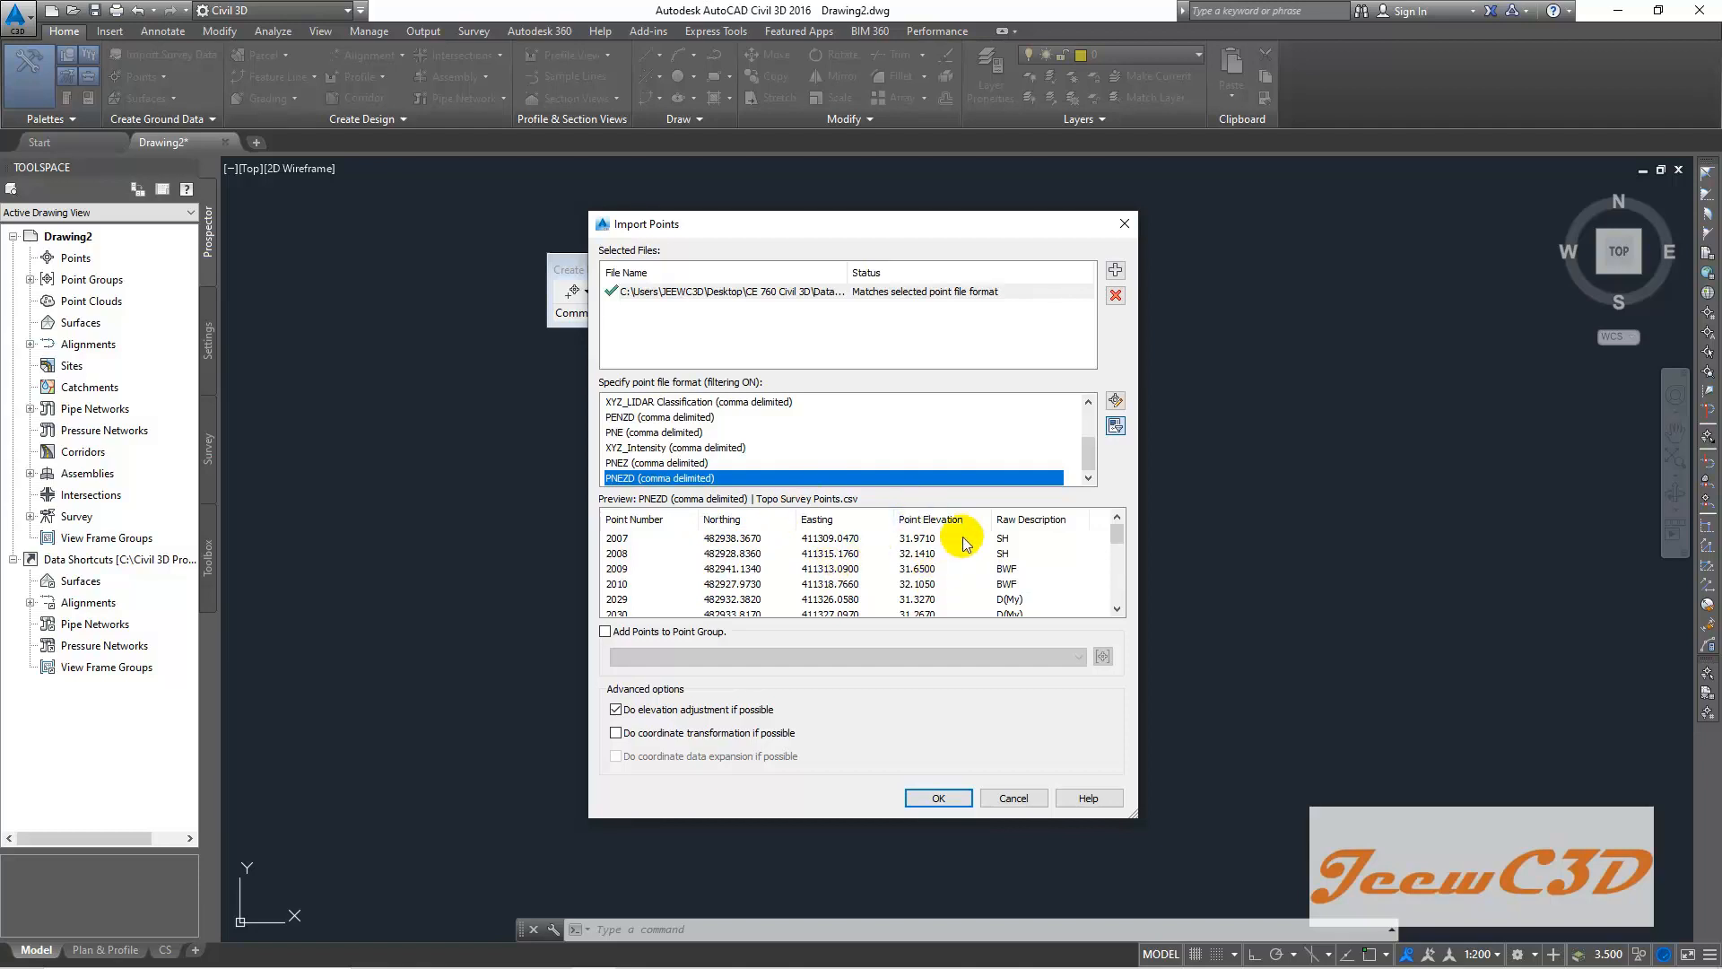
mouse_move(1038, 607)
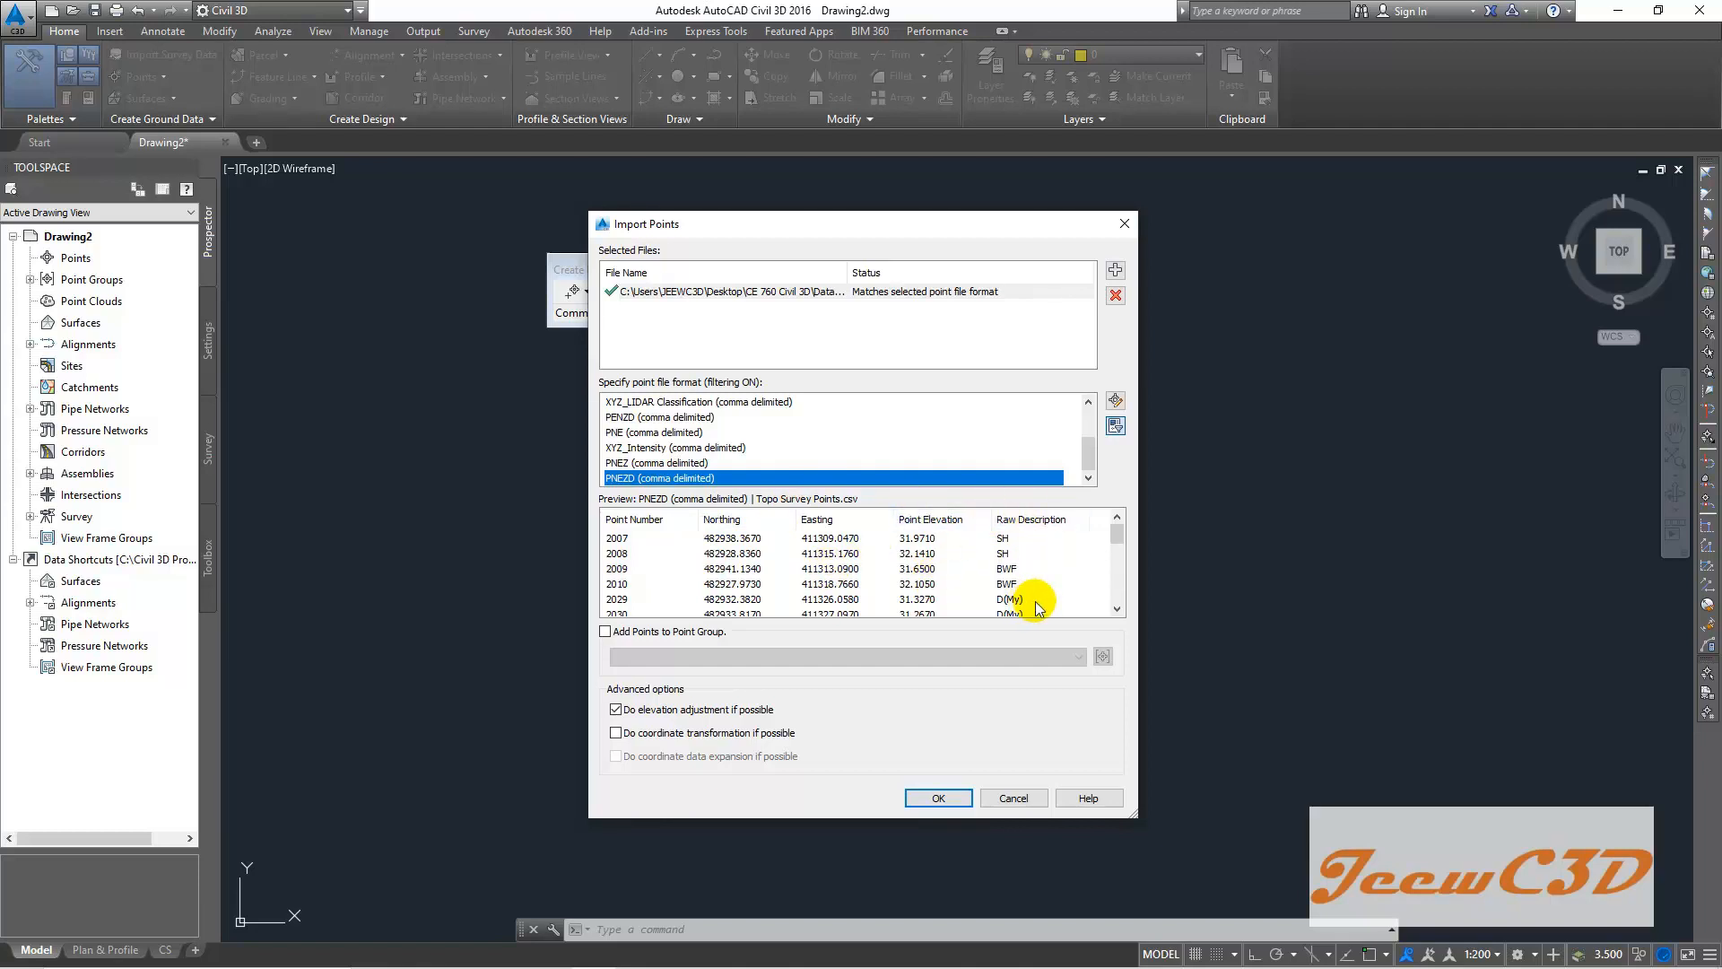
mouse_move(1002, 598)
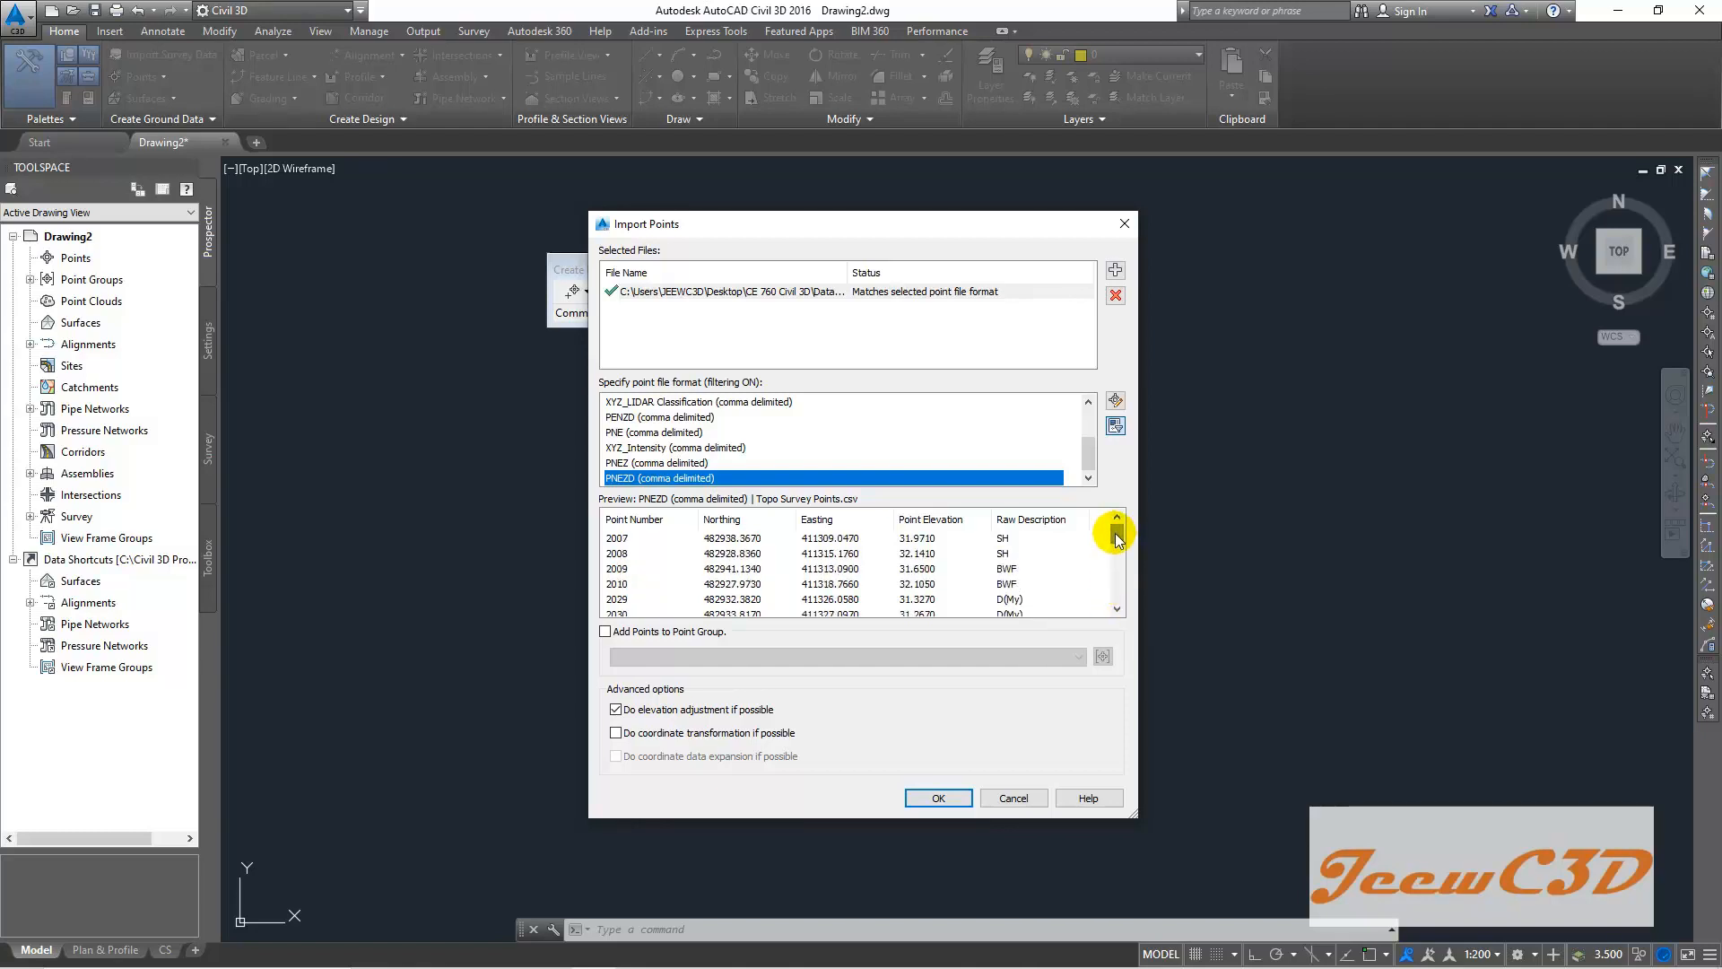
mouse_move(786, 305)
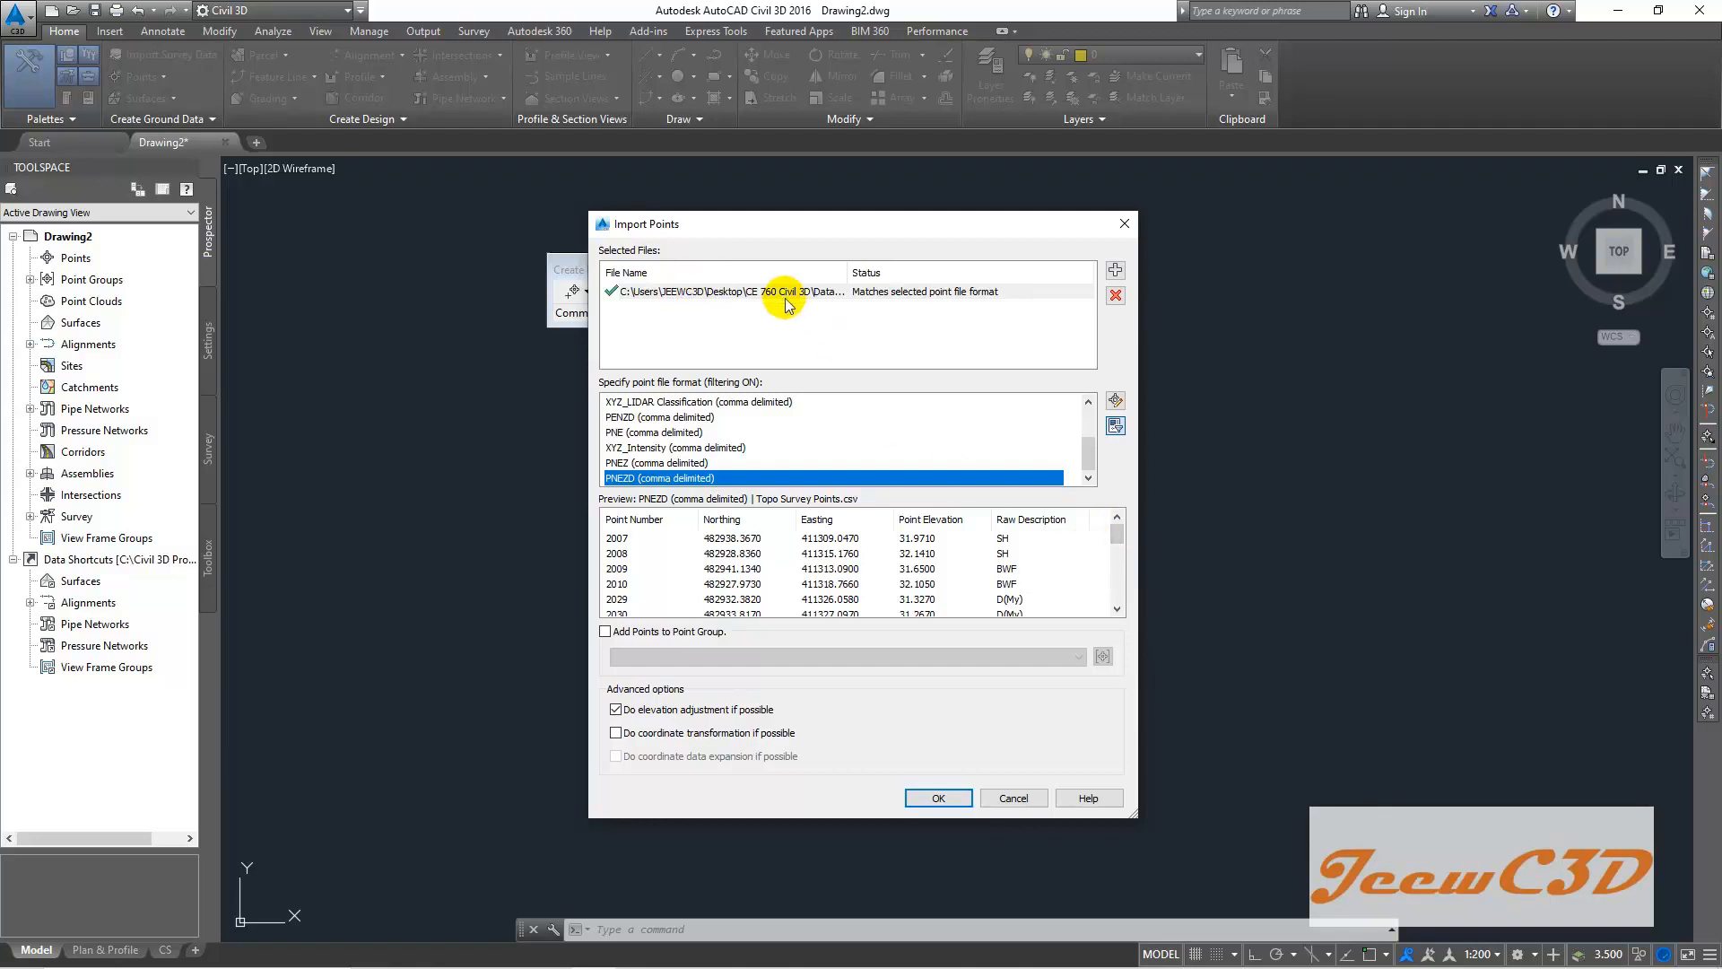
mouse_move(672, 322)
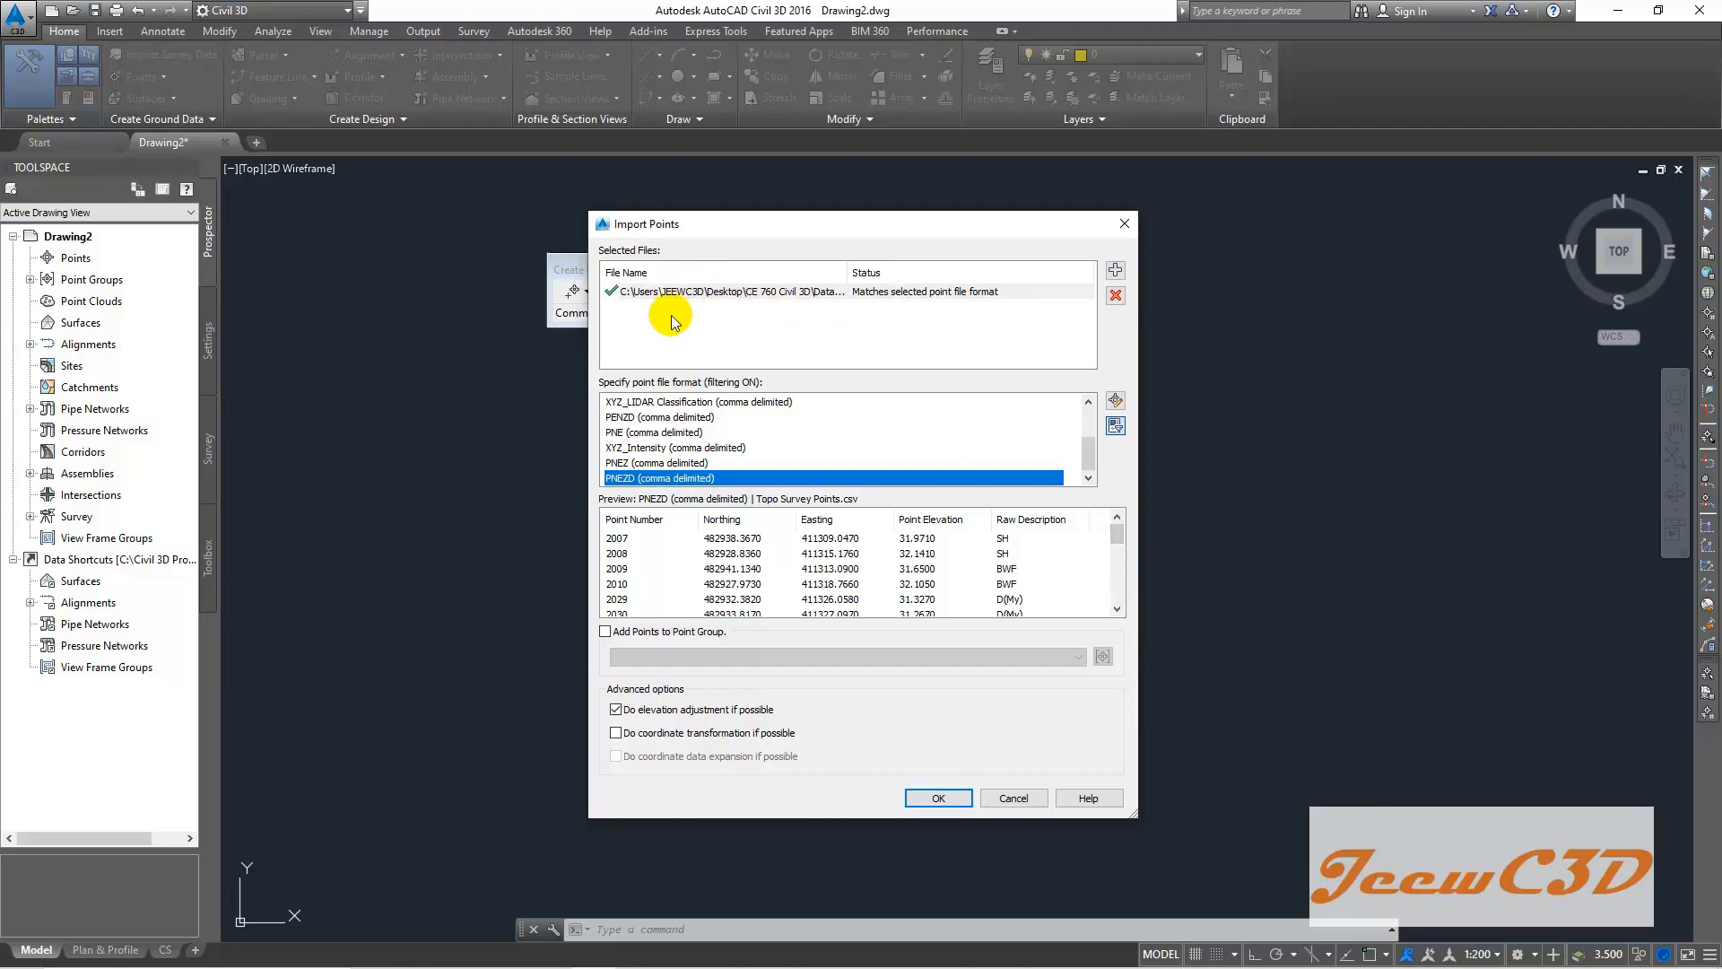
mouse_move(610, 300)
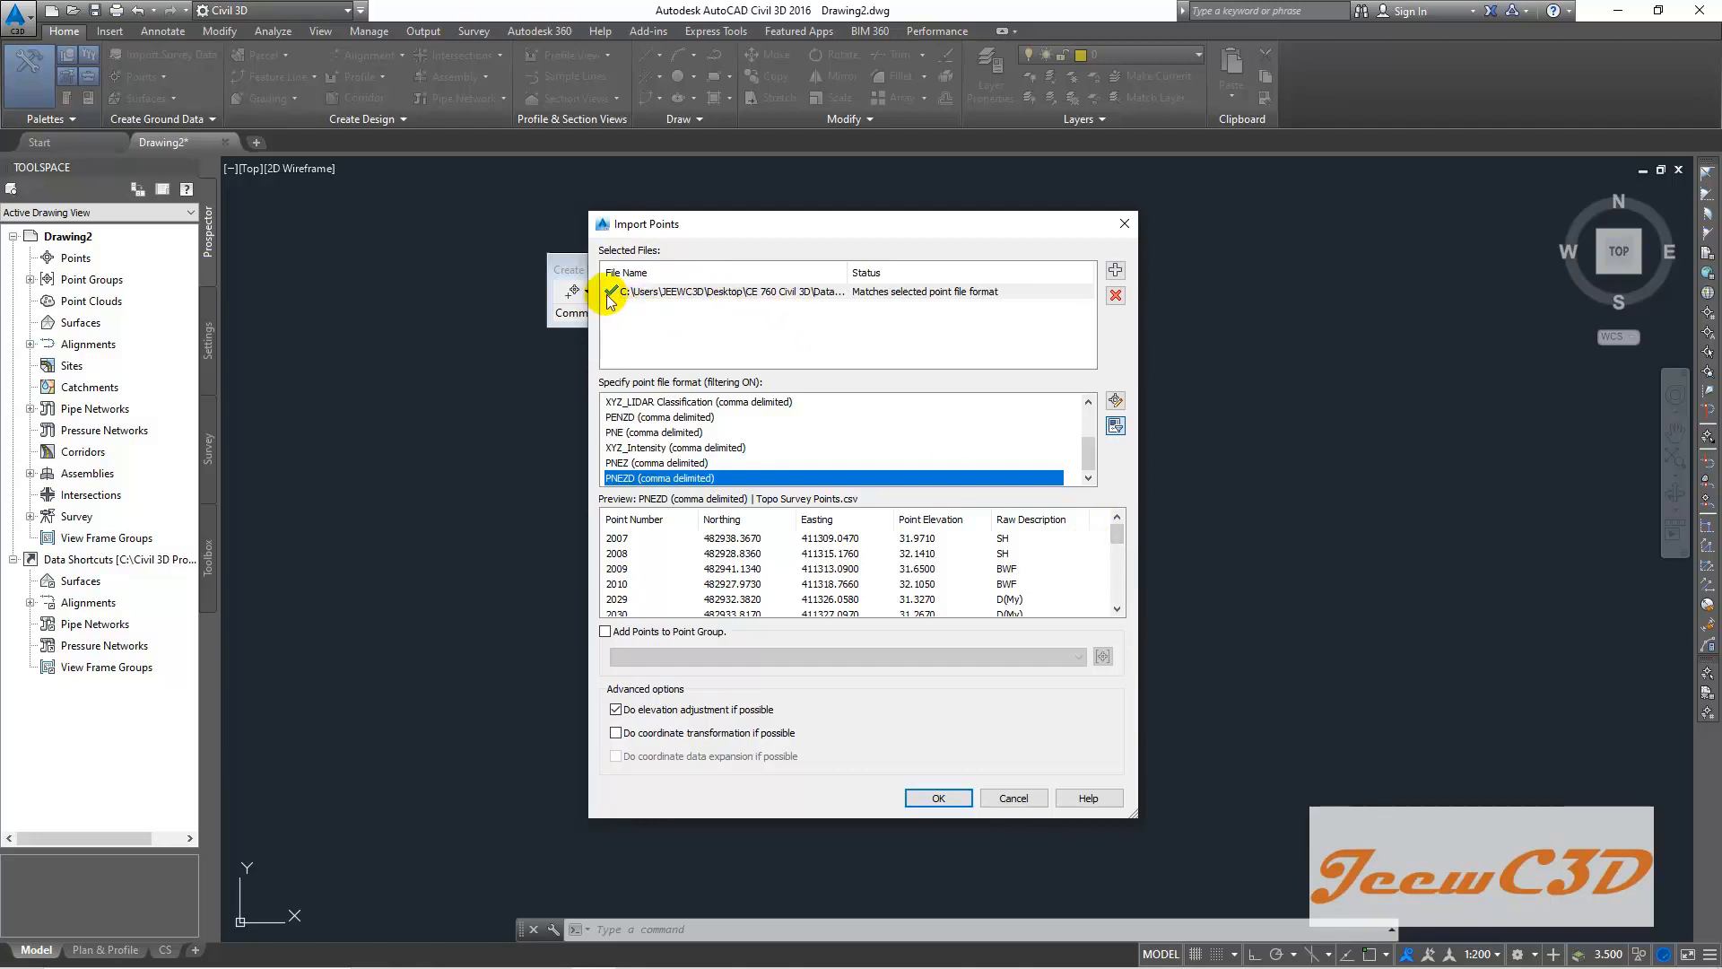
mouse_move(681, 299)
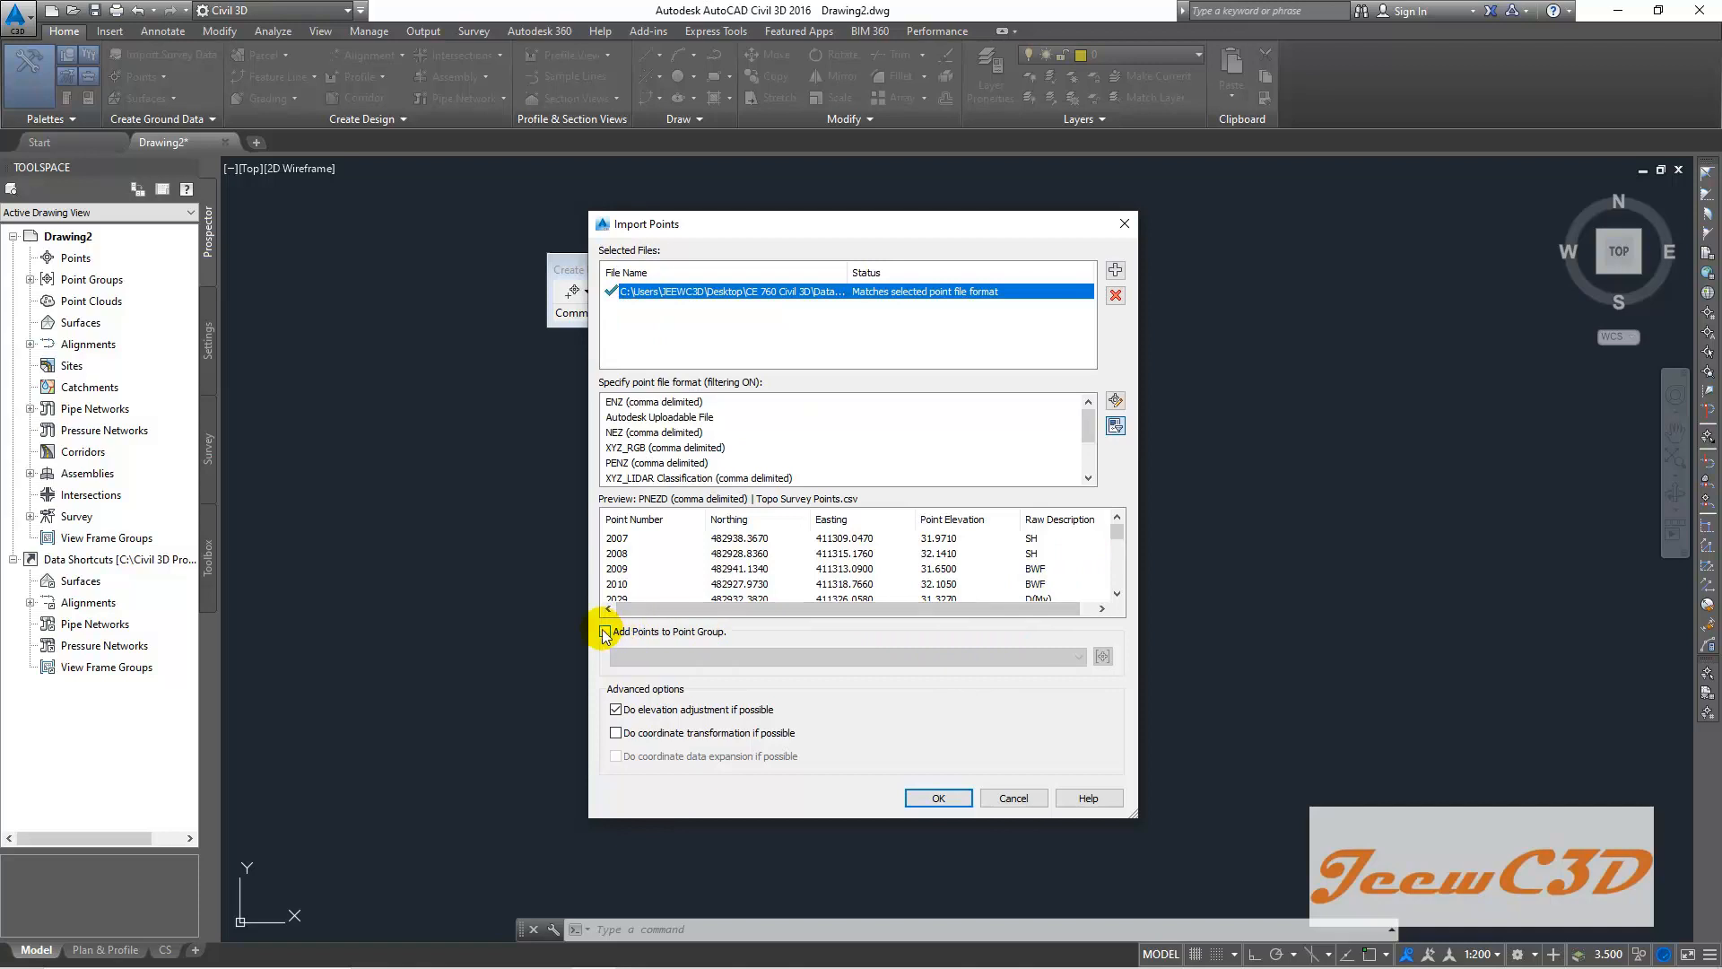
- Send imported points to a new 'Topo Survey Points' point group and disable elevation adjustment
click(617, 630)
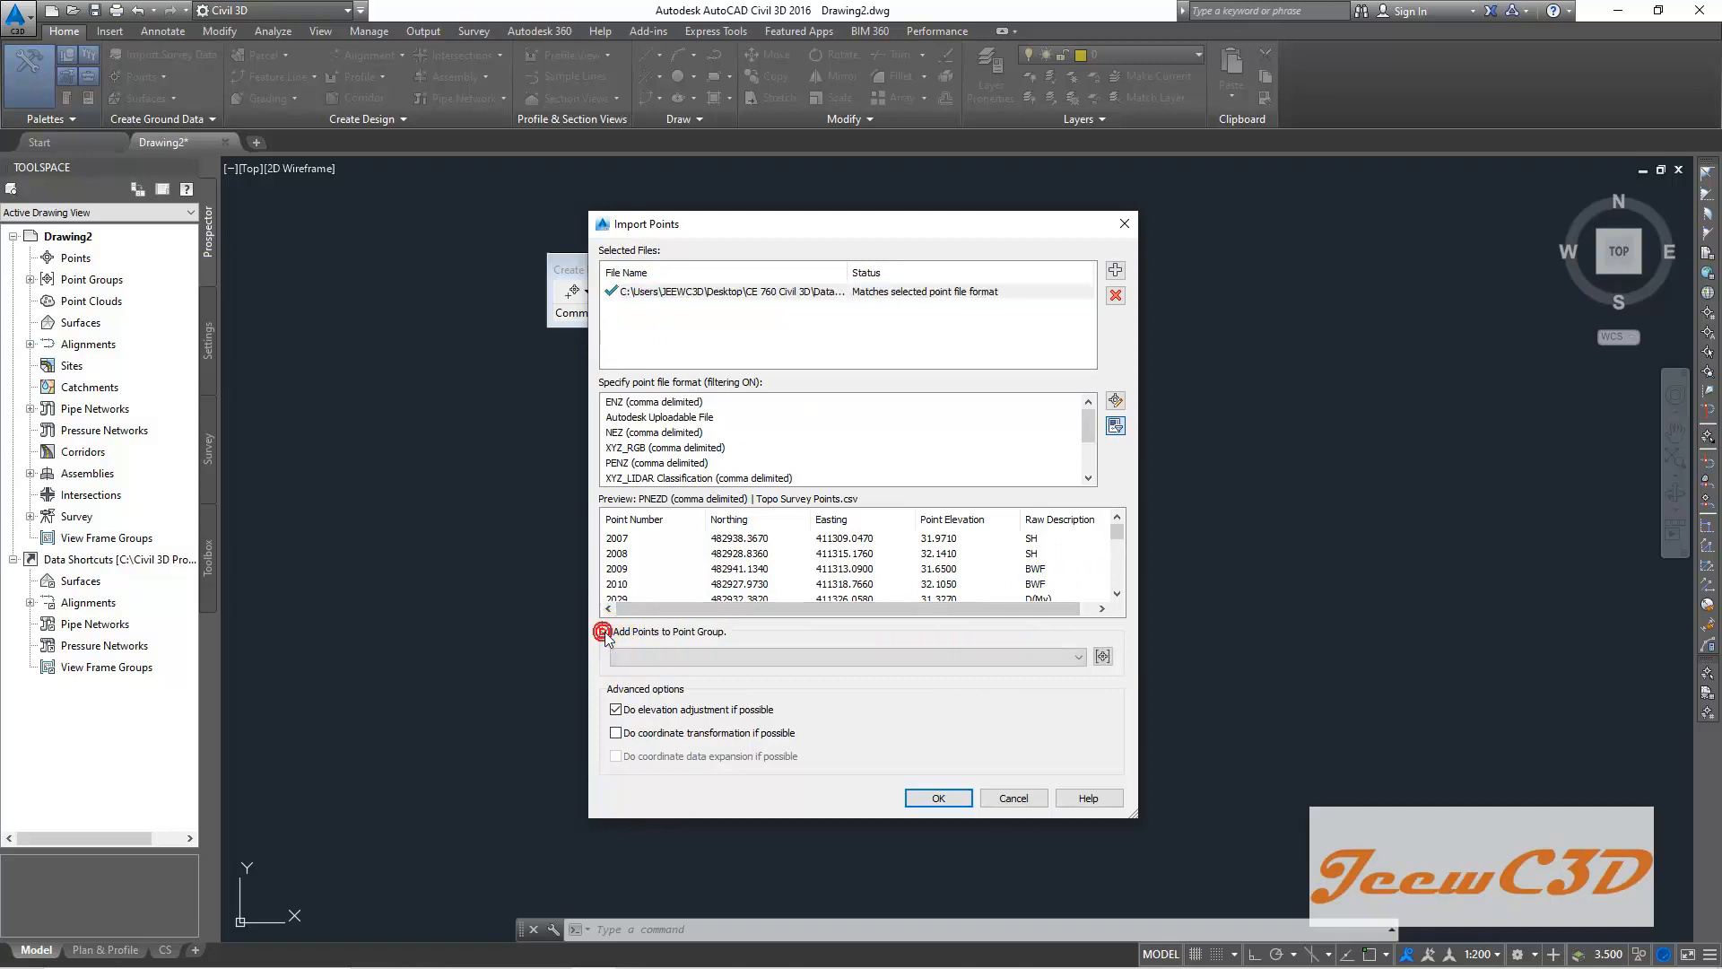
click(604, 631)
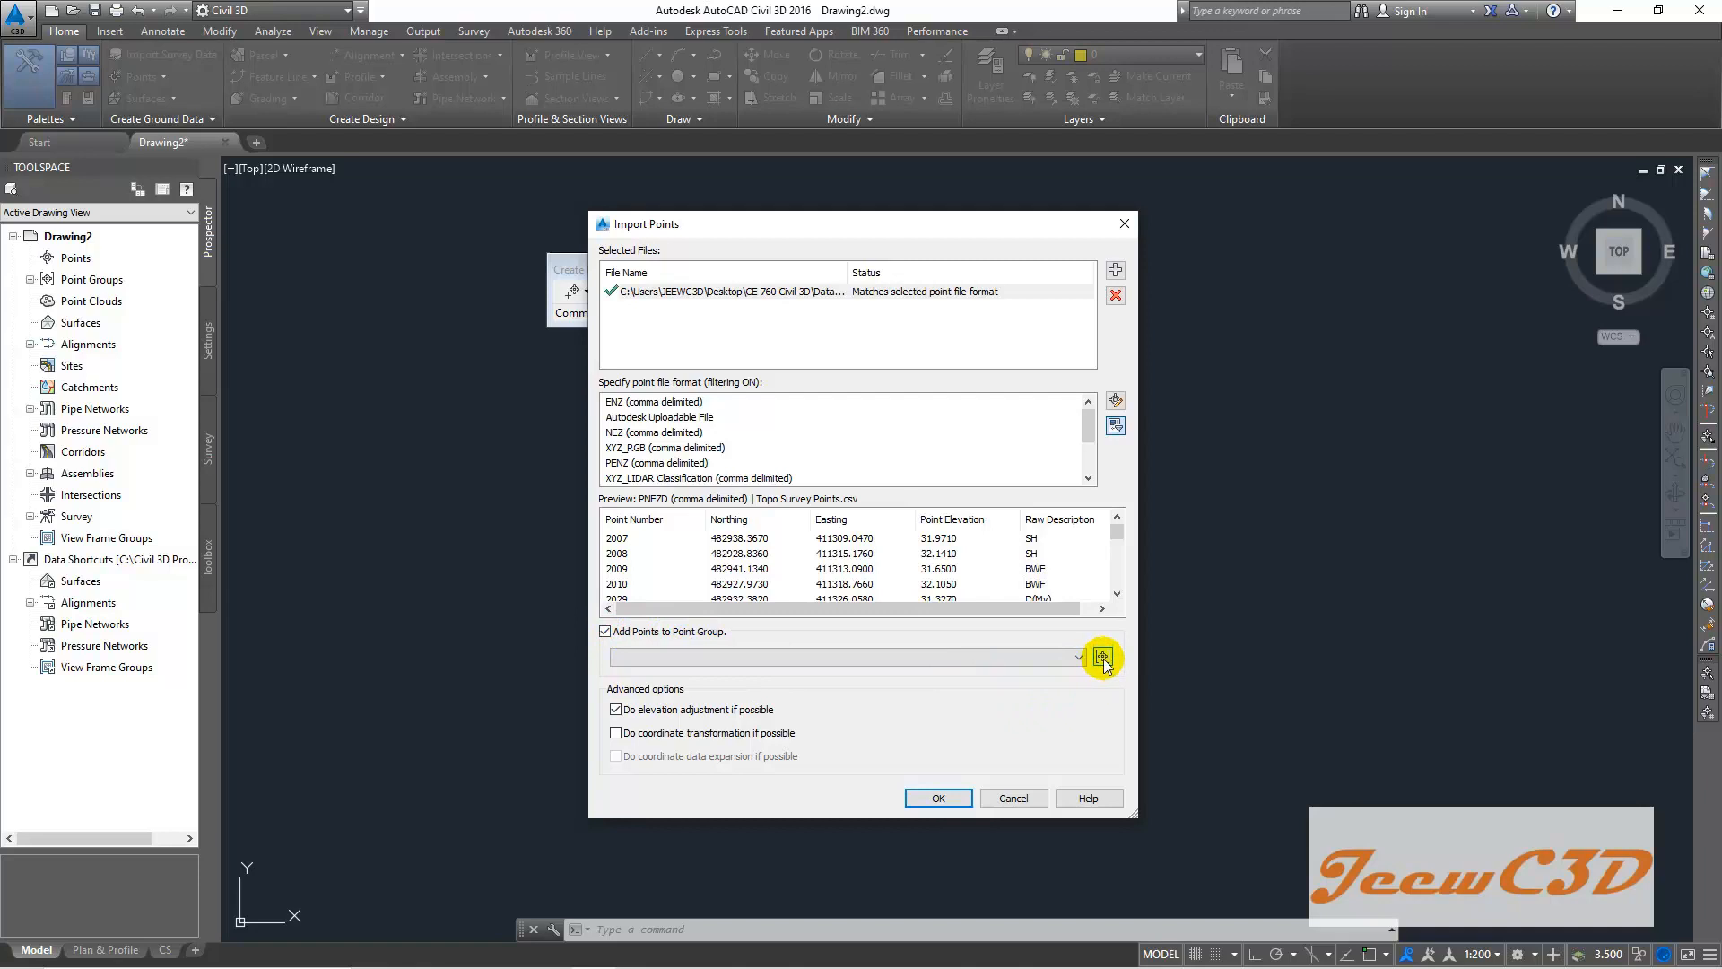
click(1102, 656)
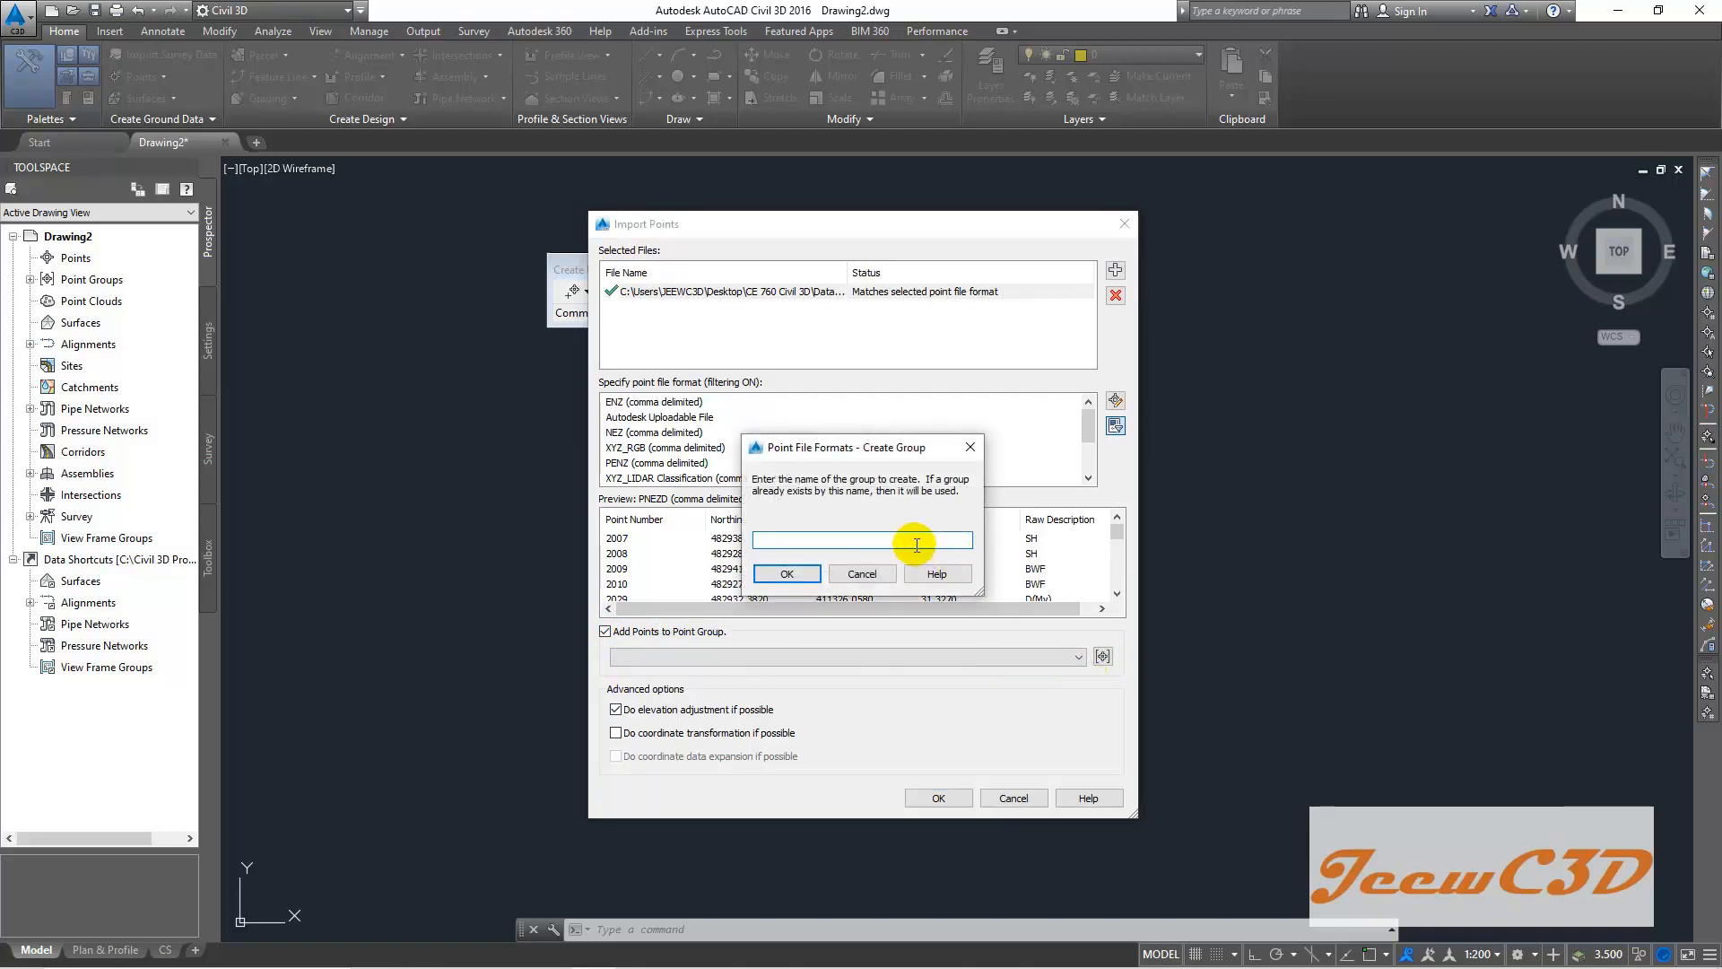
text(T)
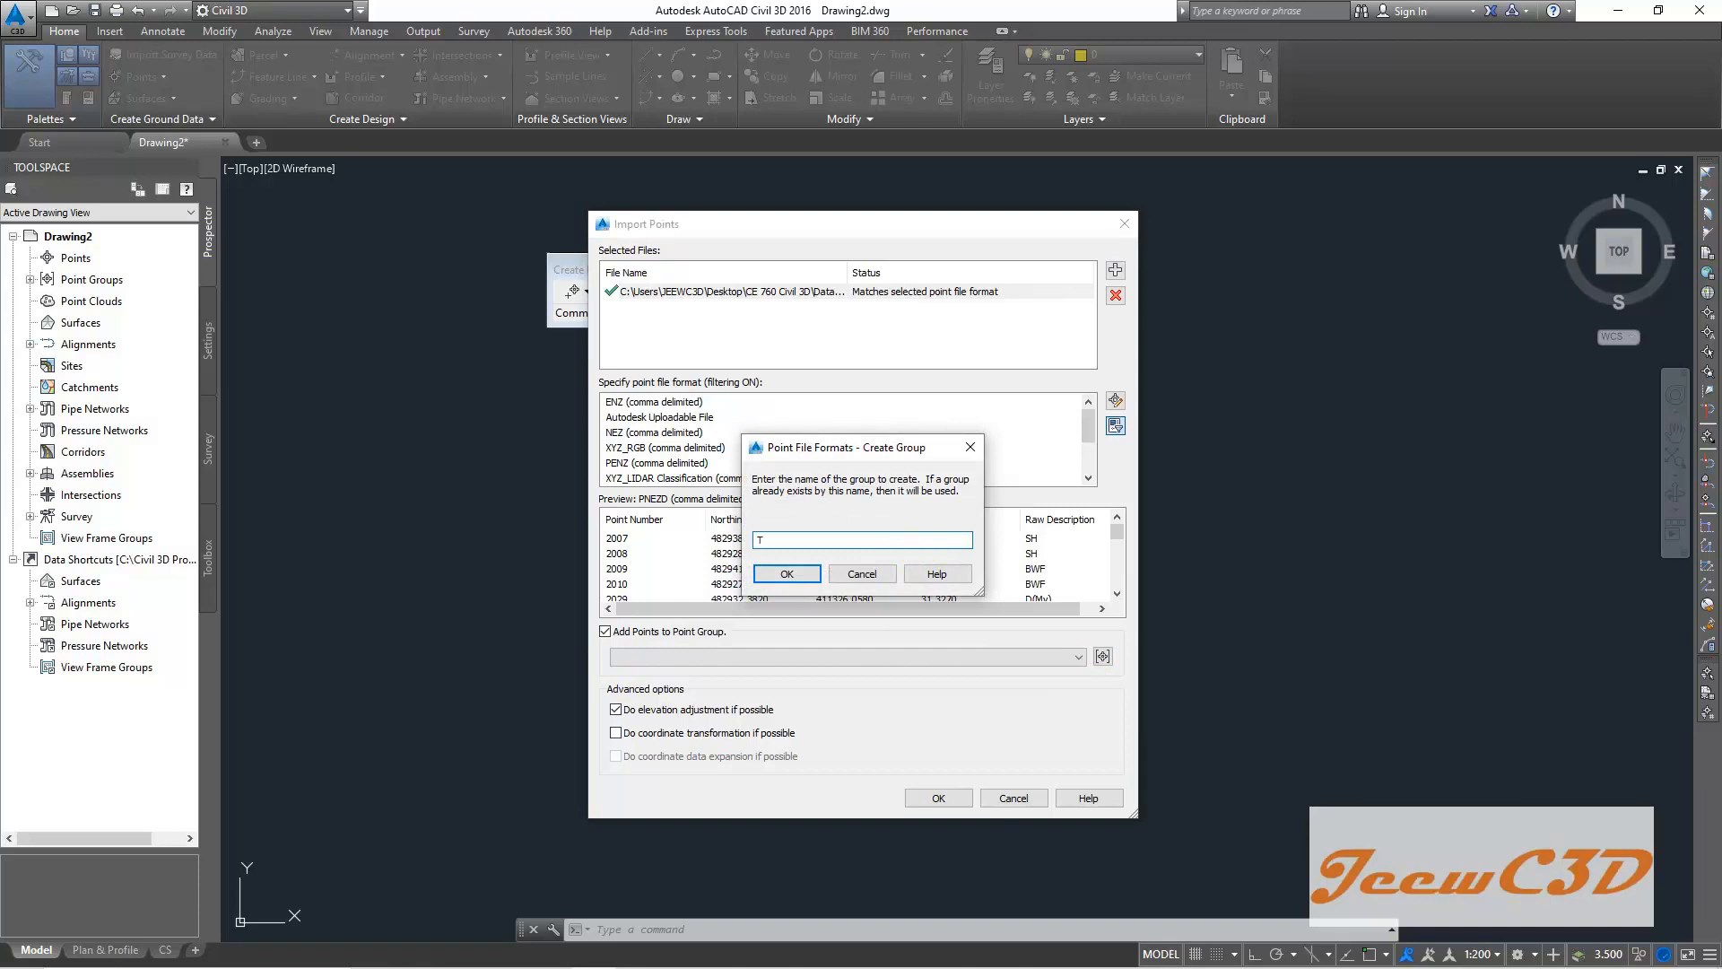
text(opo)
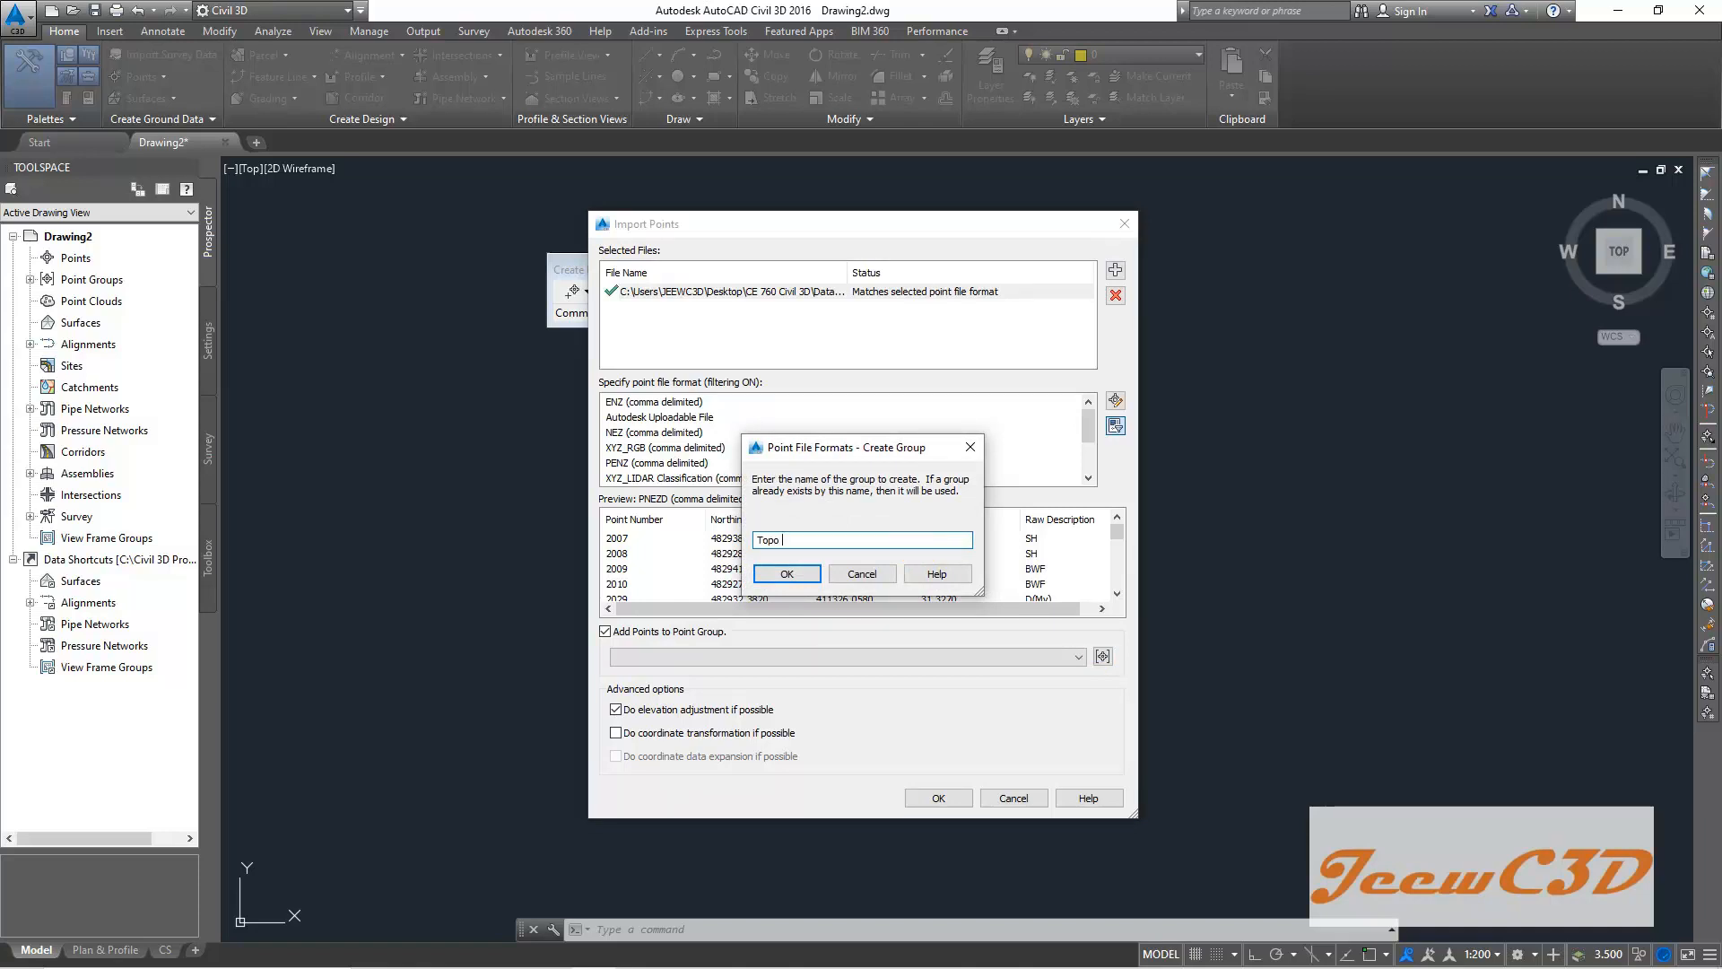
text(Survey)
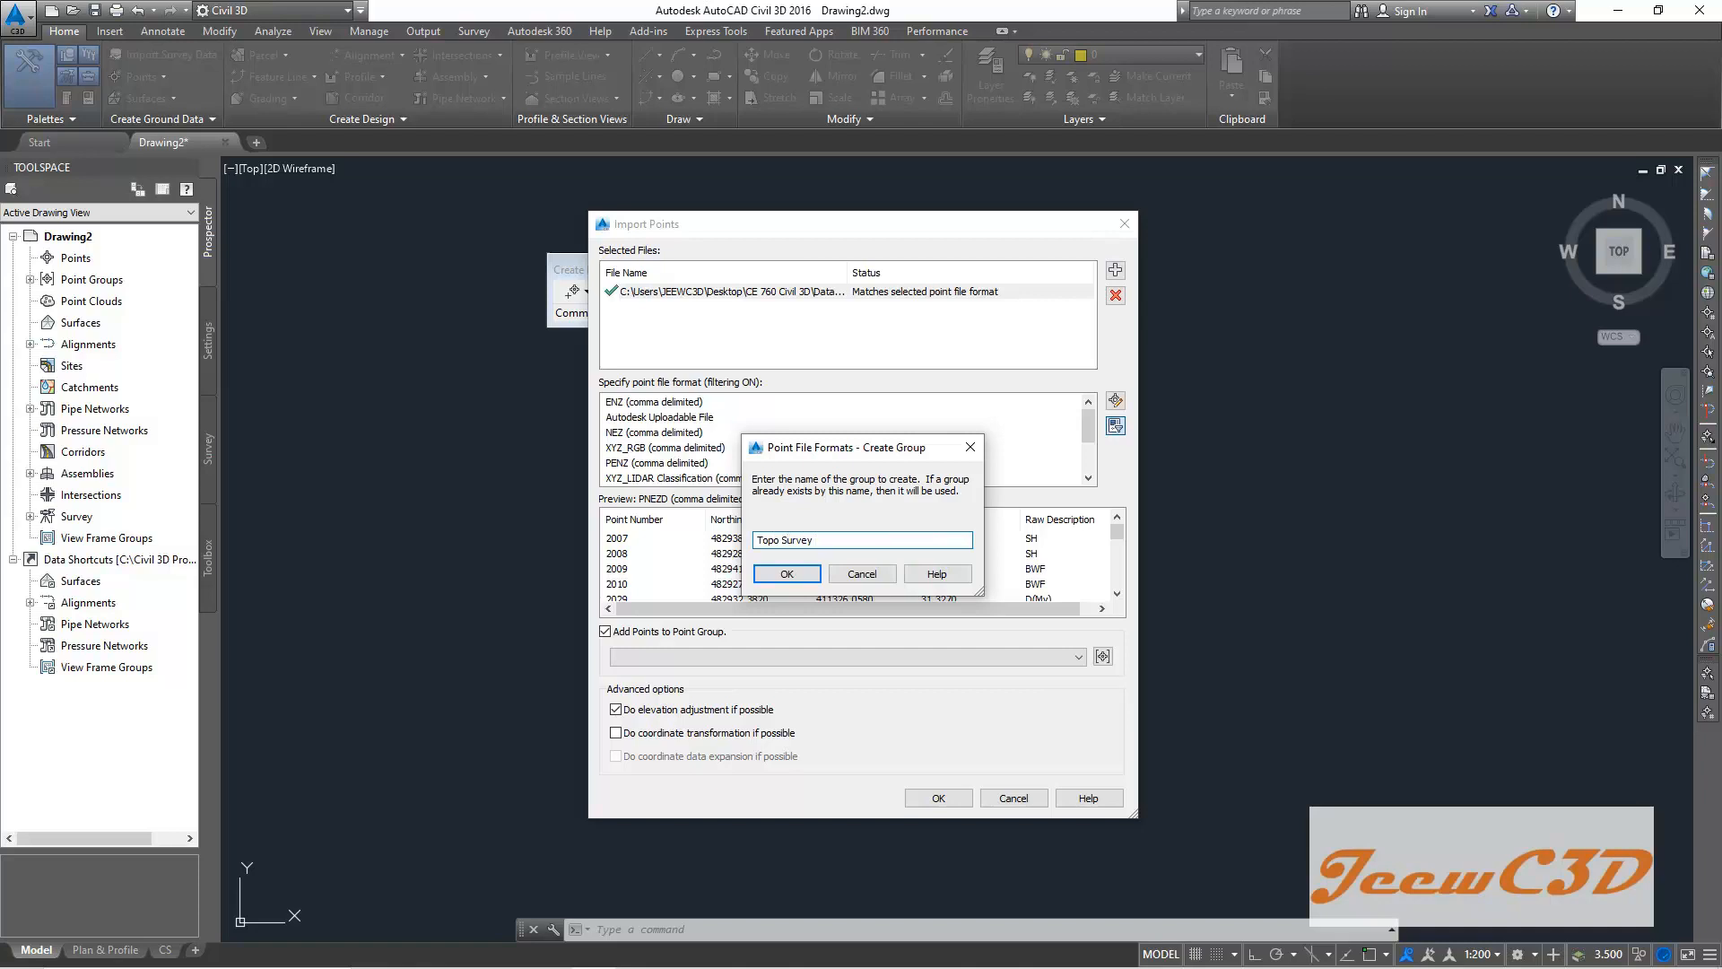
text(Points)
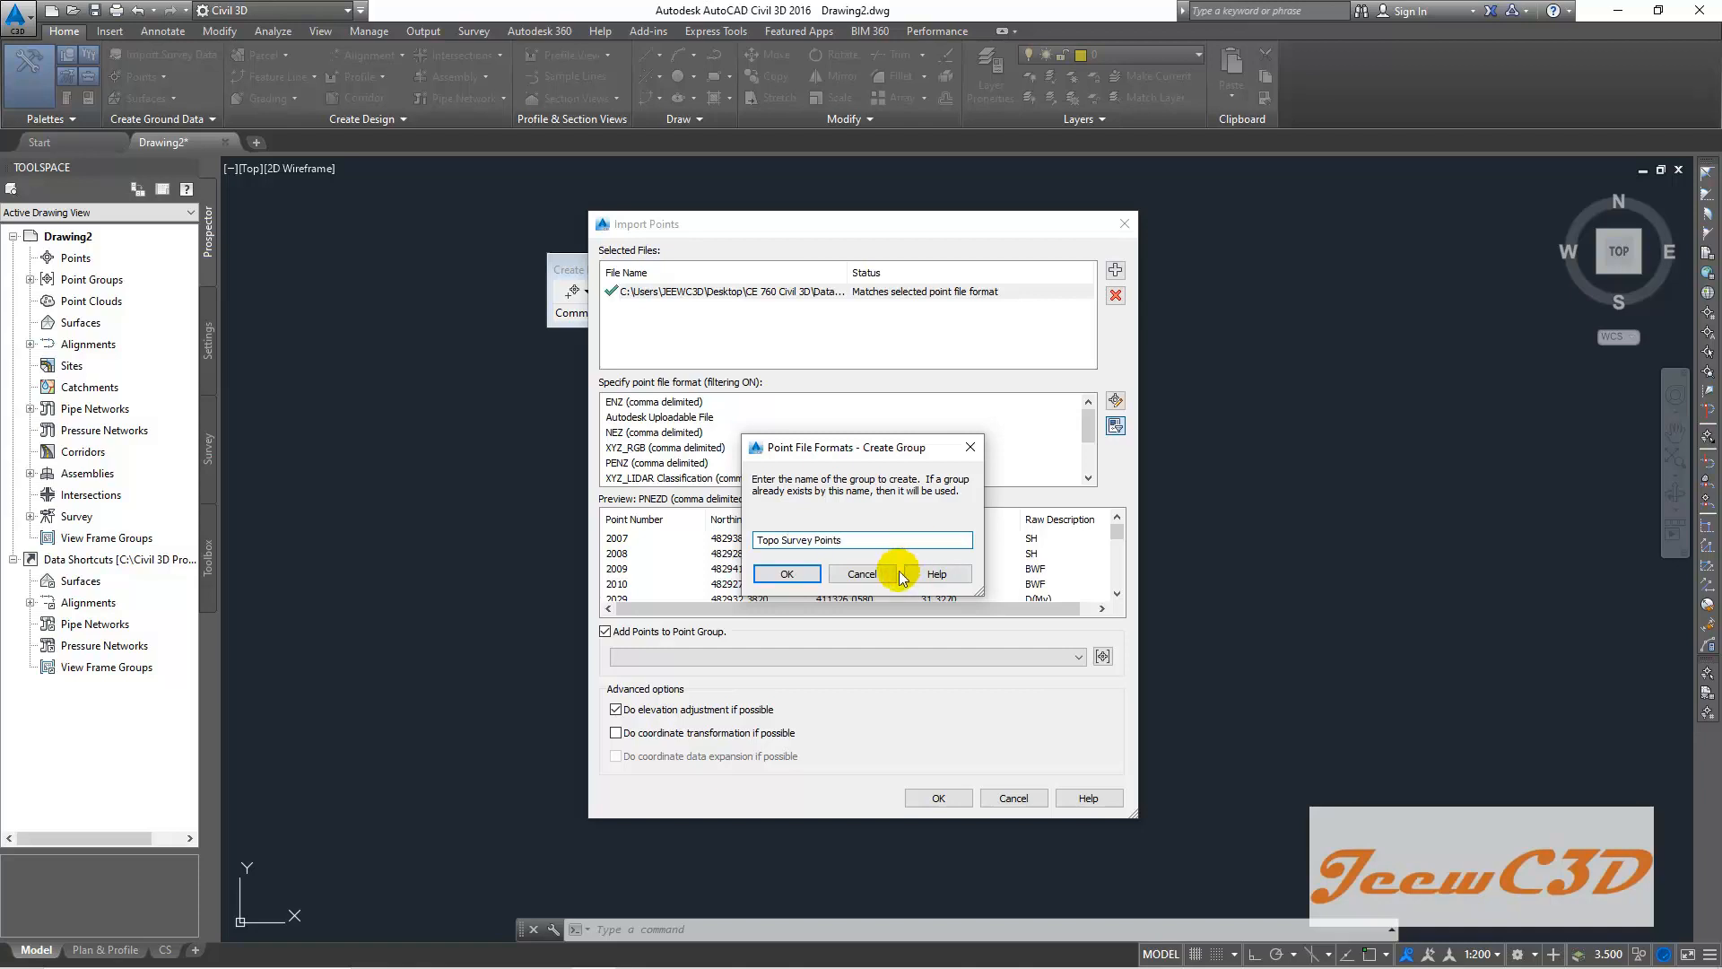
click(785, 573)
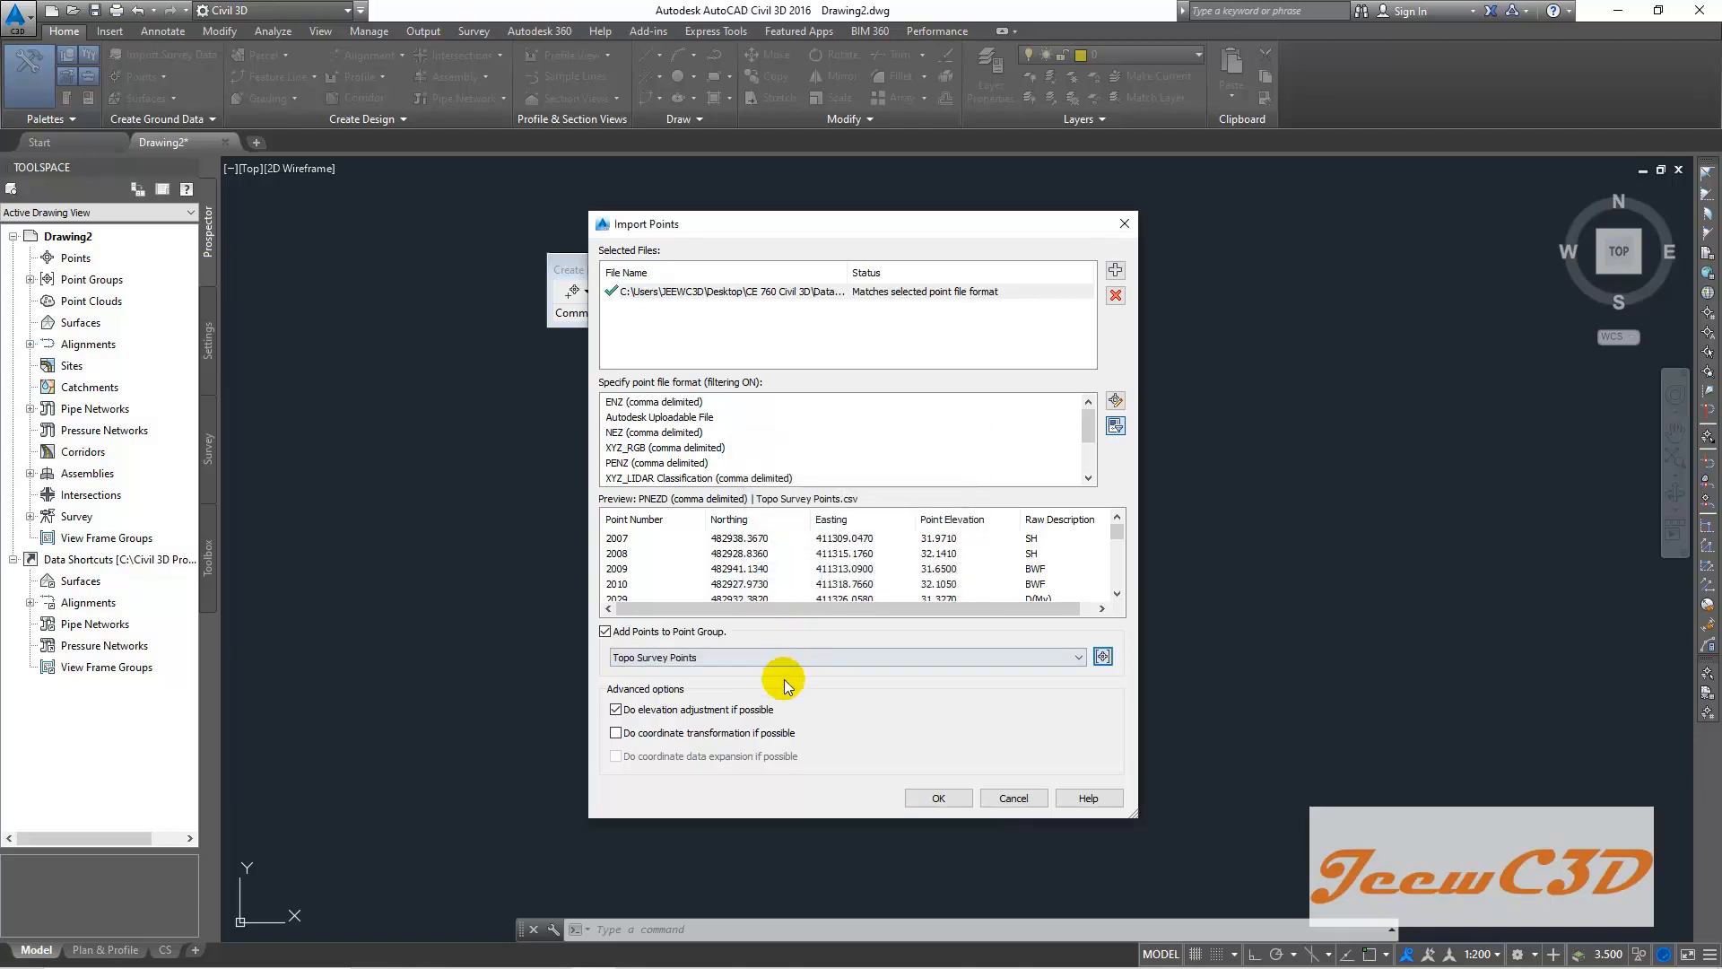
click(616, 709)
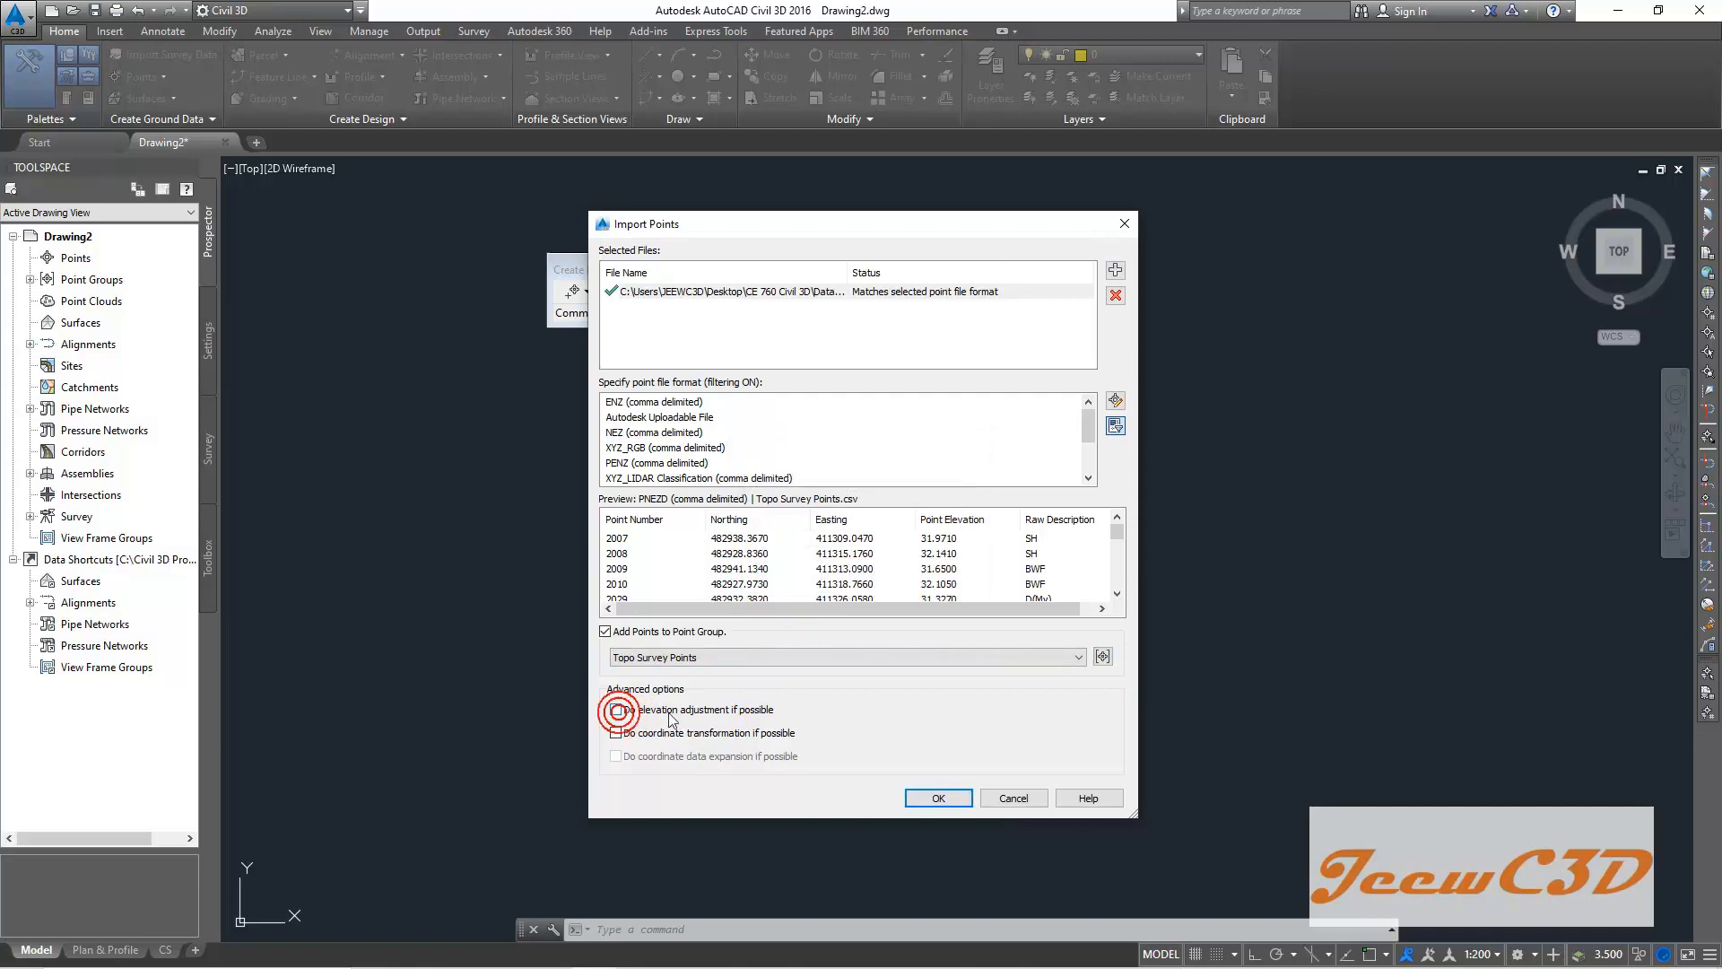
click(617, 709)
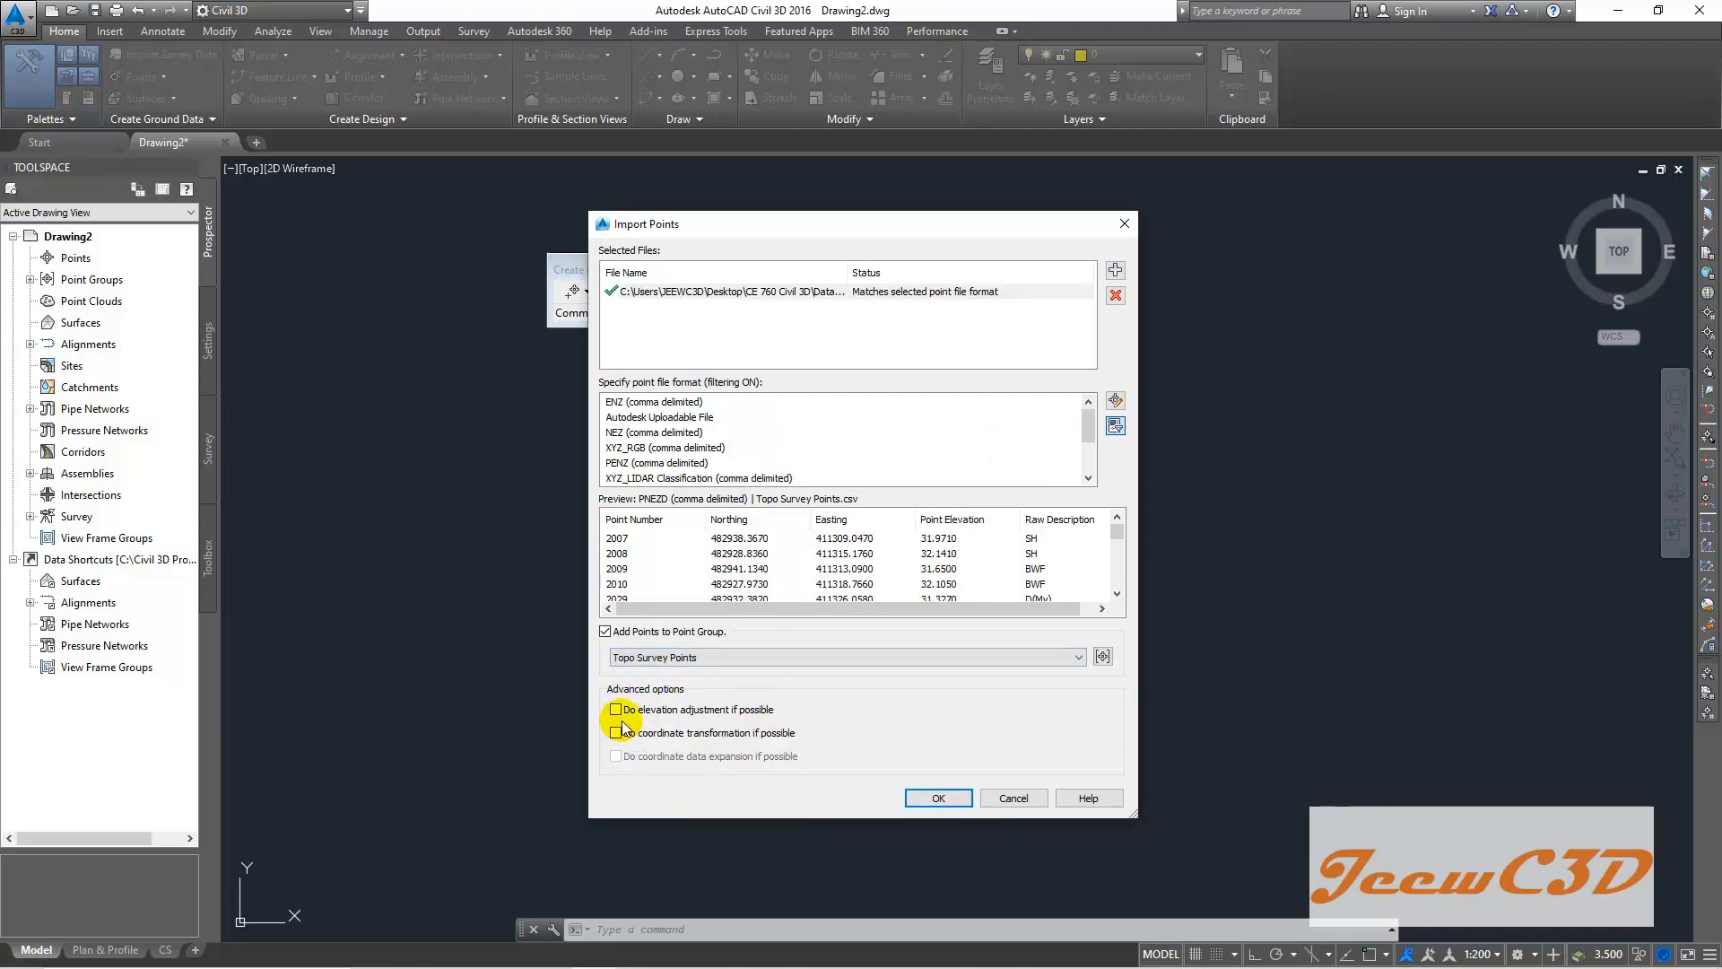
mouse_move(884, 791)
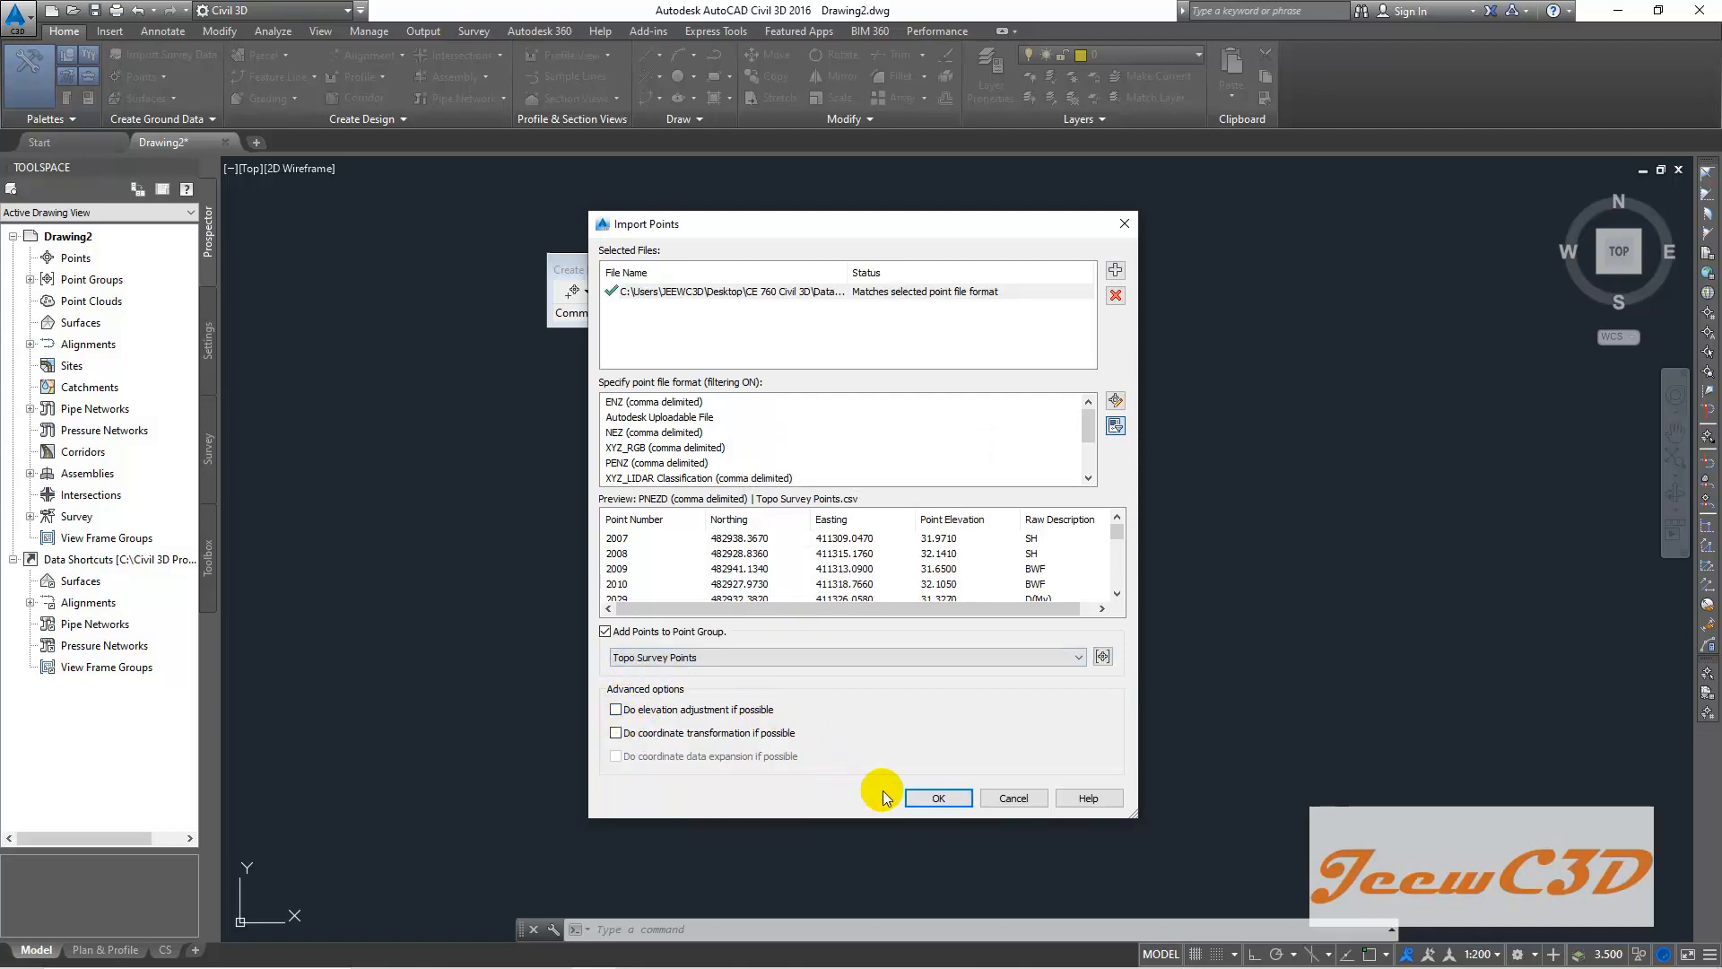
- Run the point import, then close the Create Points toolbar
click(936, 797)
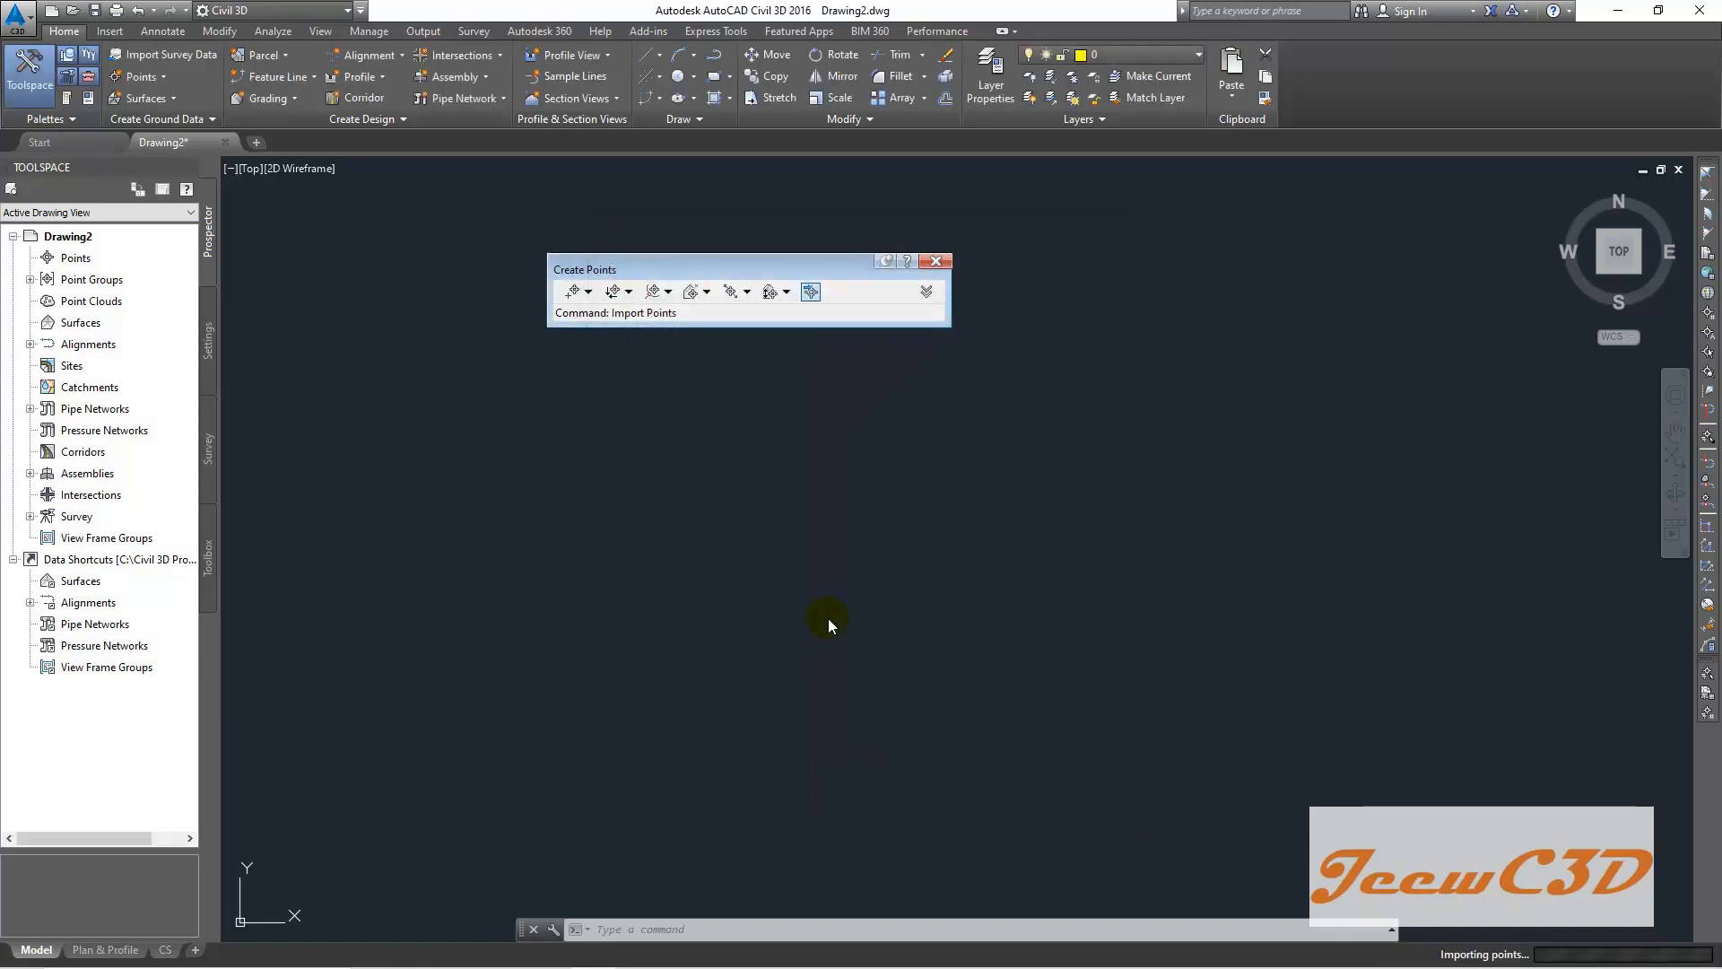
mouse_move(690, 546)
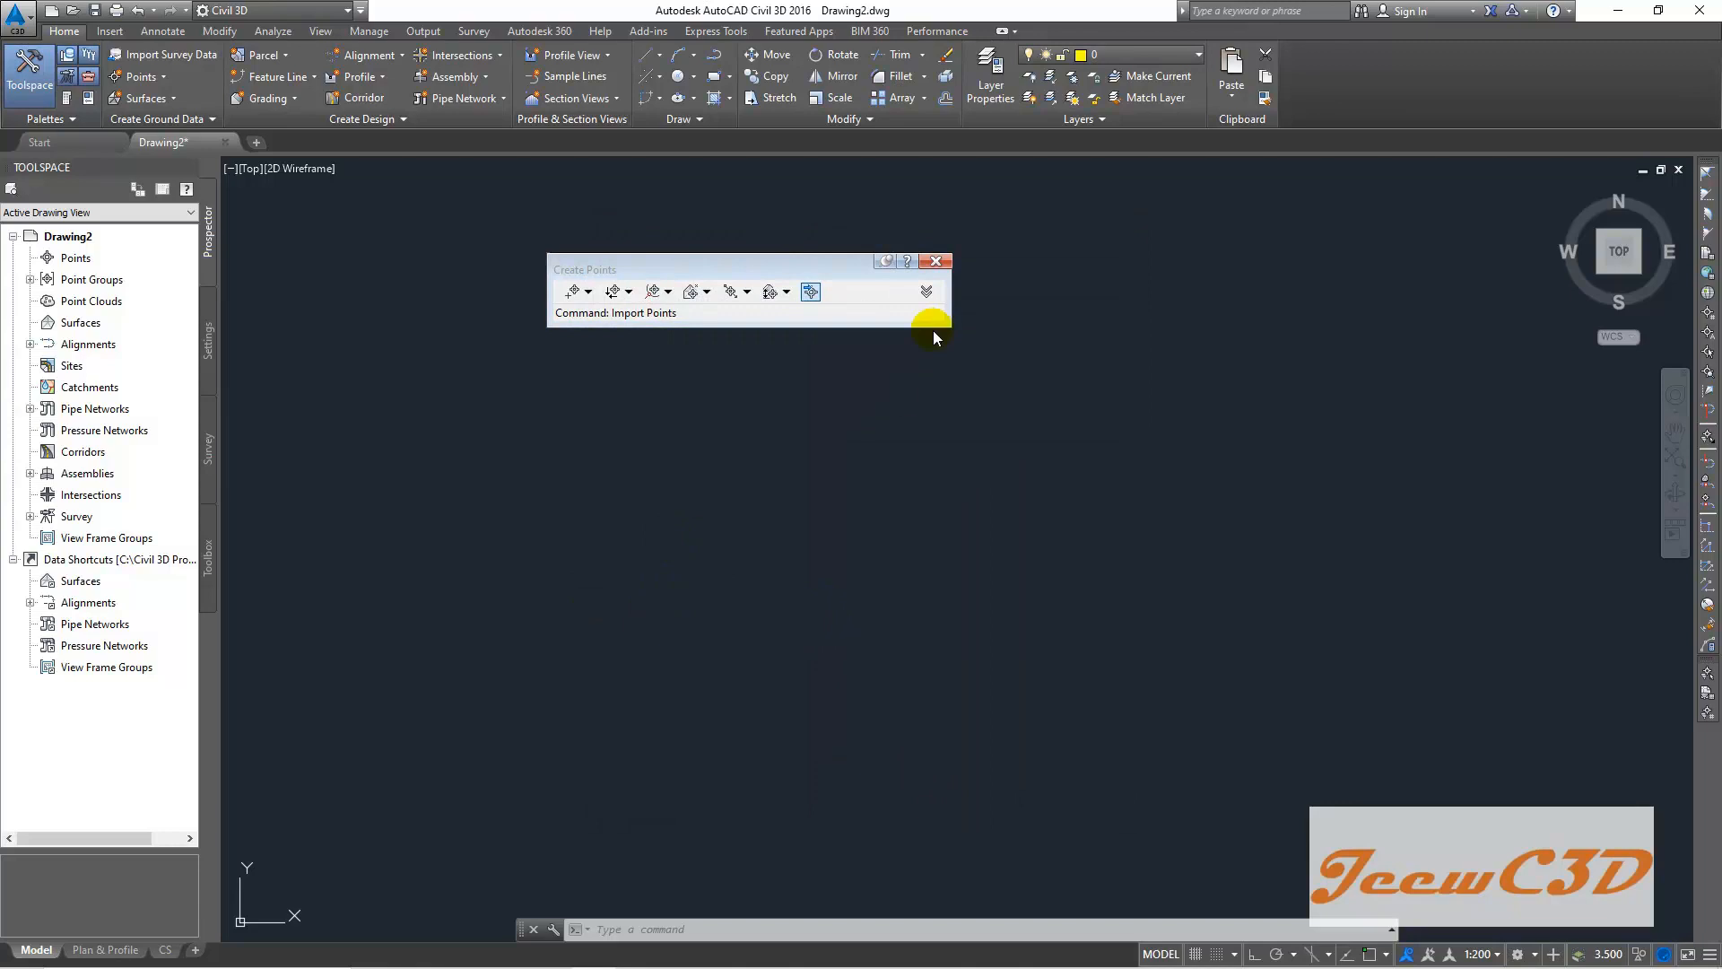
mouse_move(807, 533)
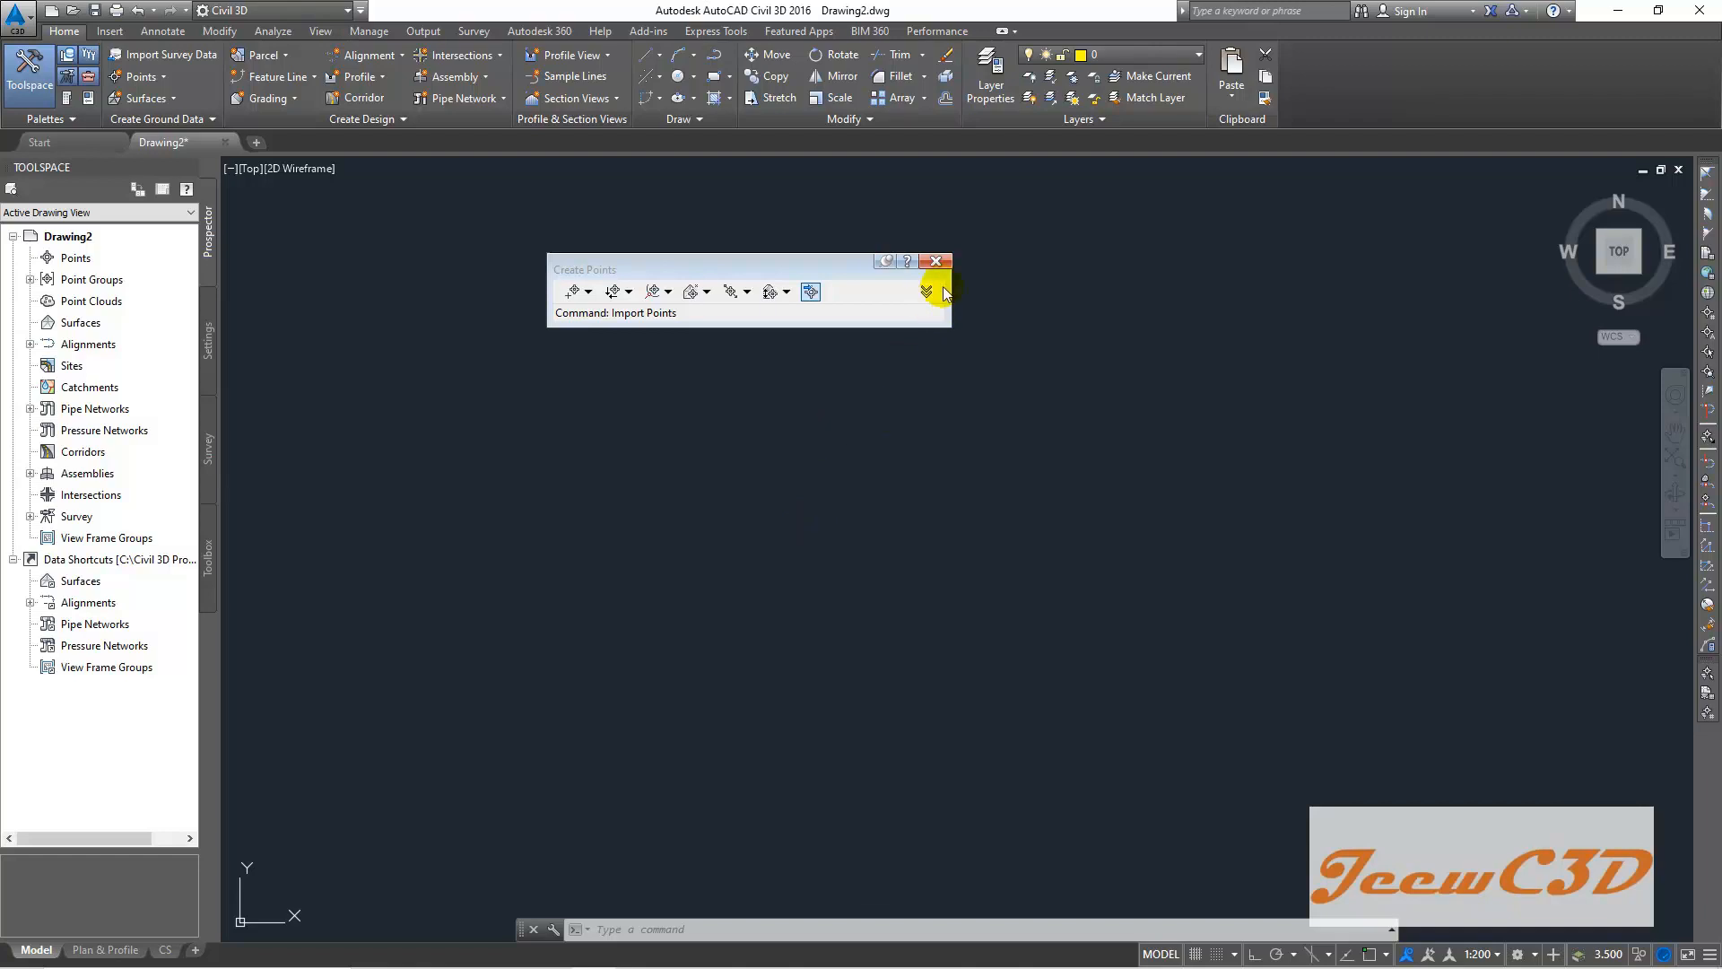
click(811, 291)
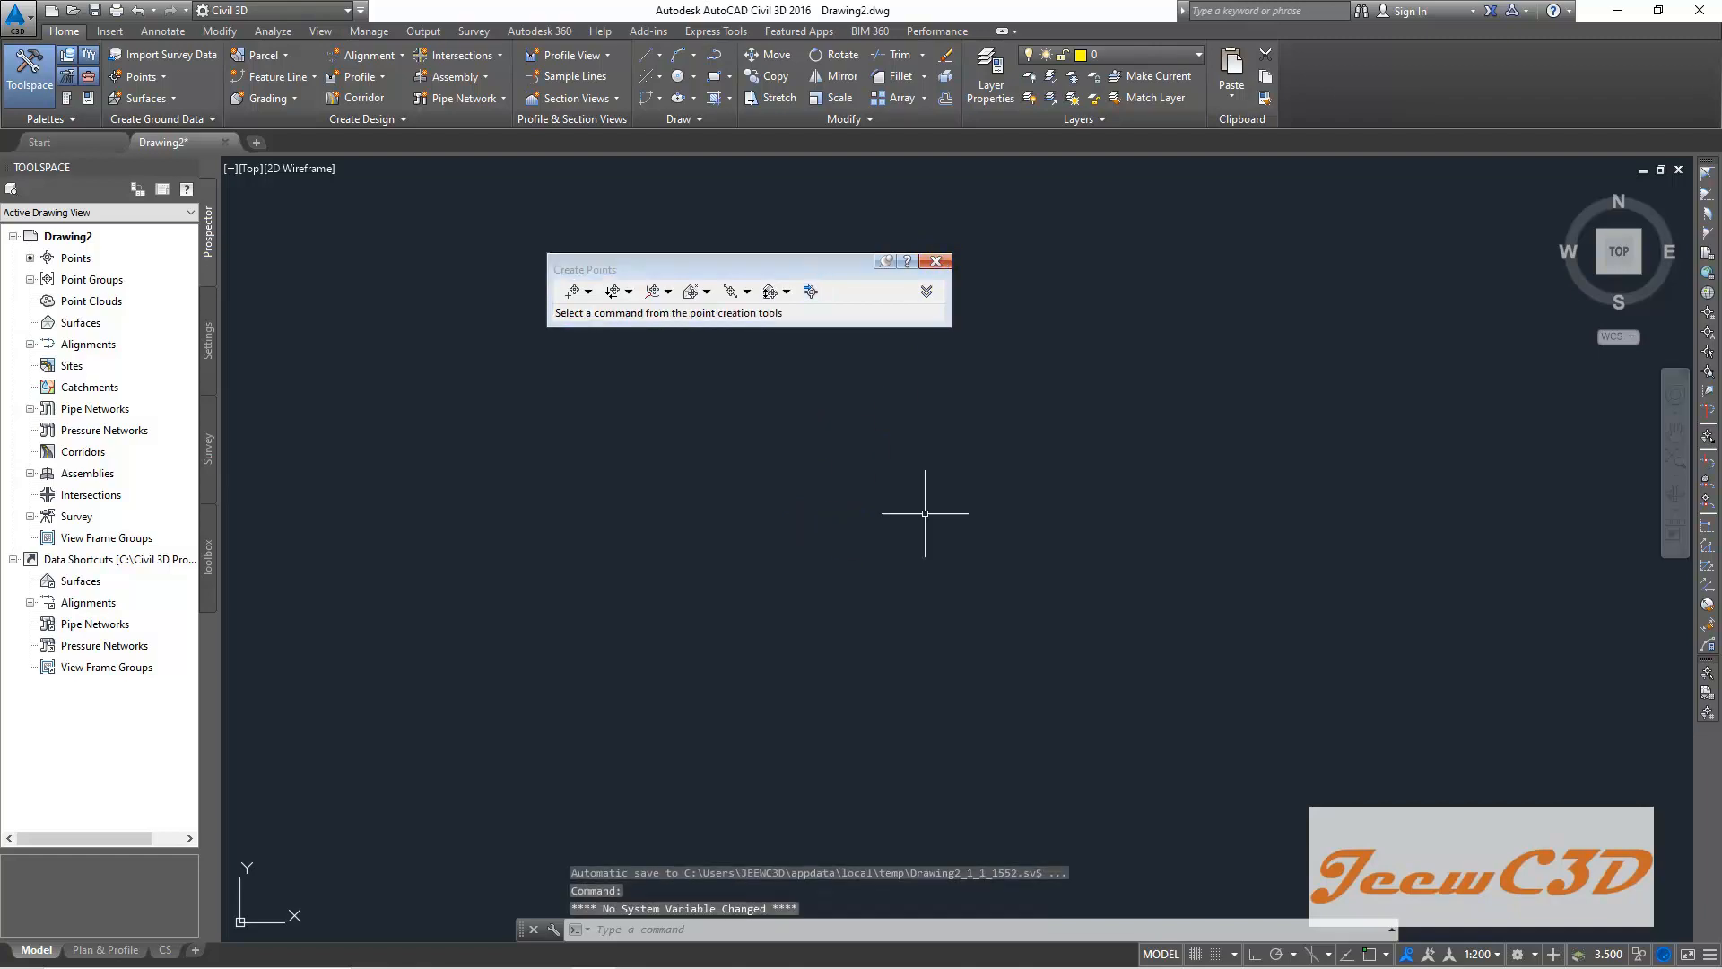
mouse_move(908, 518)
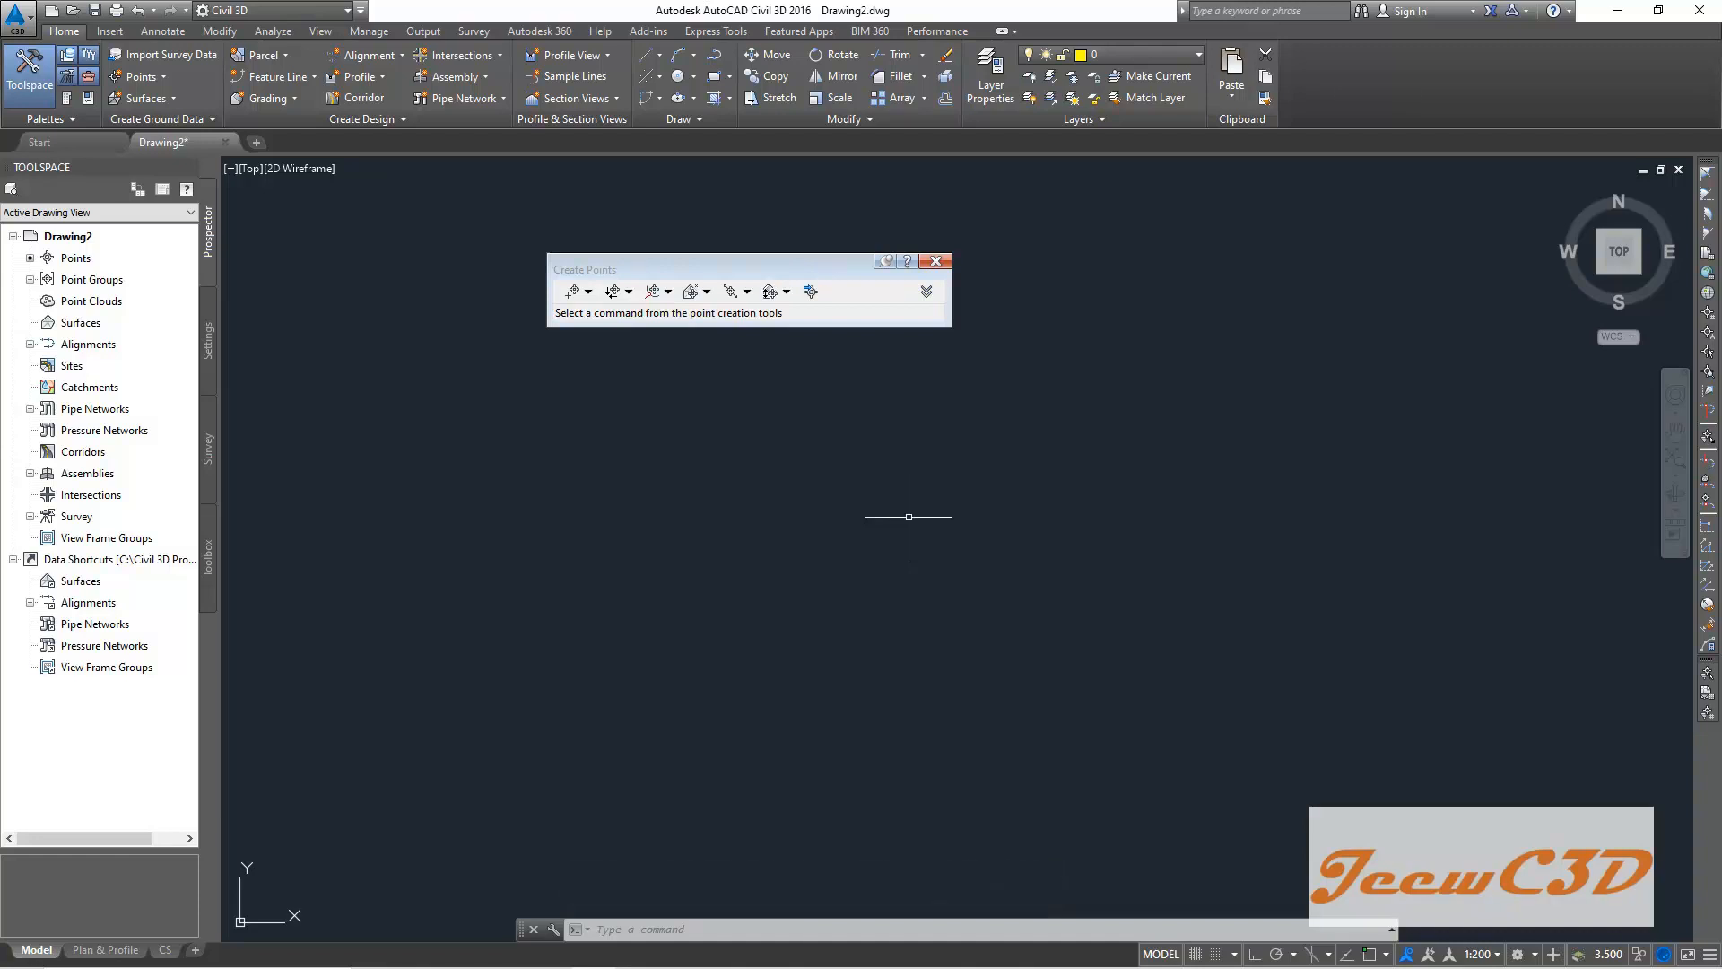
mouse_move(866, 742)
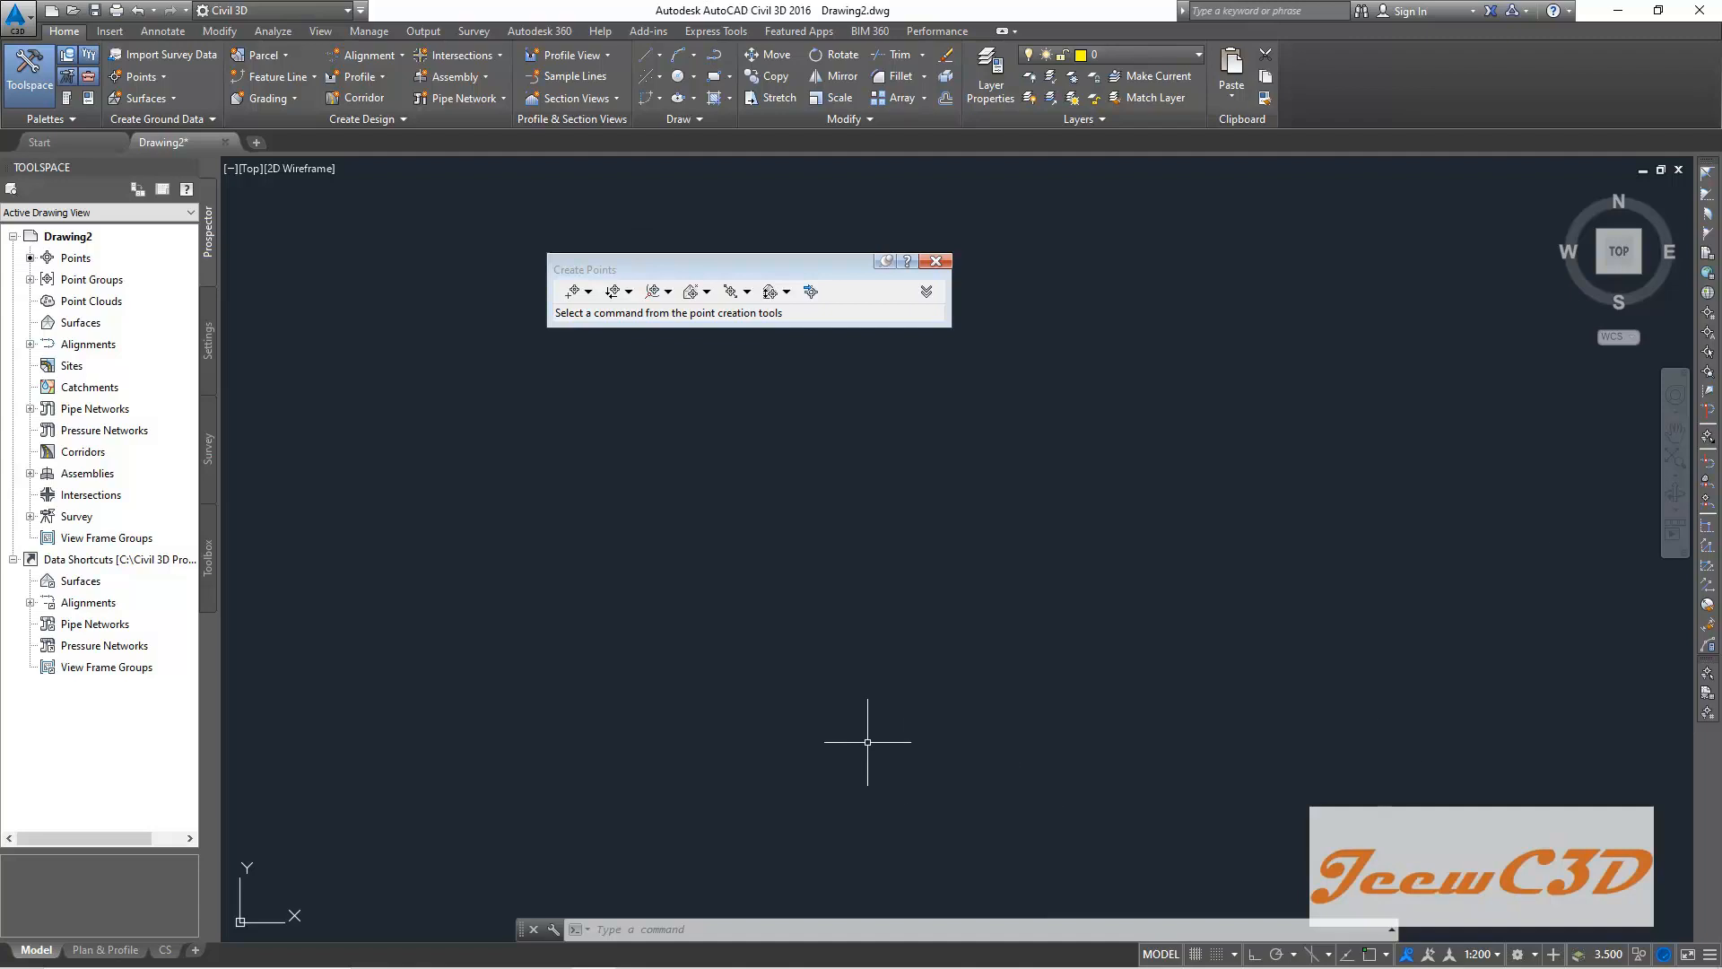
mouse_move(997, 259)
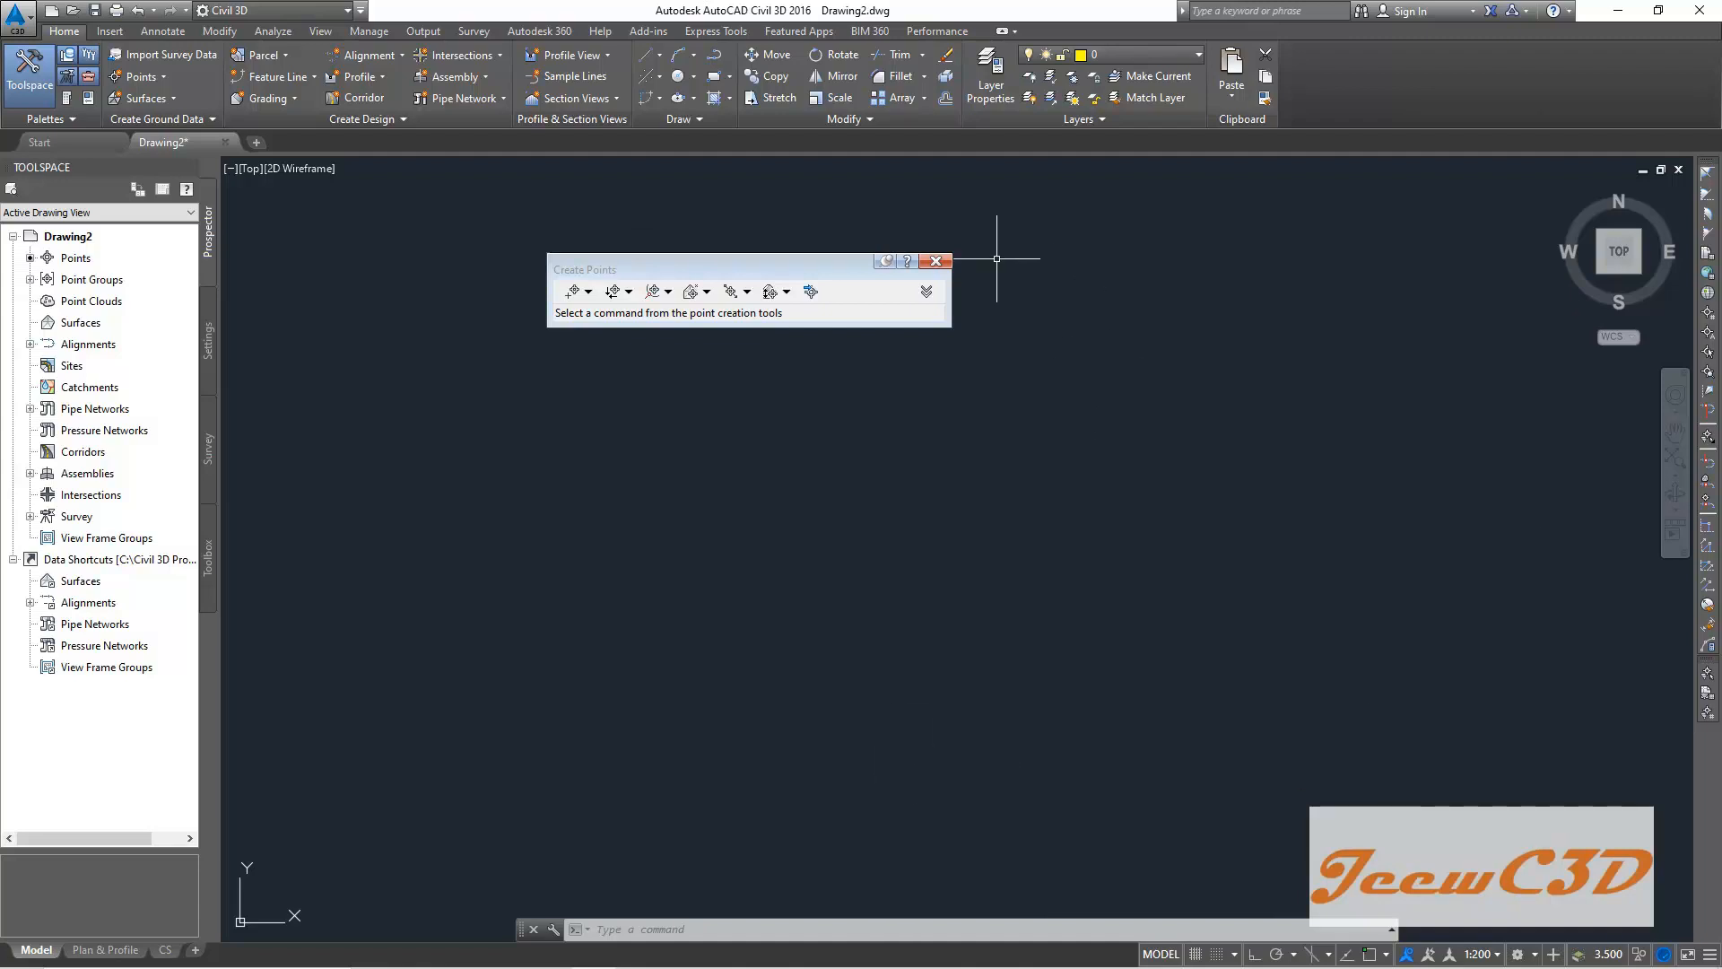
mouse_move(935, 261)
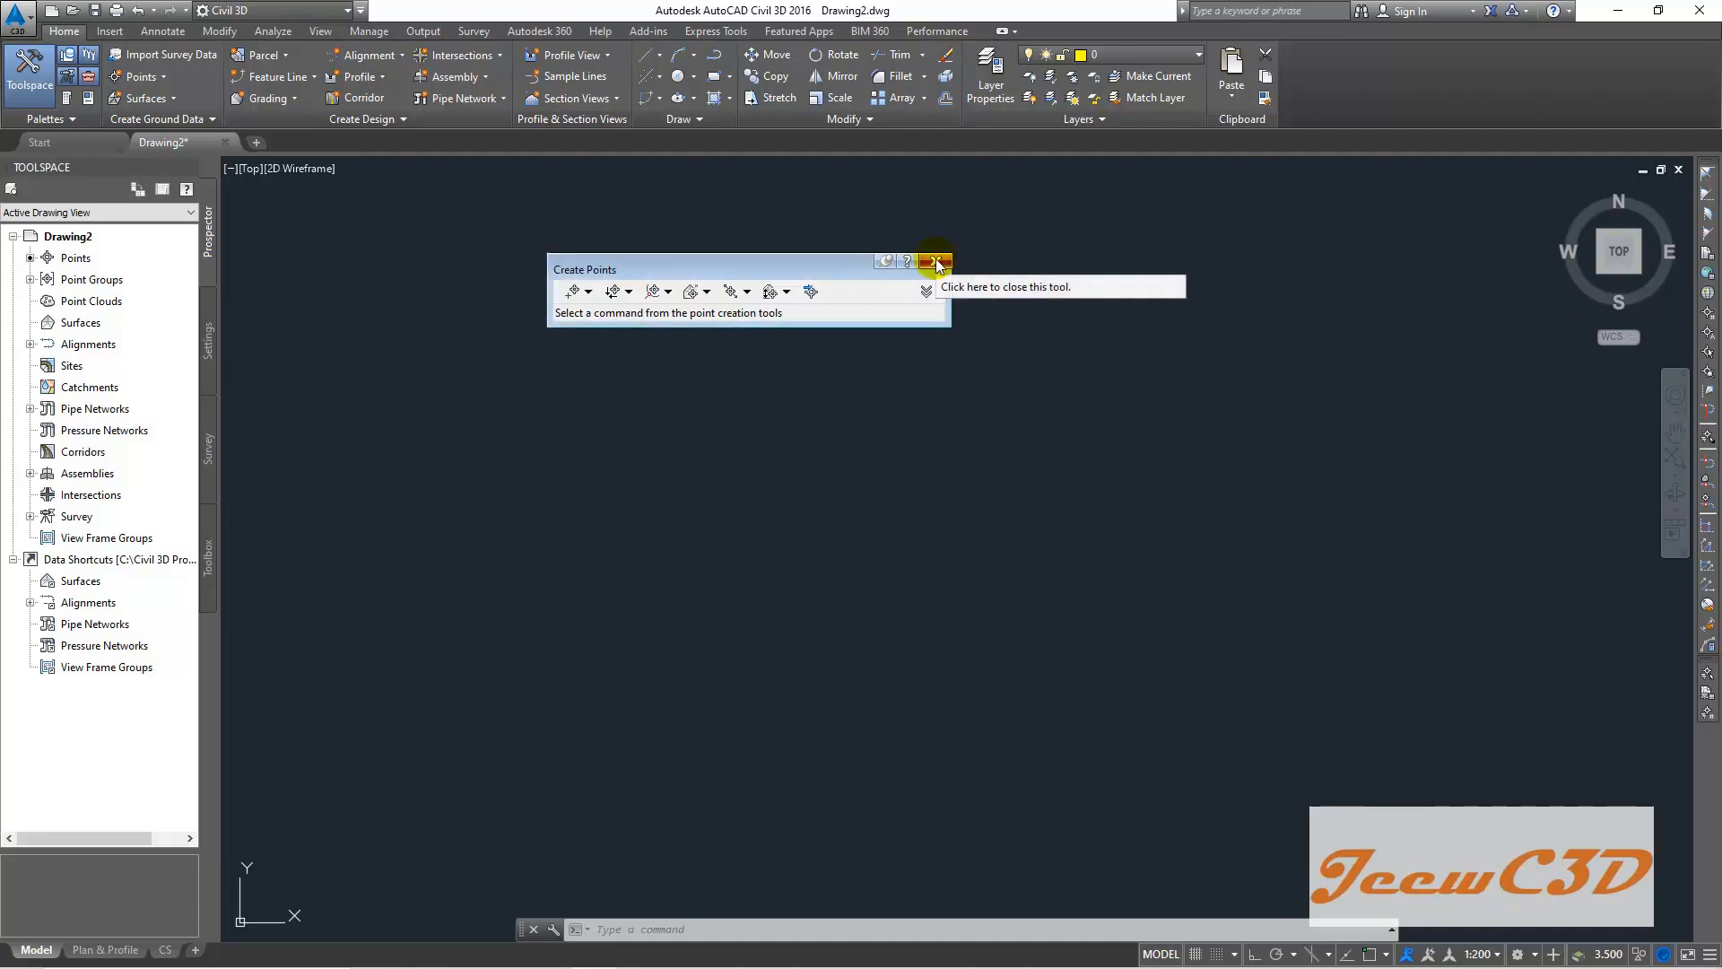
click(939, 261)
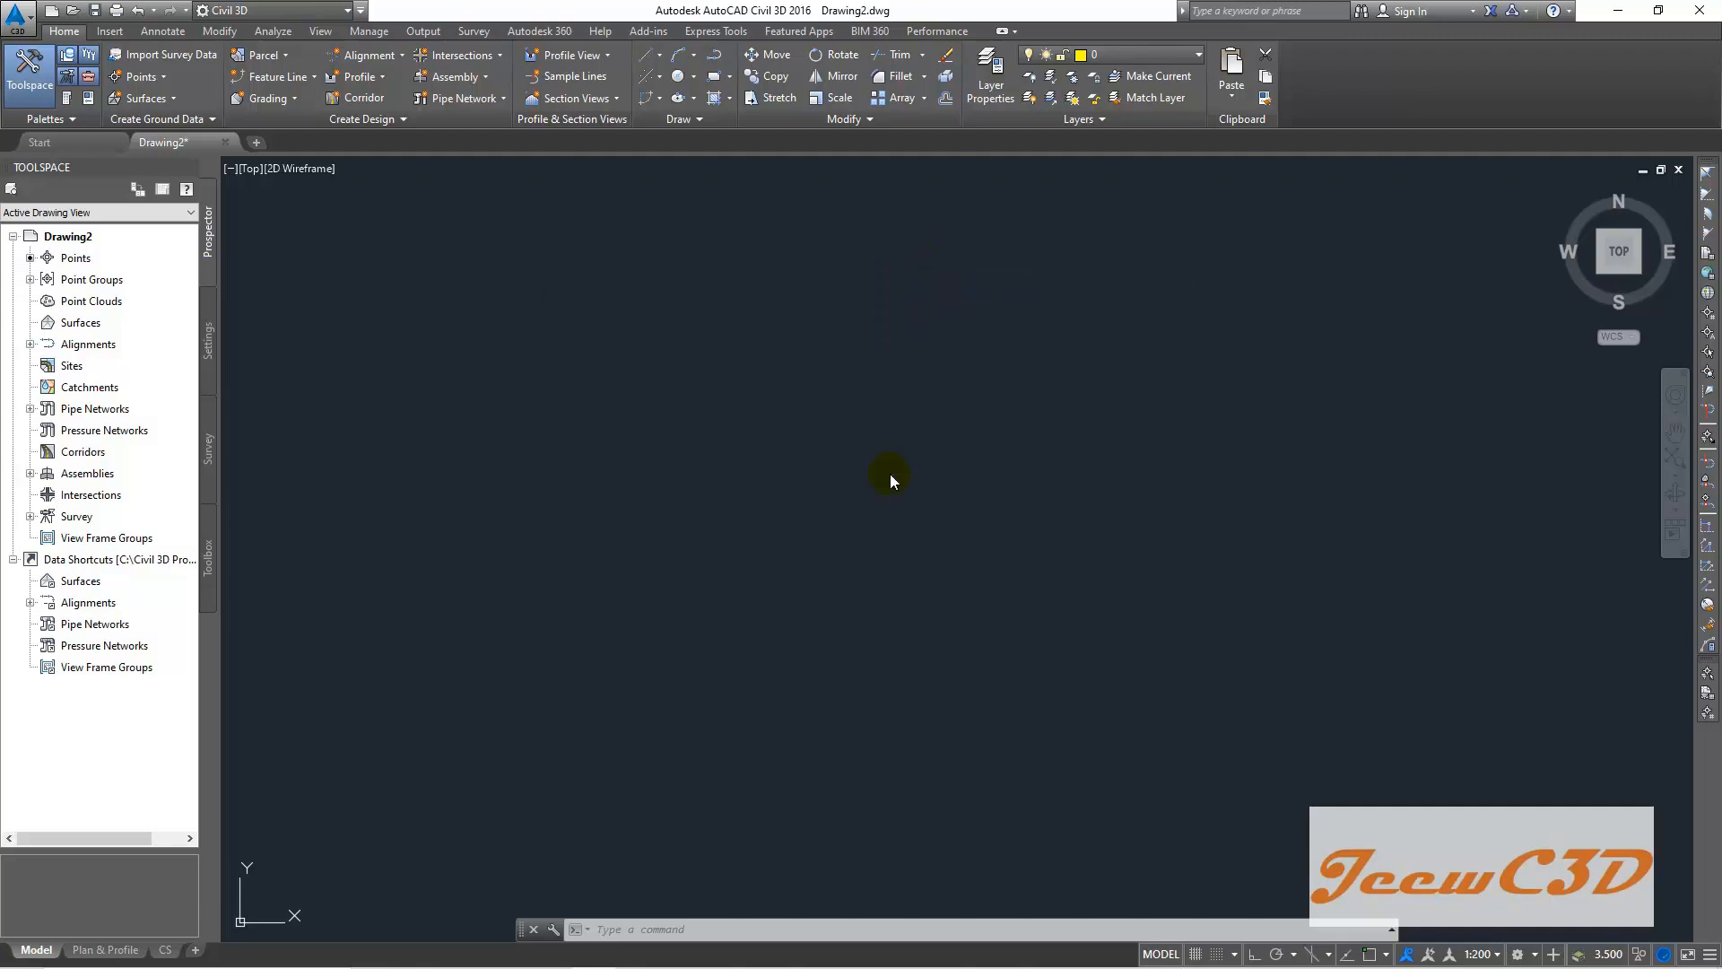
mouse_move(876, 489)
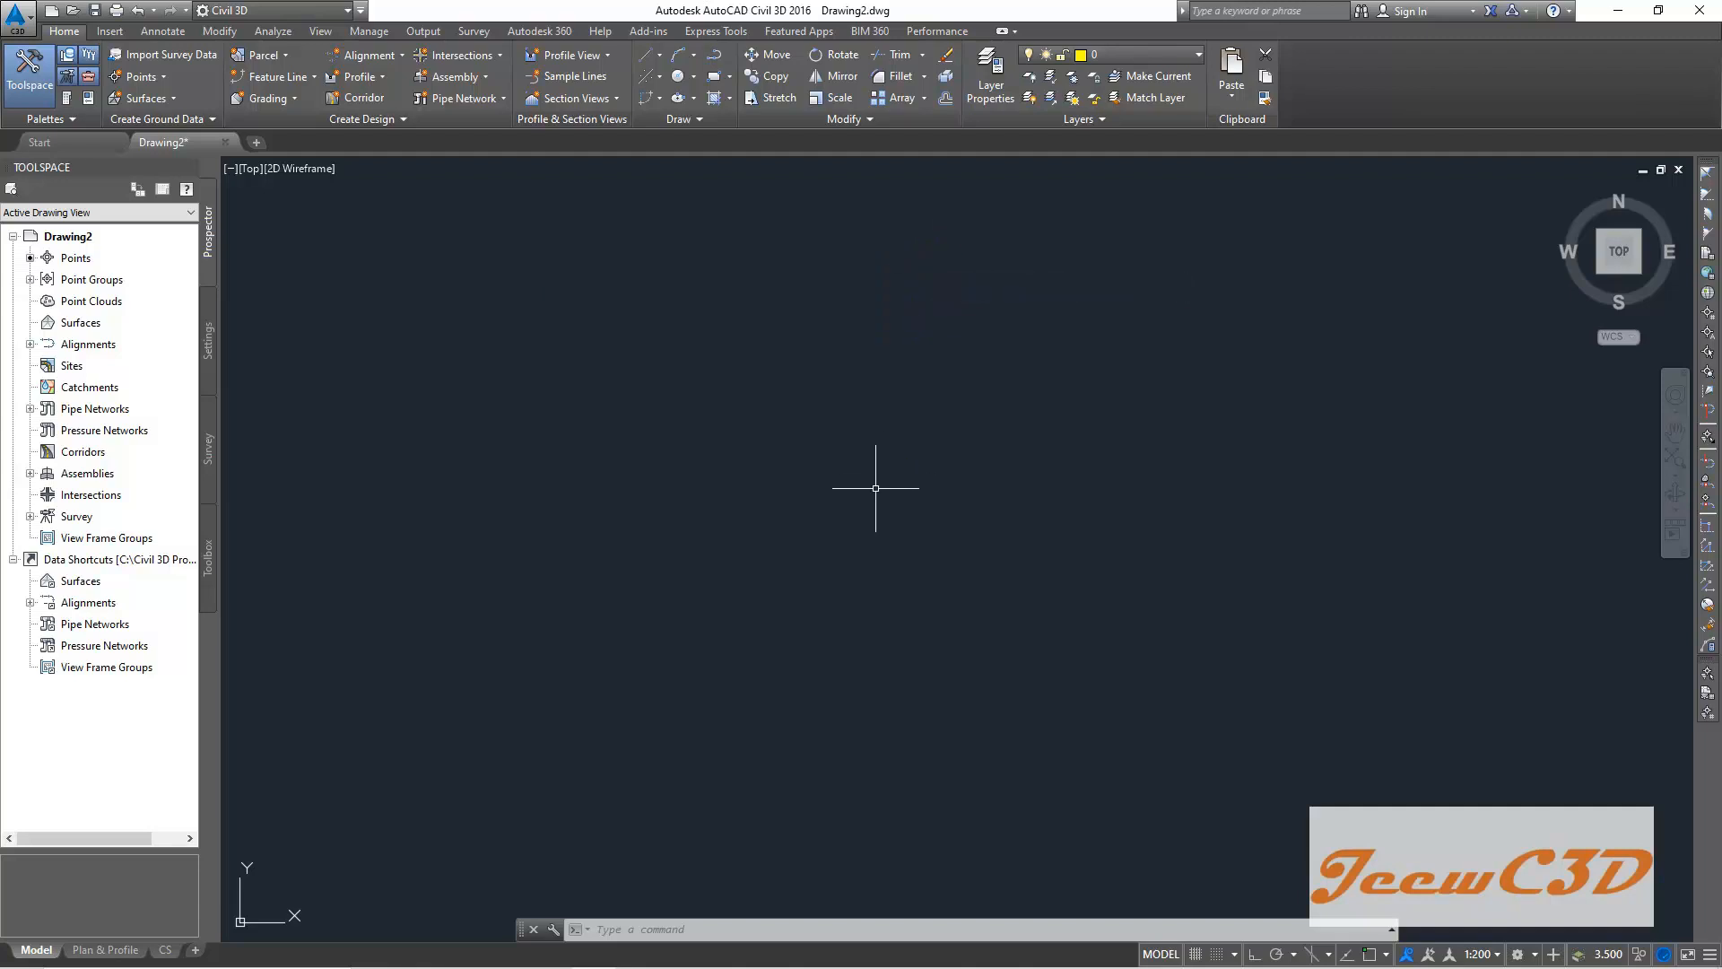
mouse_move(861, 478)
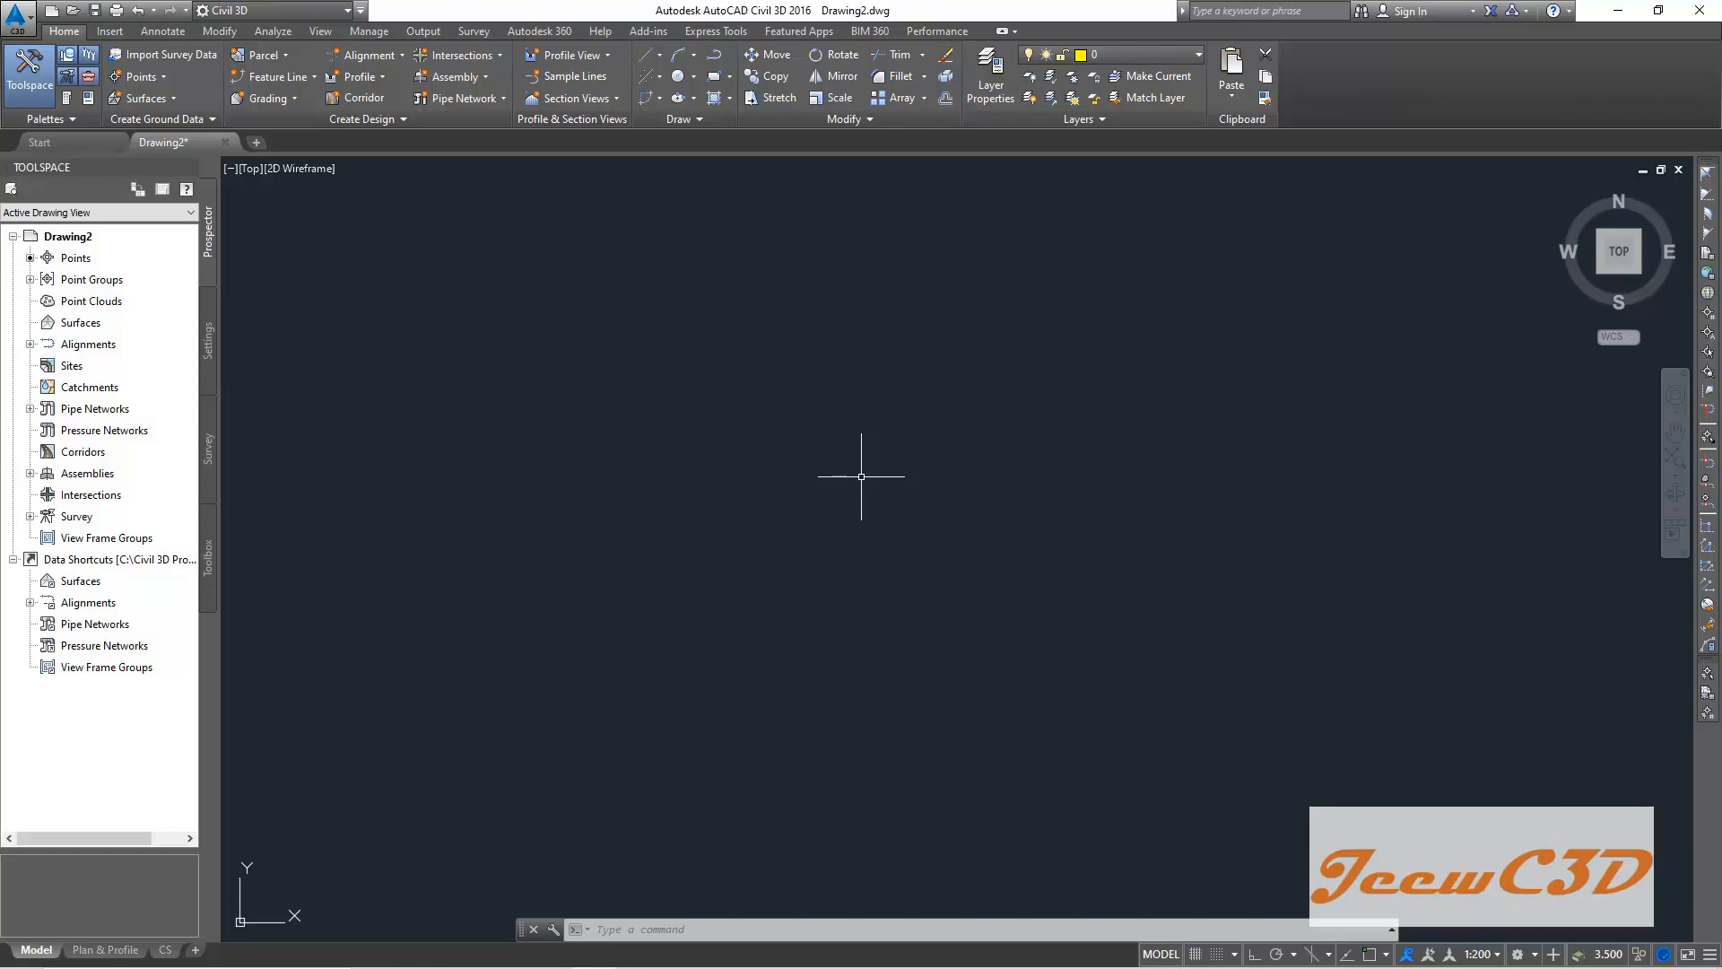
mouse_move(865, 467)
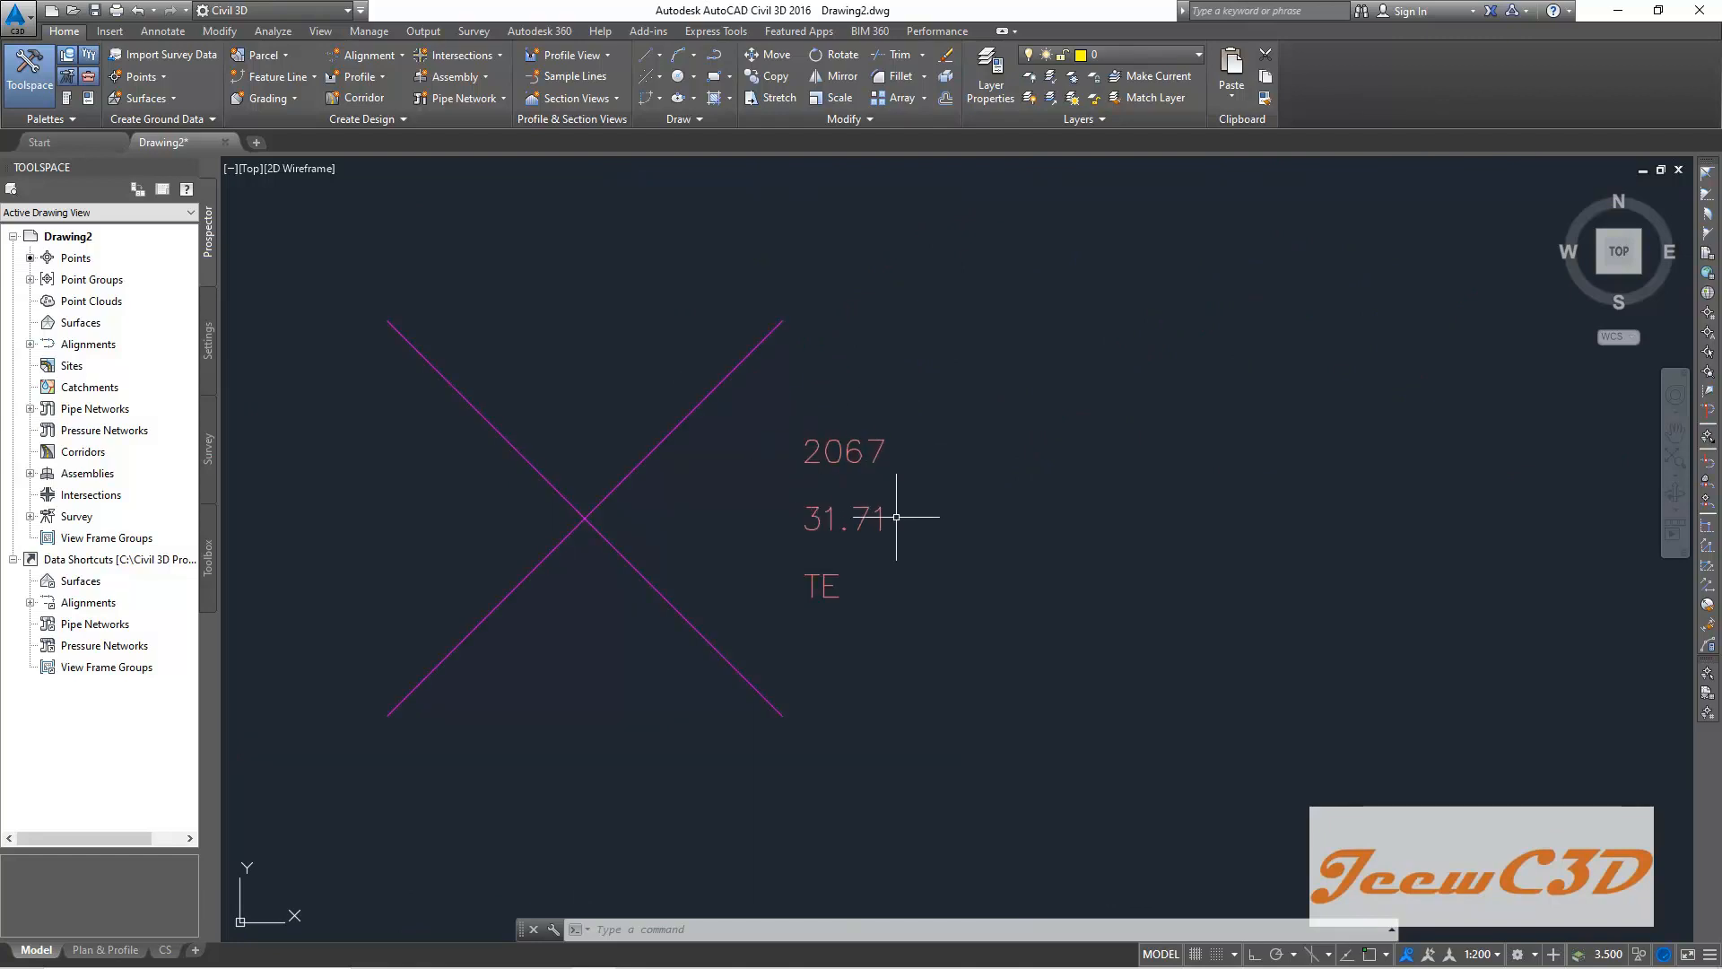
mouse_move(787, 634)
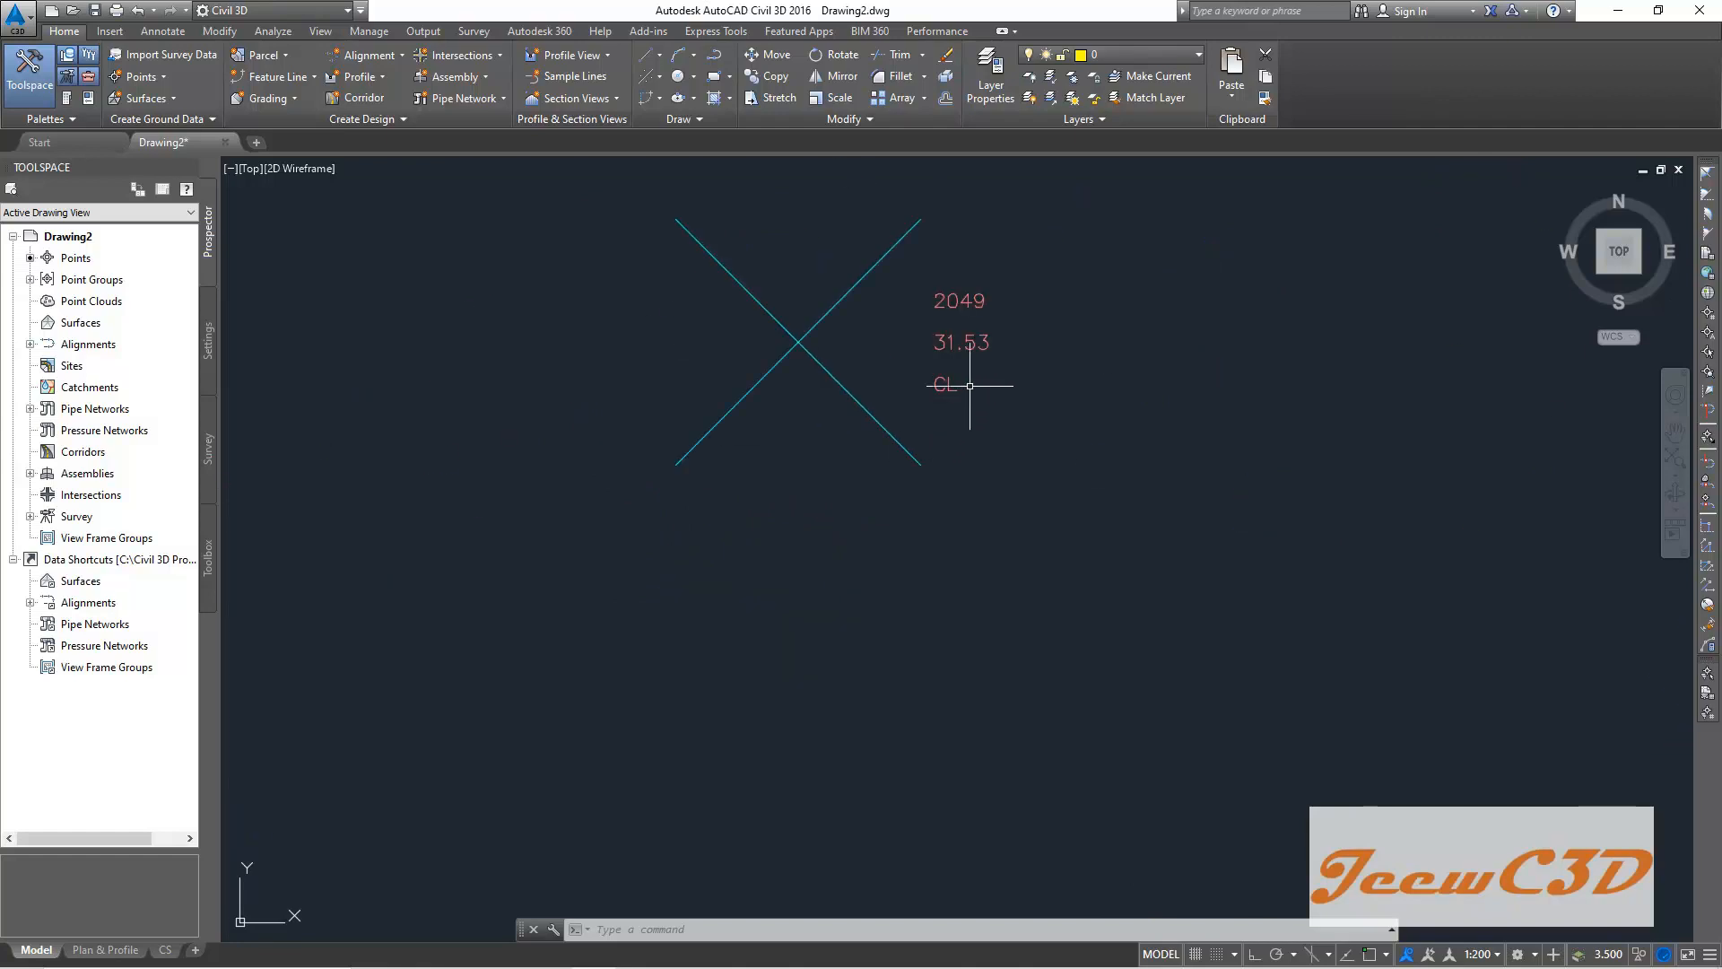
- Zoom in on imported point markers, such as point 2113 at 31.69 described BWF
scroll(down, 3)
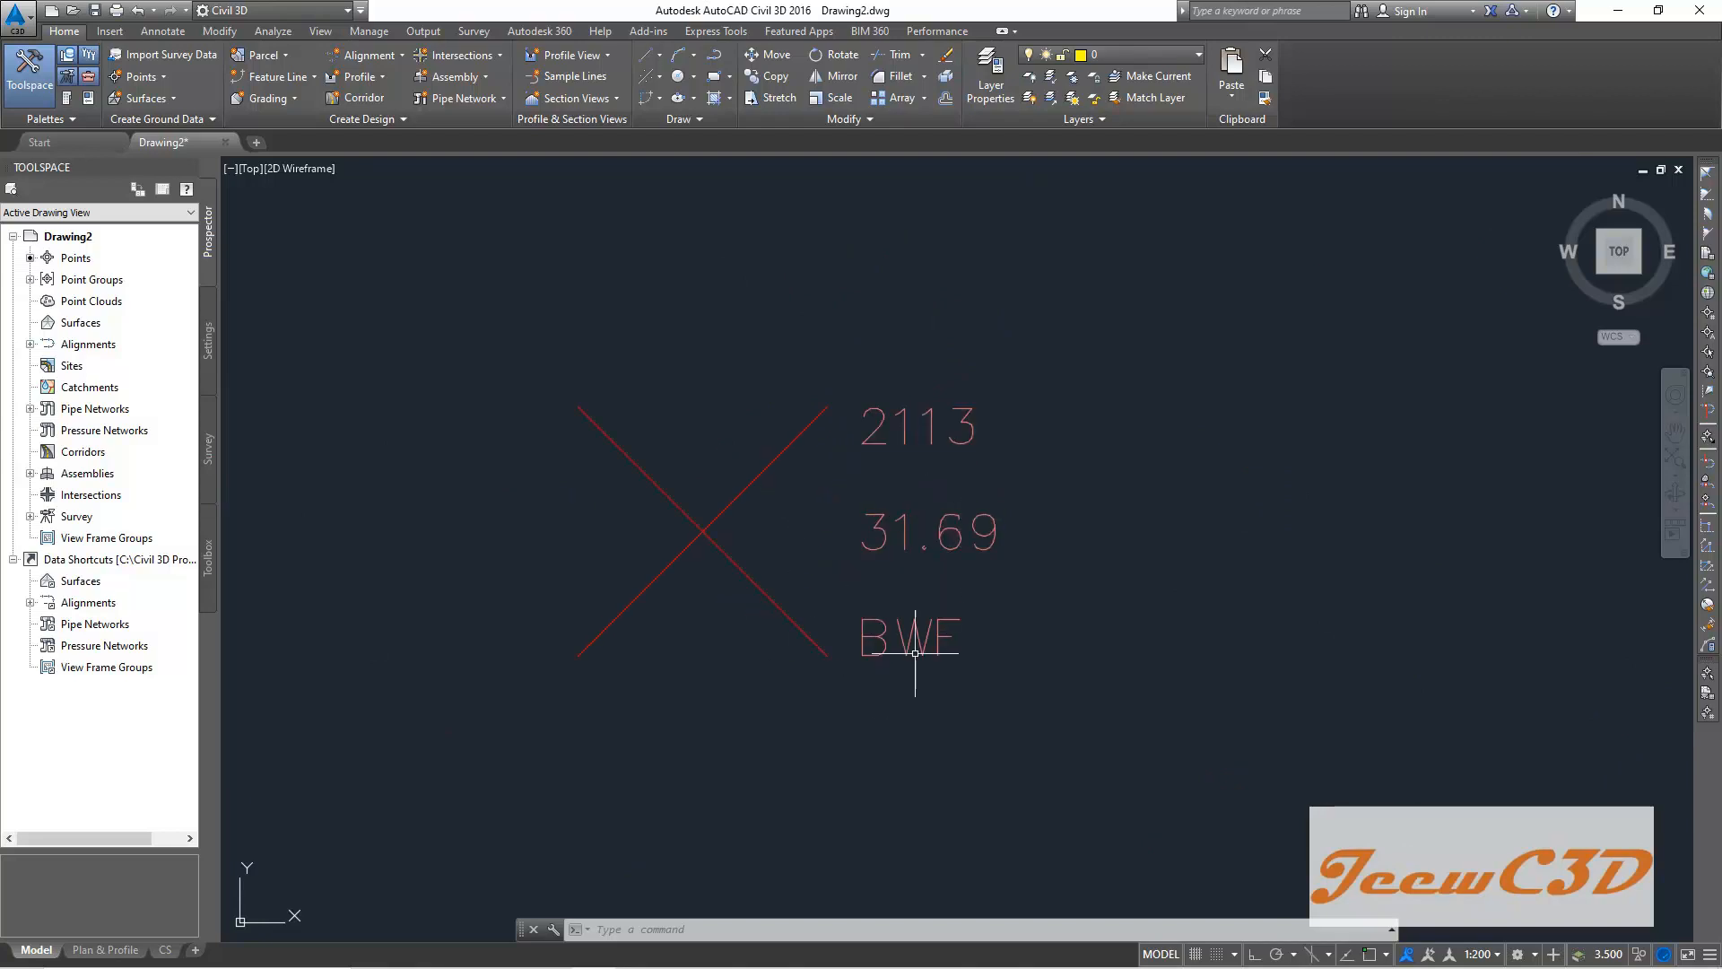
mouse_move(961, 608)
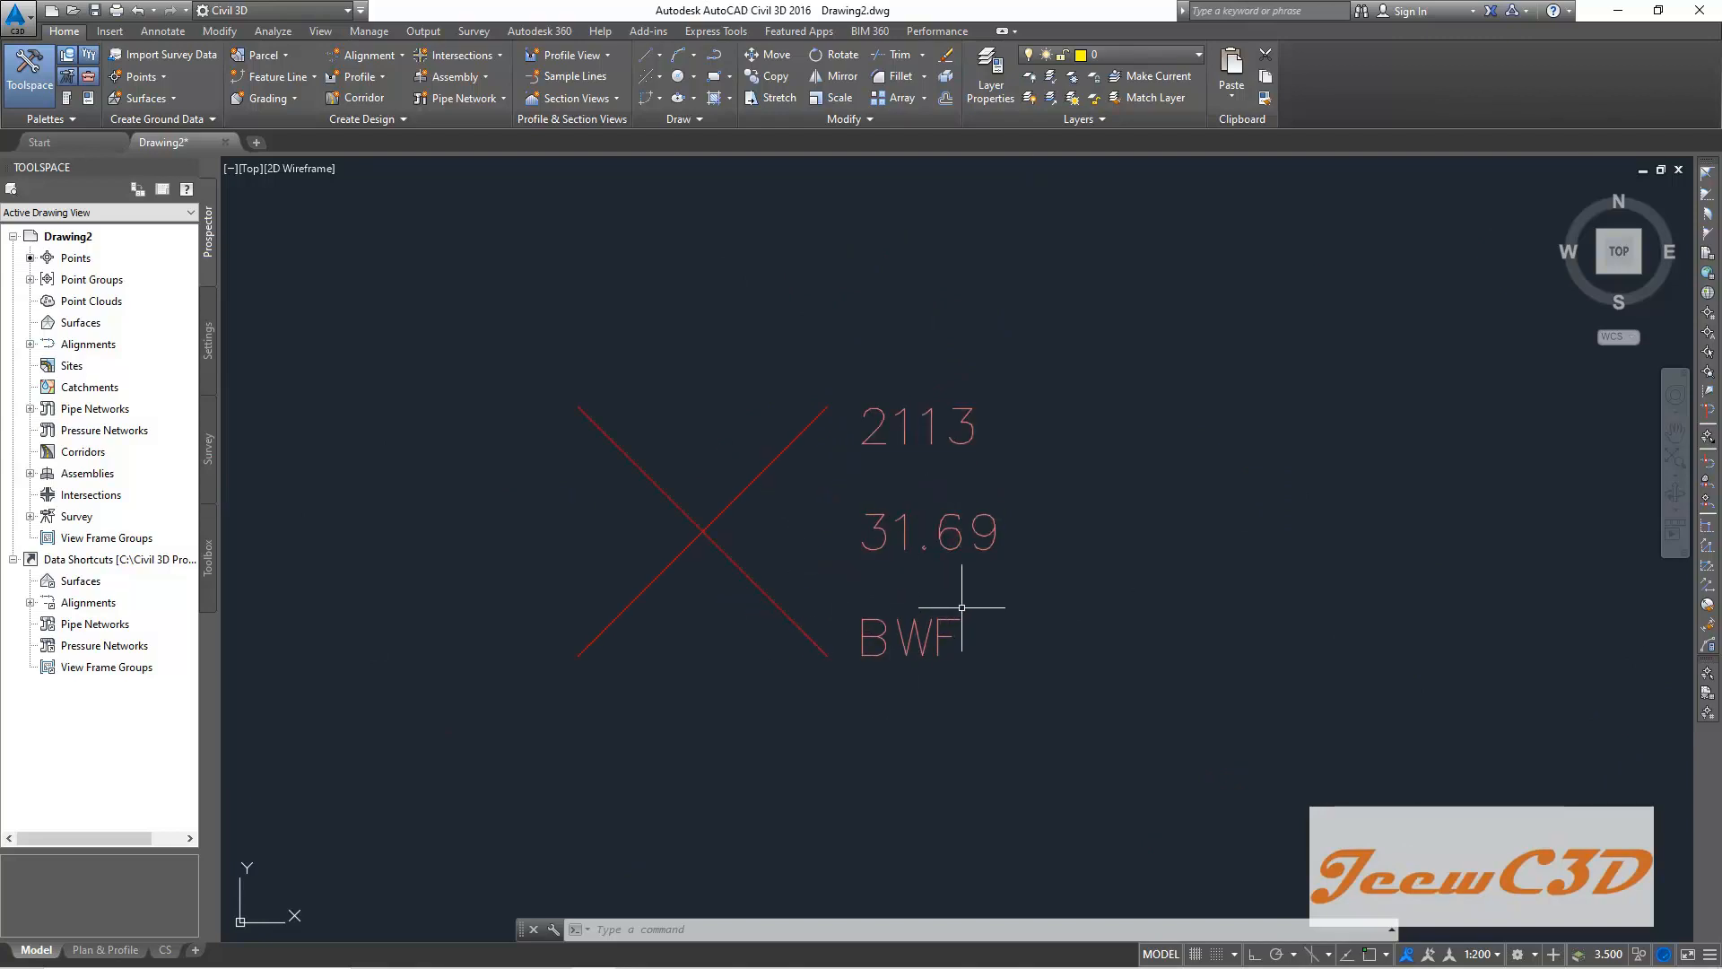
scroll(down, 3)
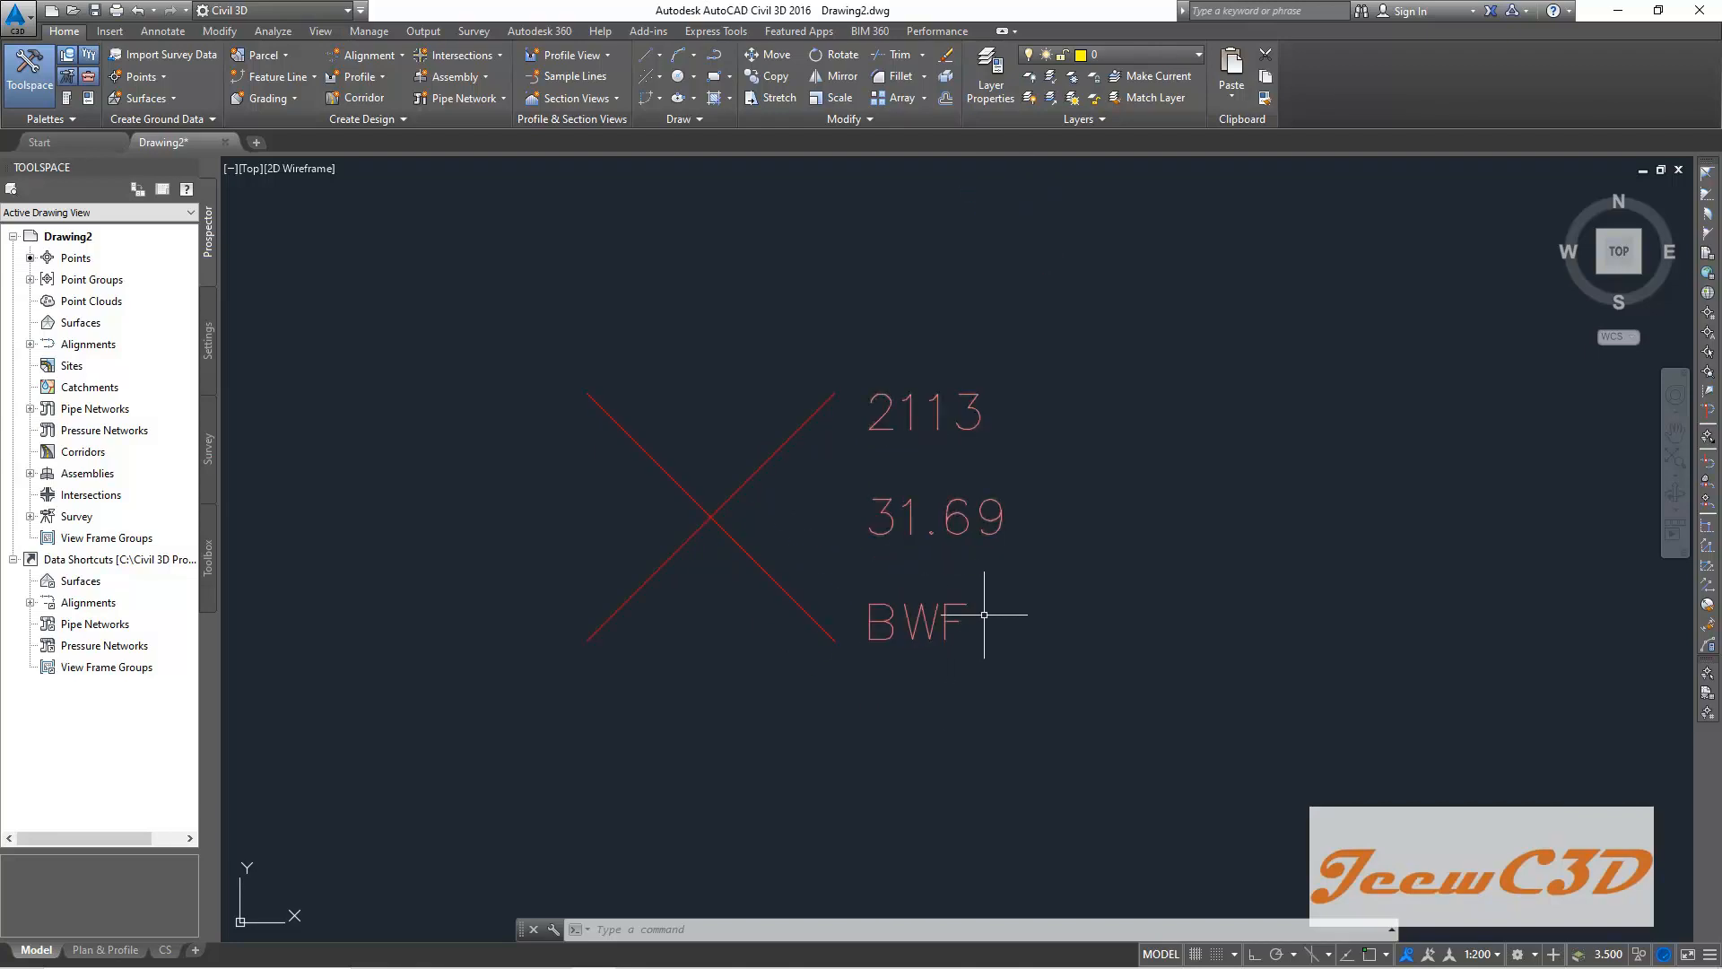
mouse_move(1016, 629)
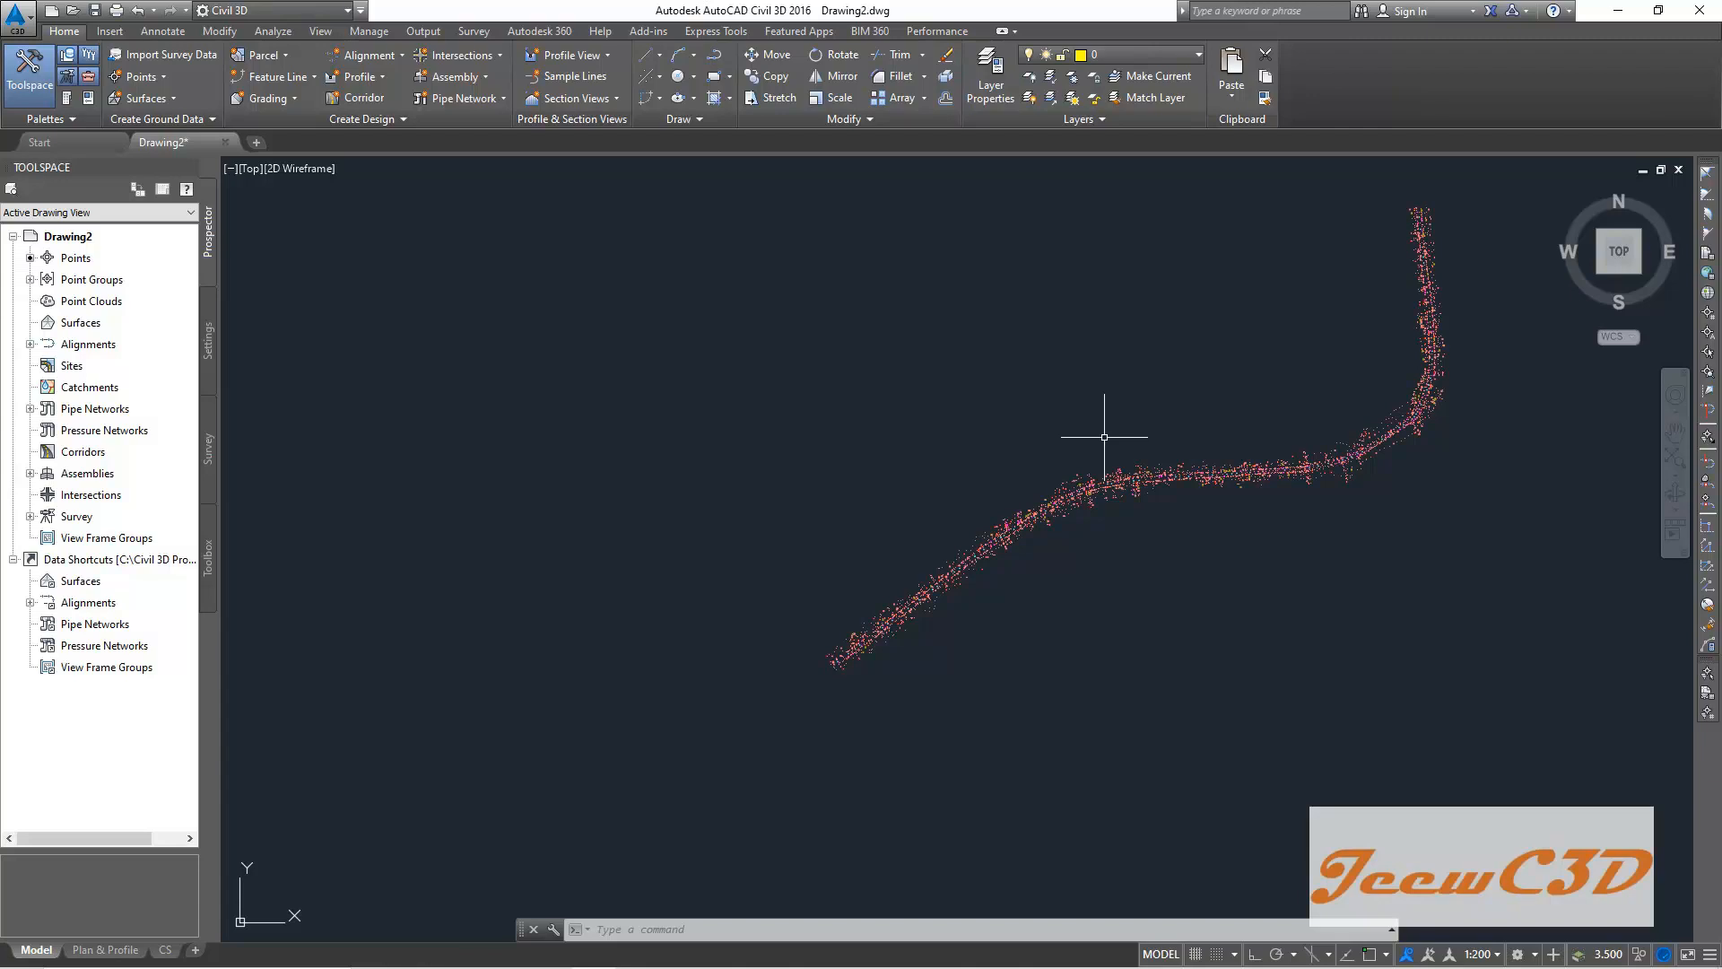
mouse_move(1044, 430)
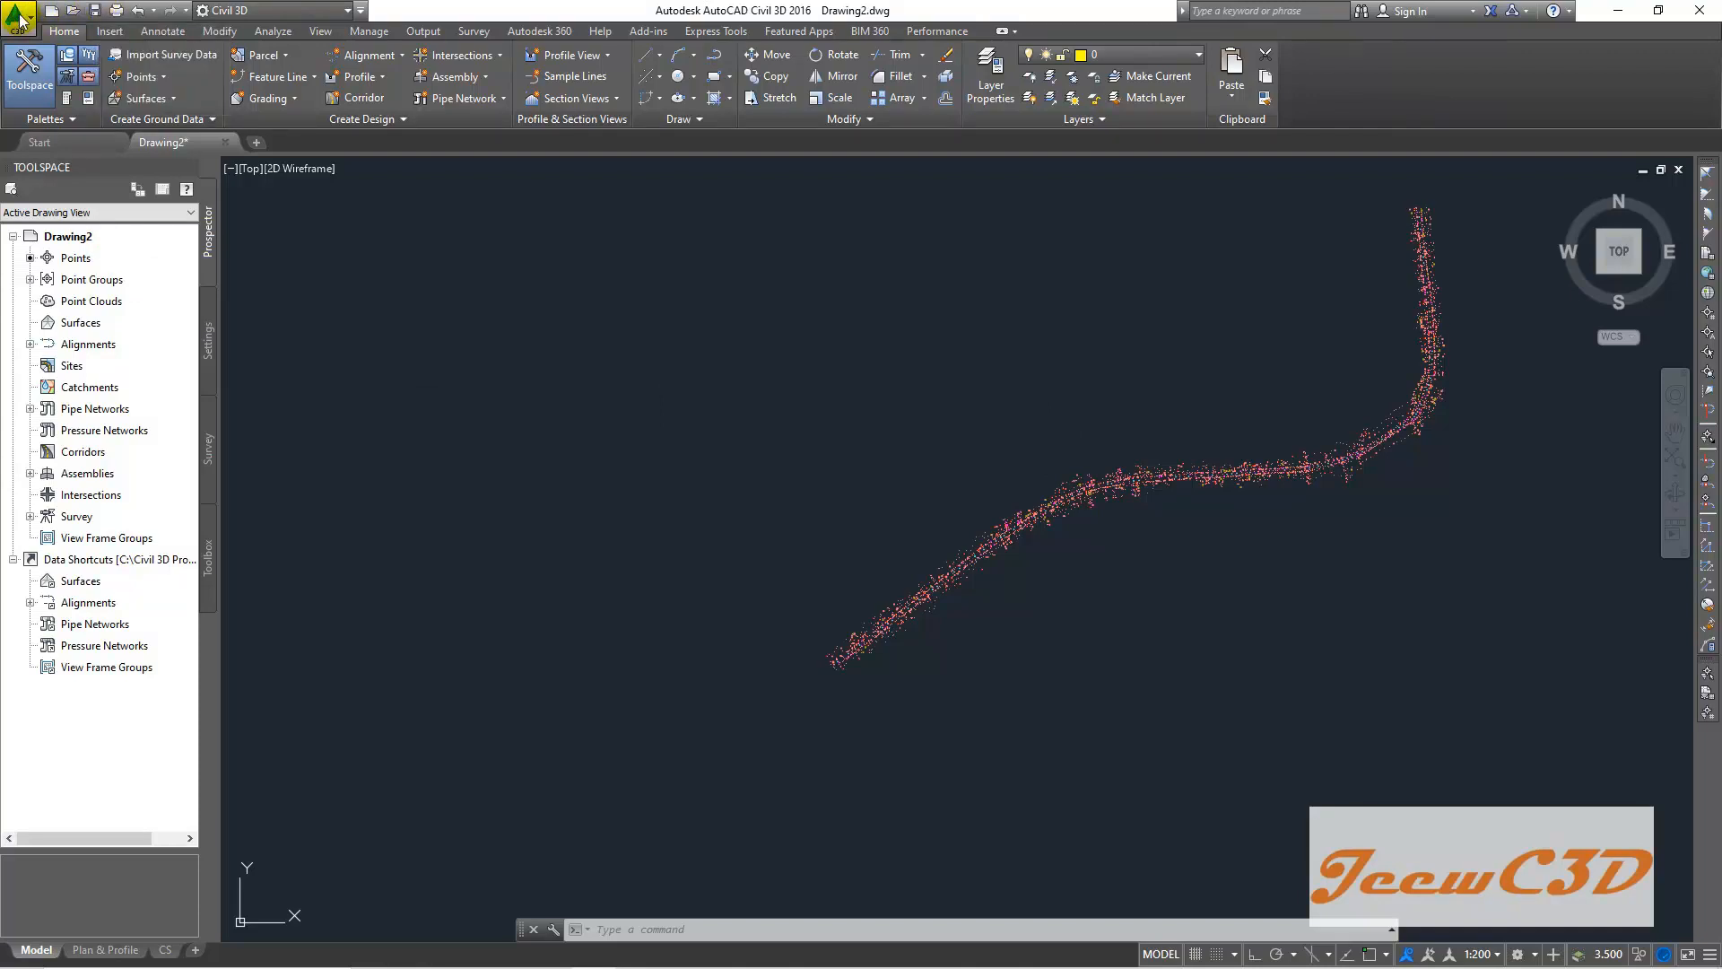
- Save the drawing under the name 'Points Imported' in Desktop > CE 760 Civil 3D
click(19, 16)
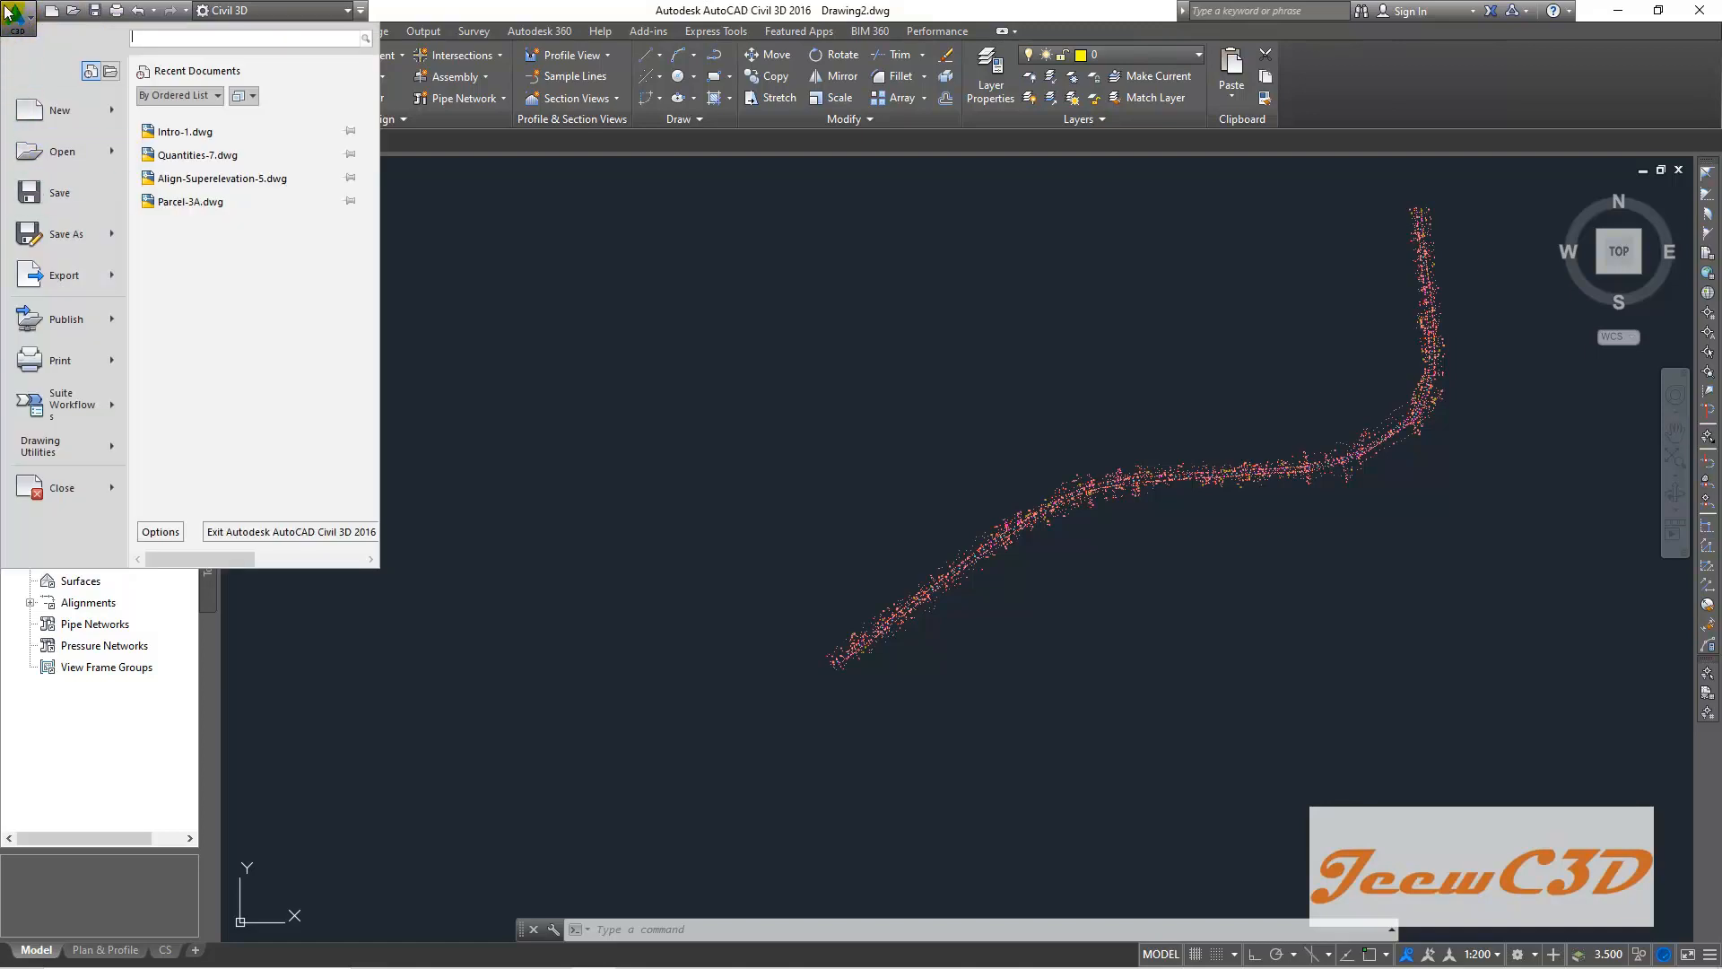
mouse_move(59, 192)
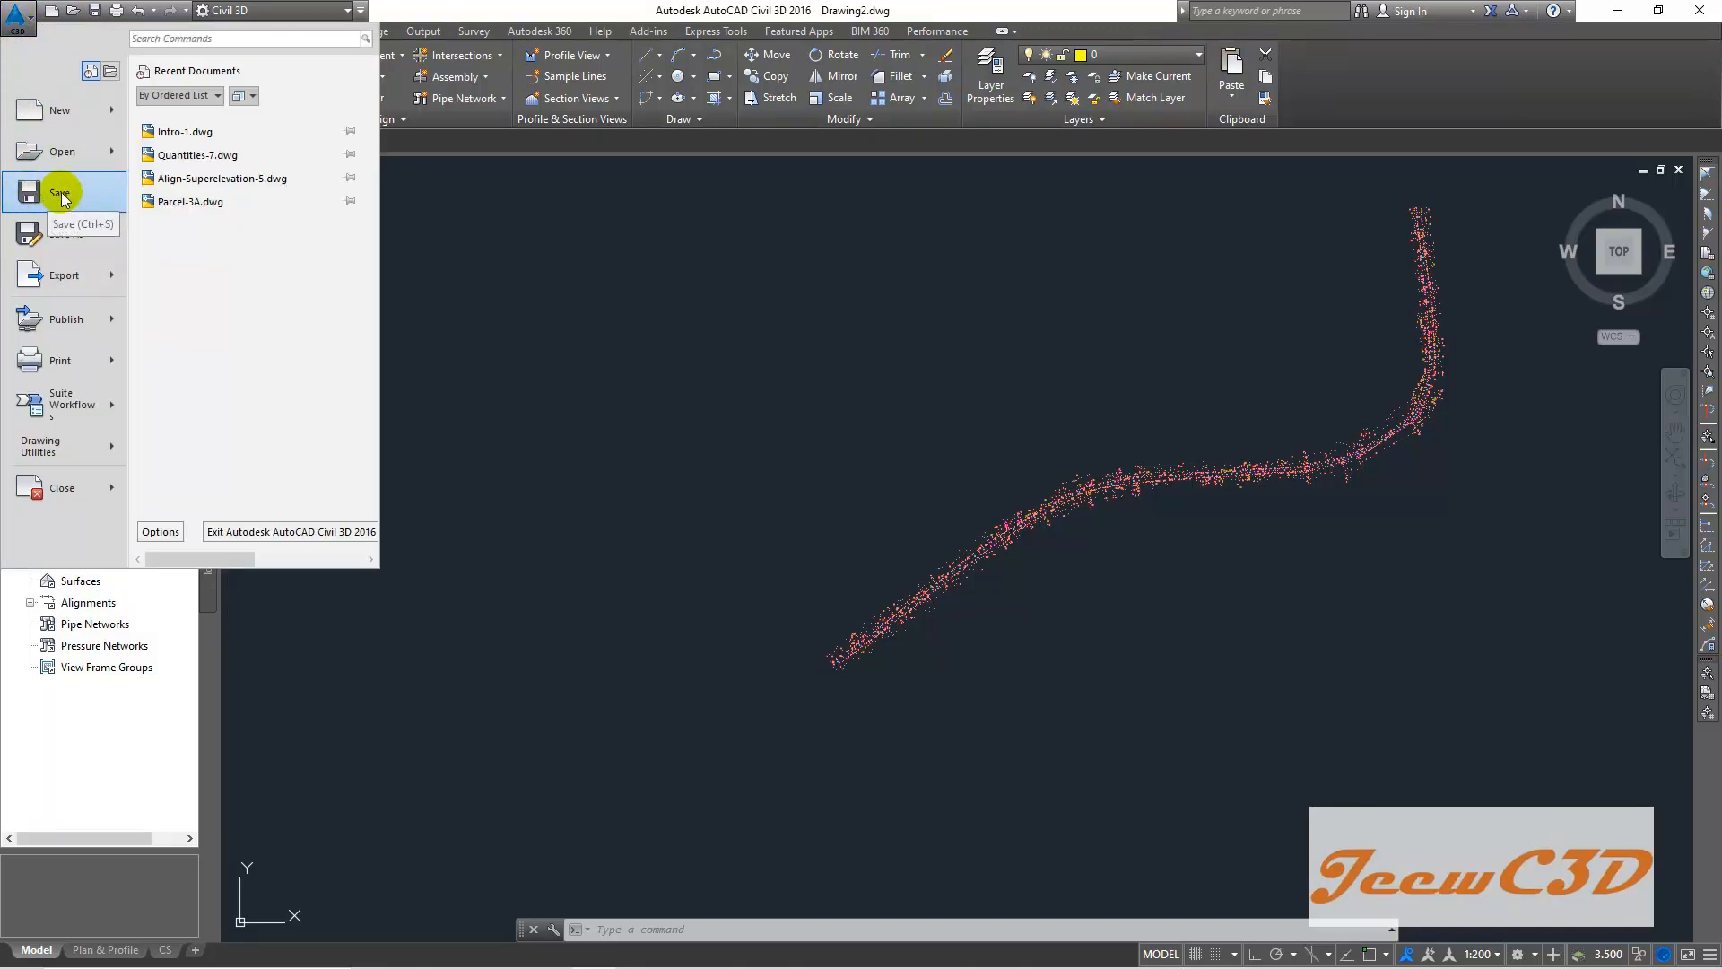
click(58, 192)
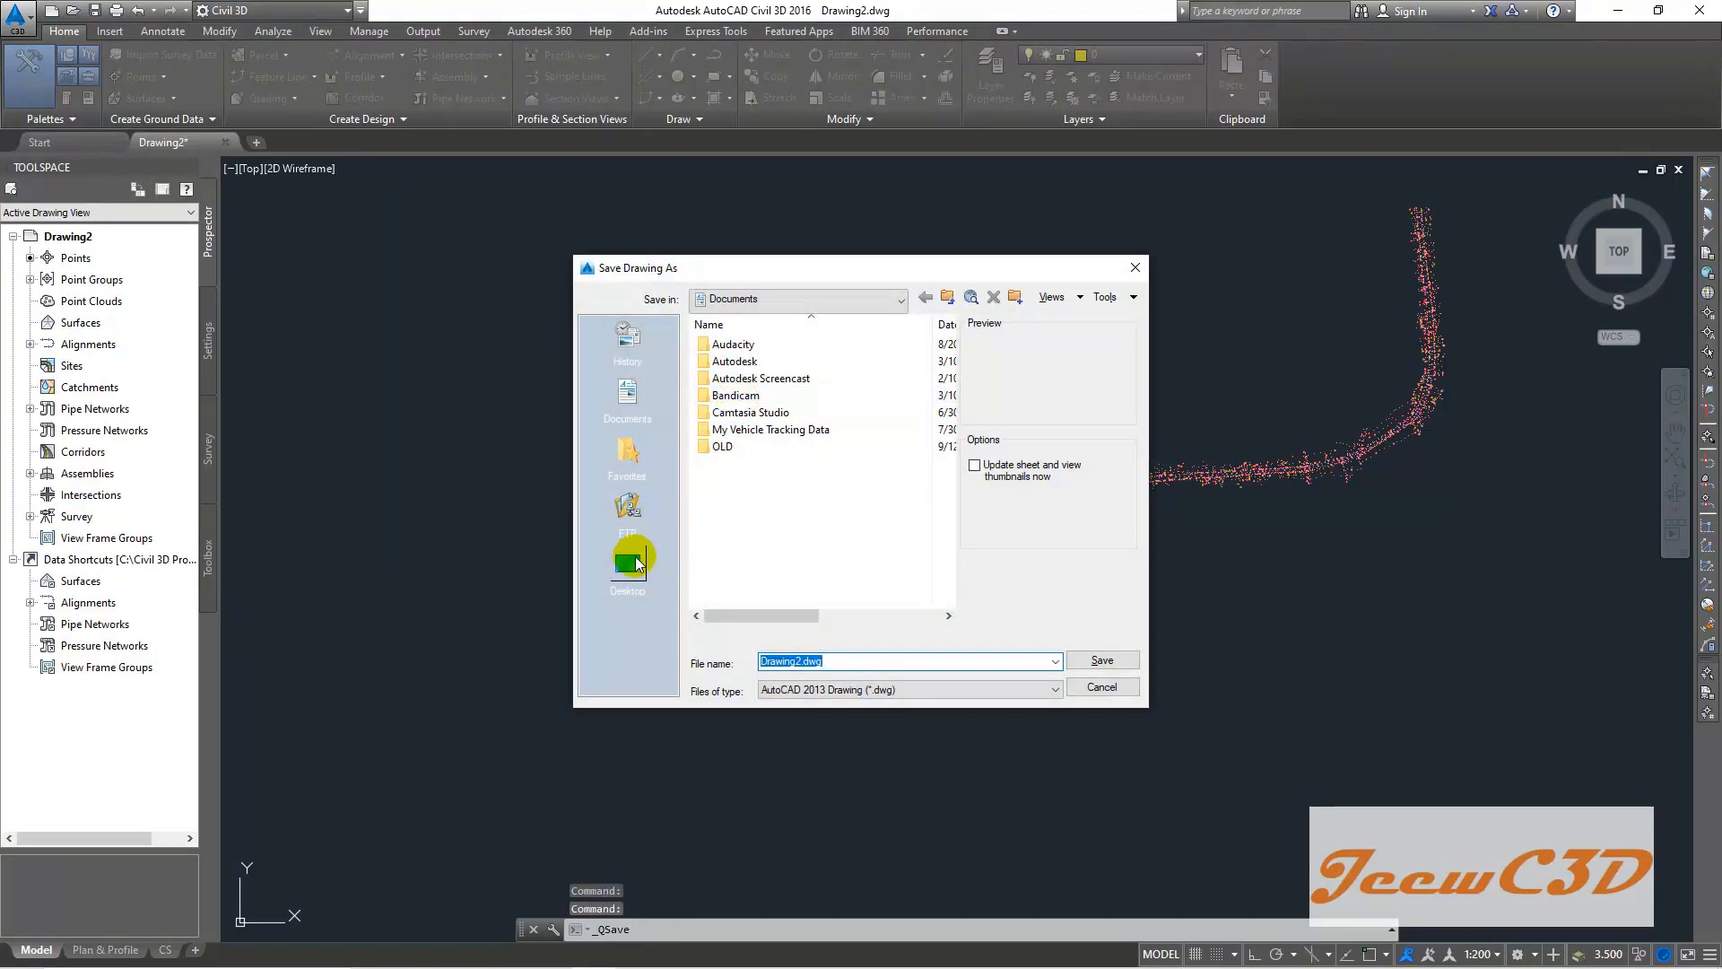
click(627, 564)
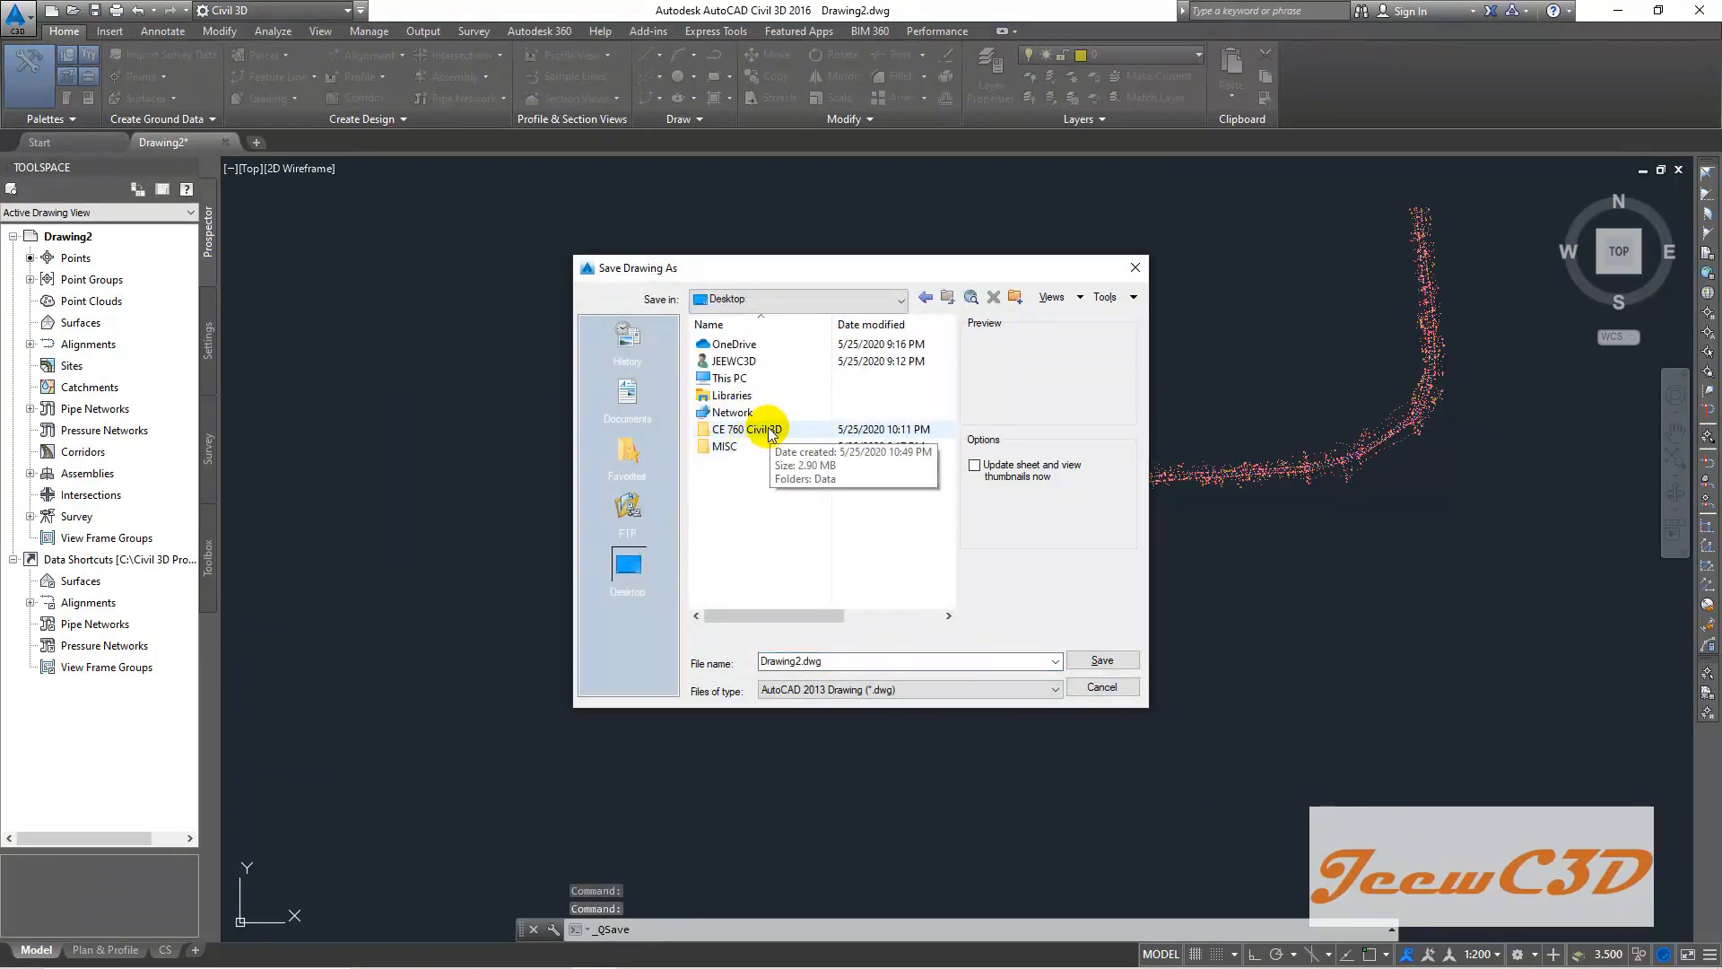
double_click(752, 429)
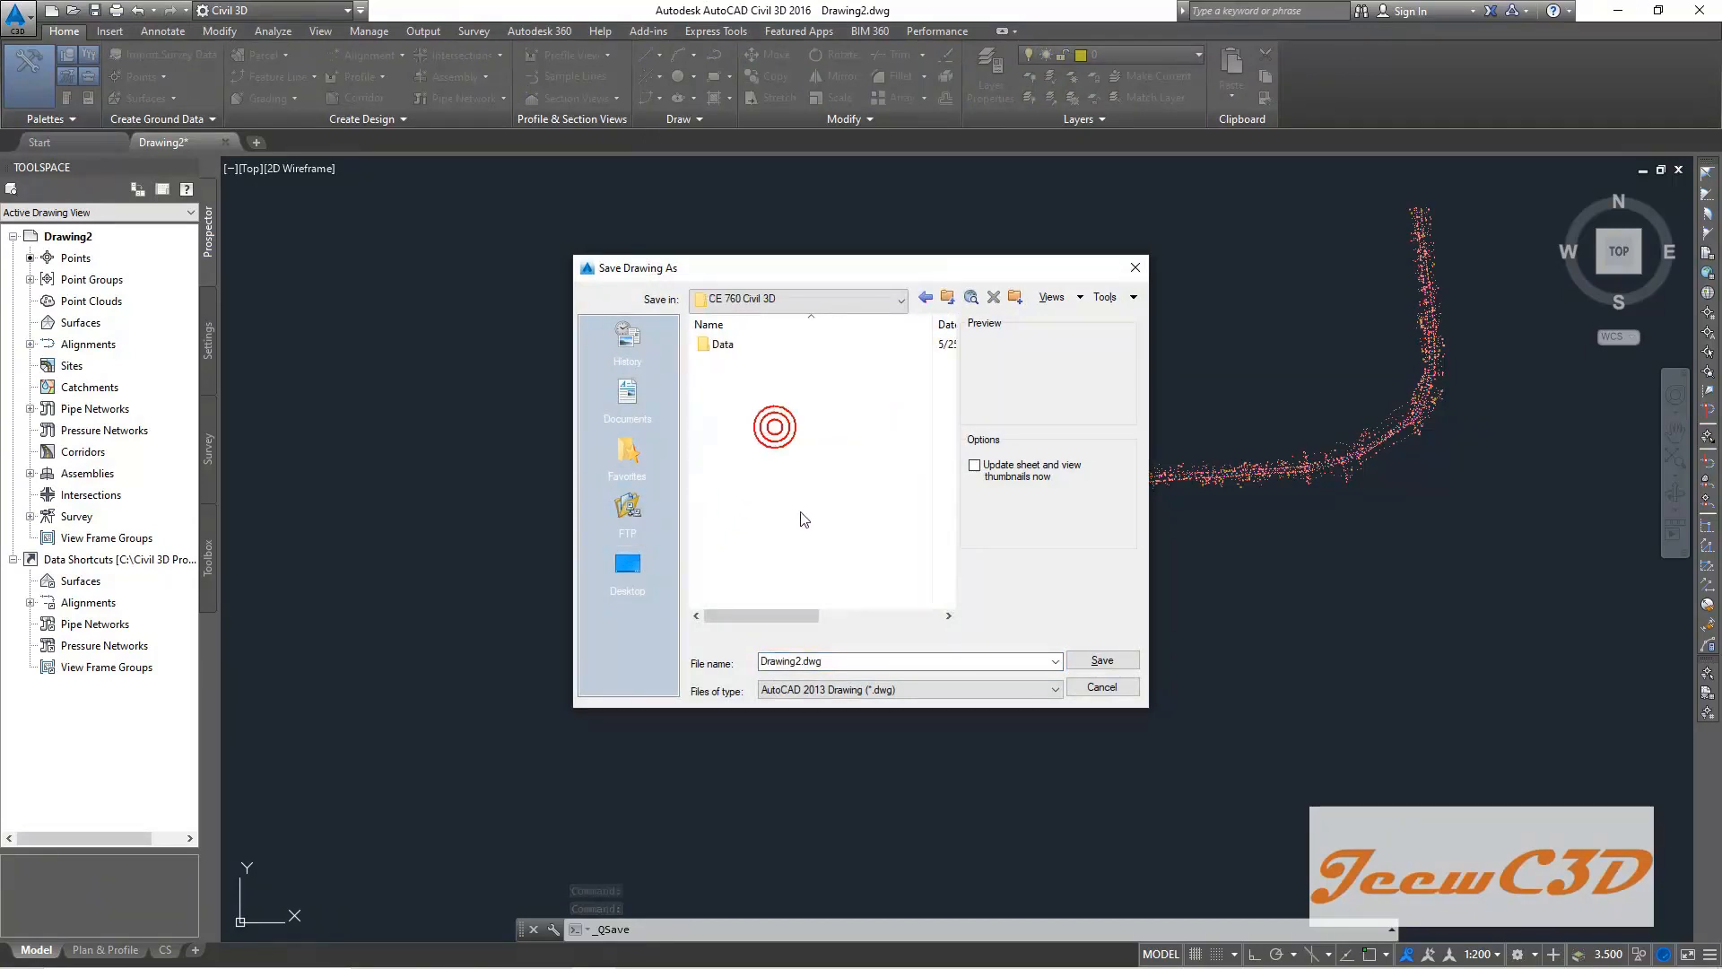
mouse_move(723, 343)
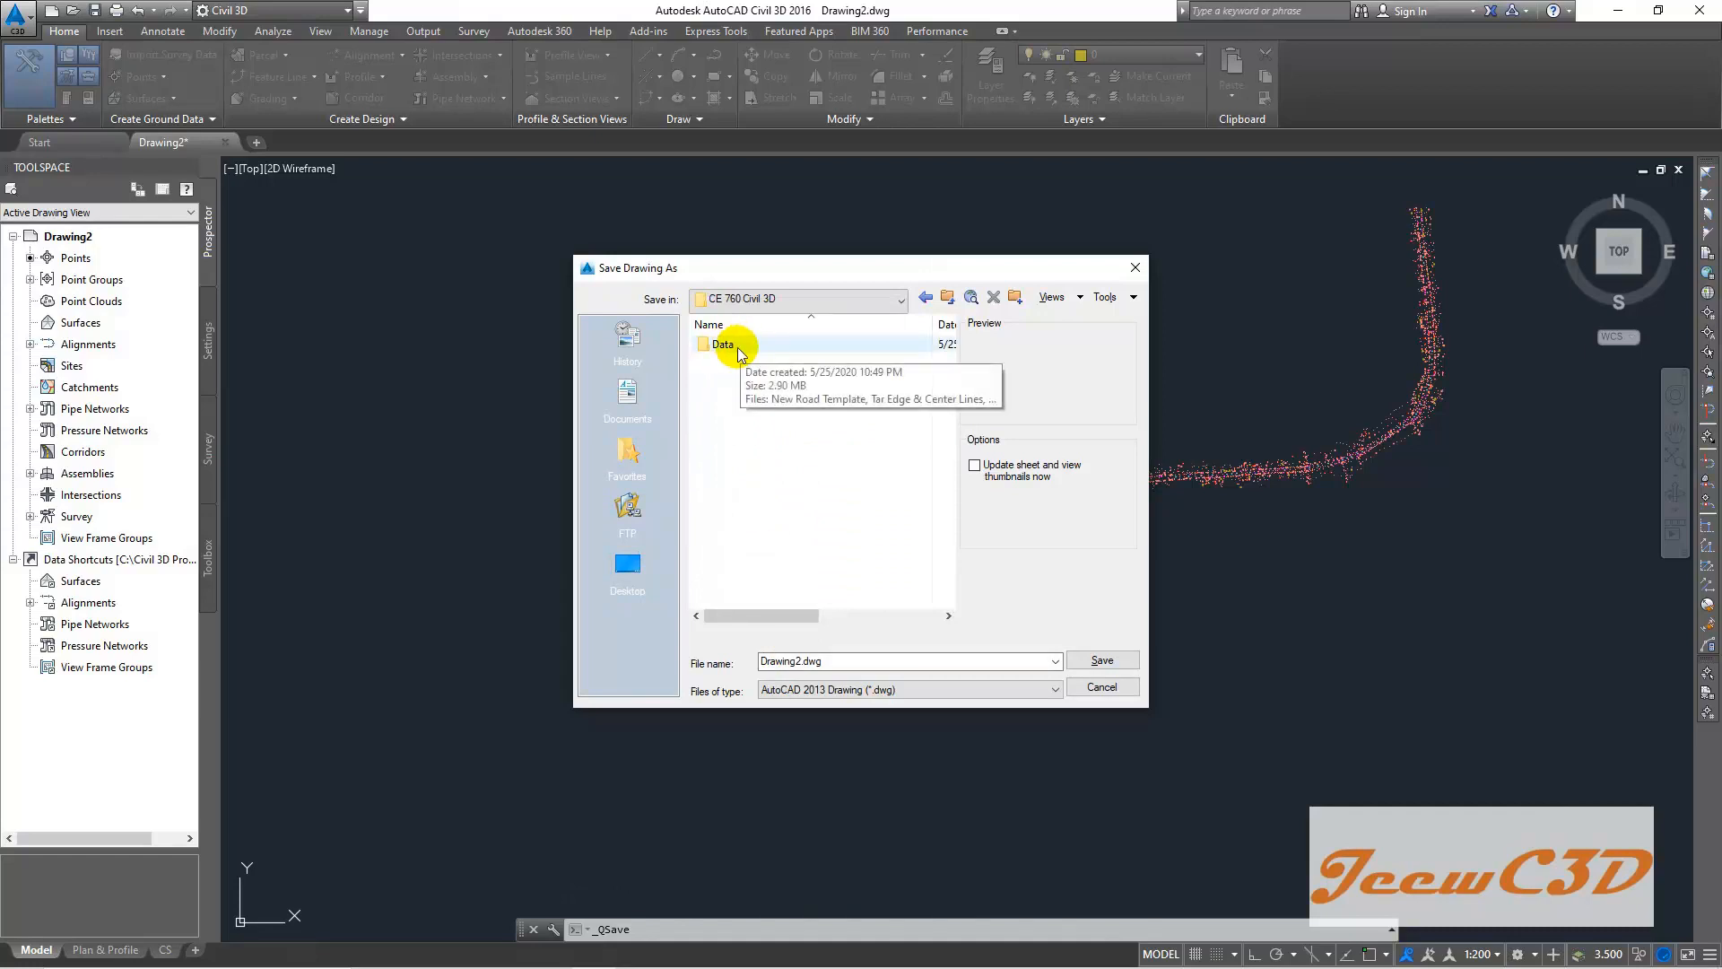
click(890, 661)
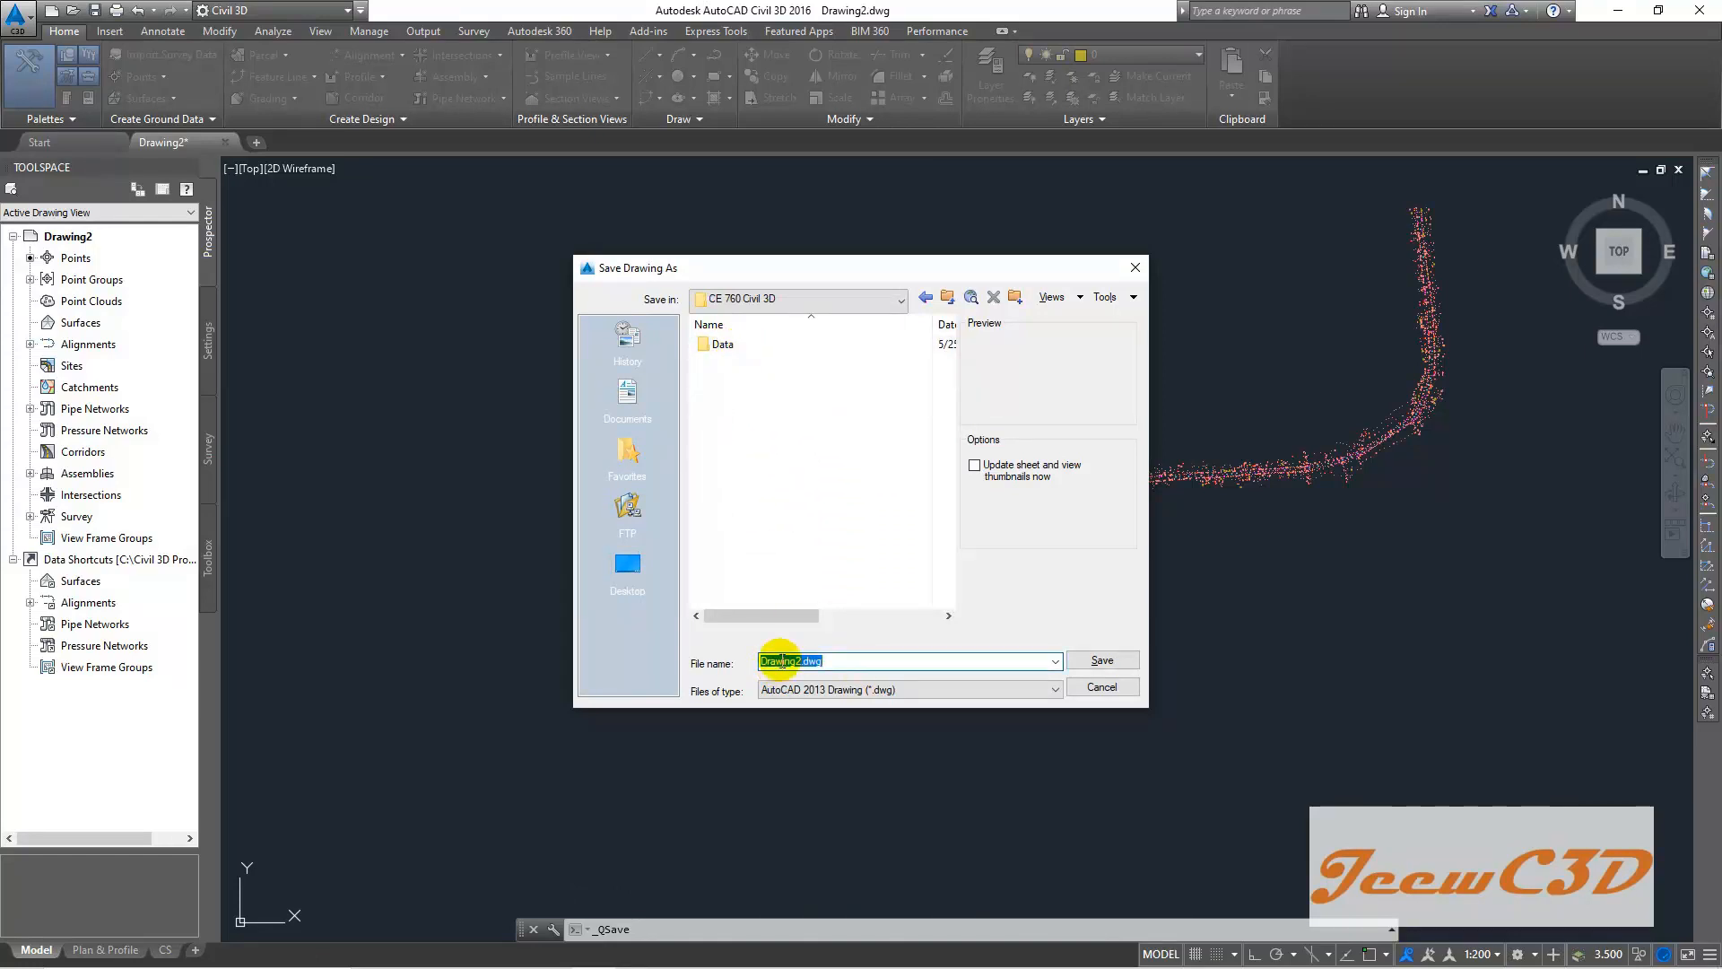
text(Pl)
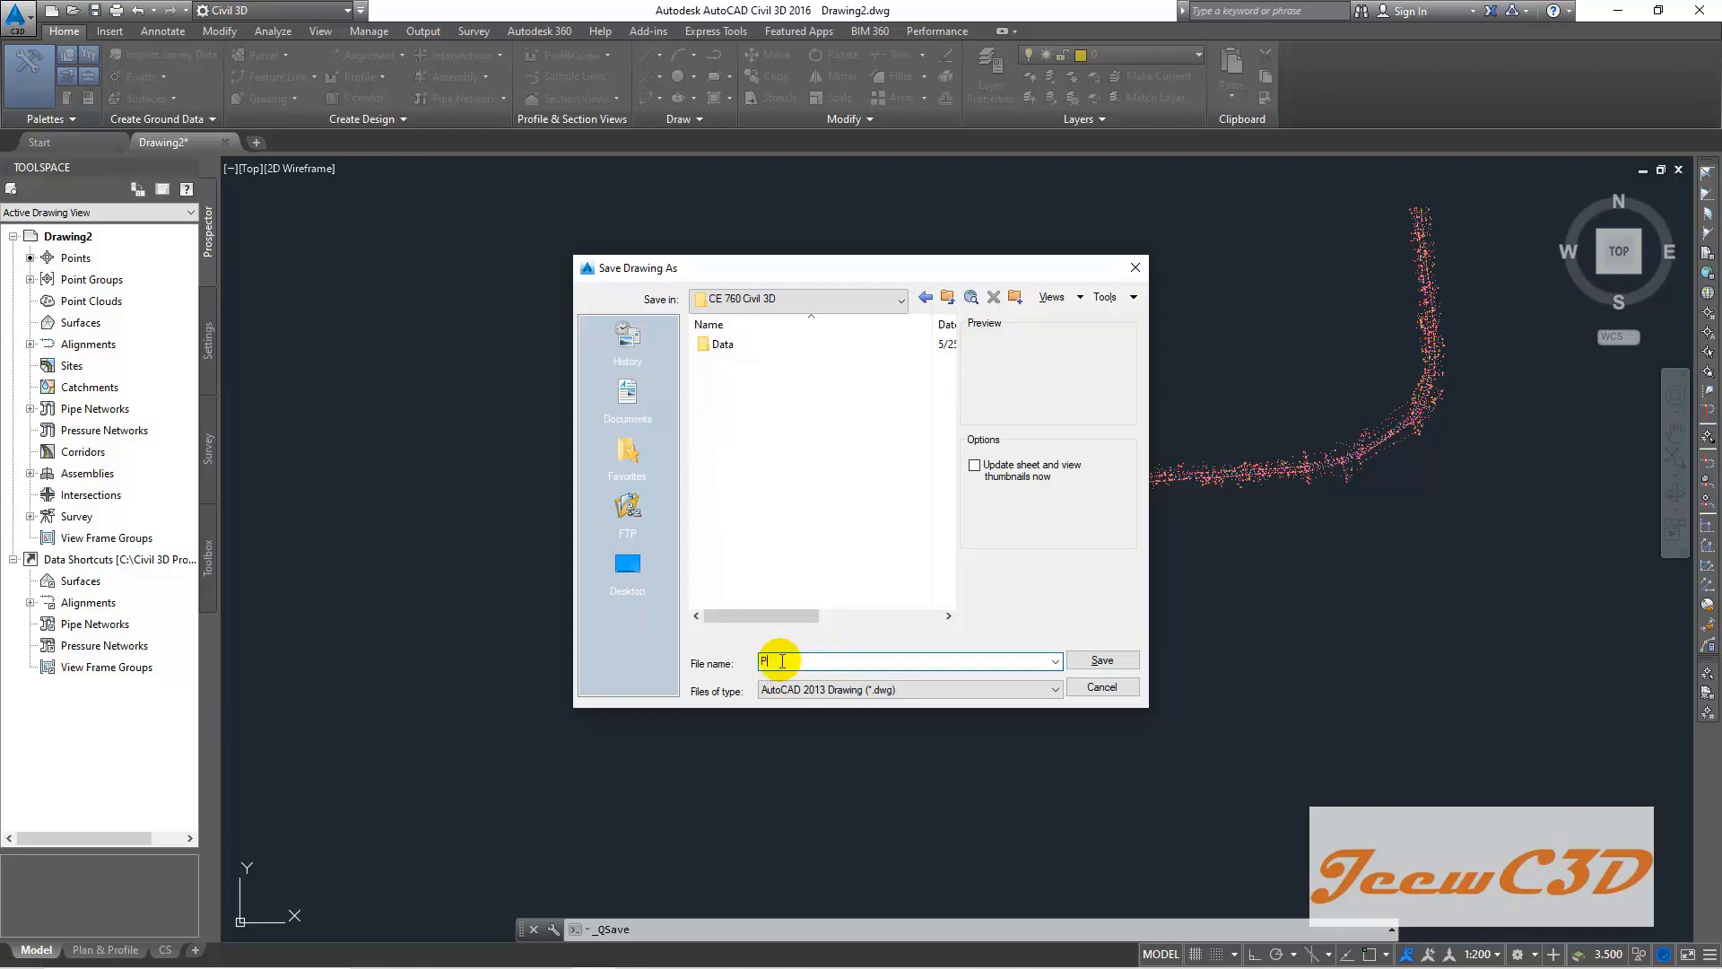
text(Points)
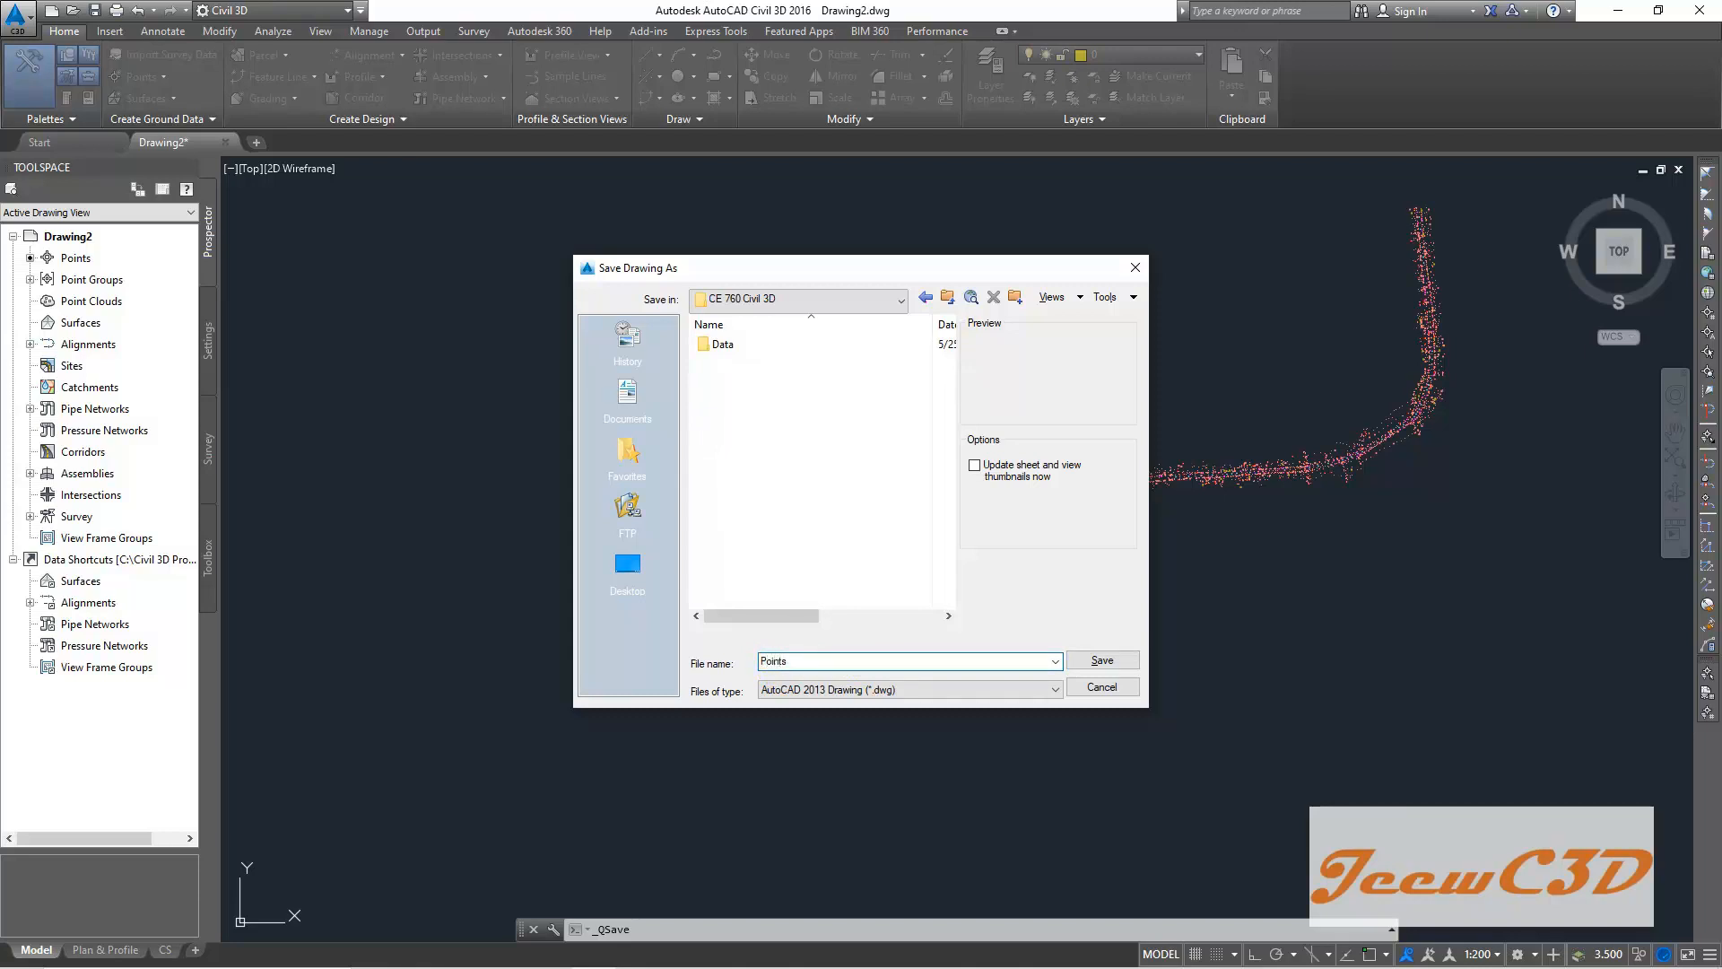
text(Import)
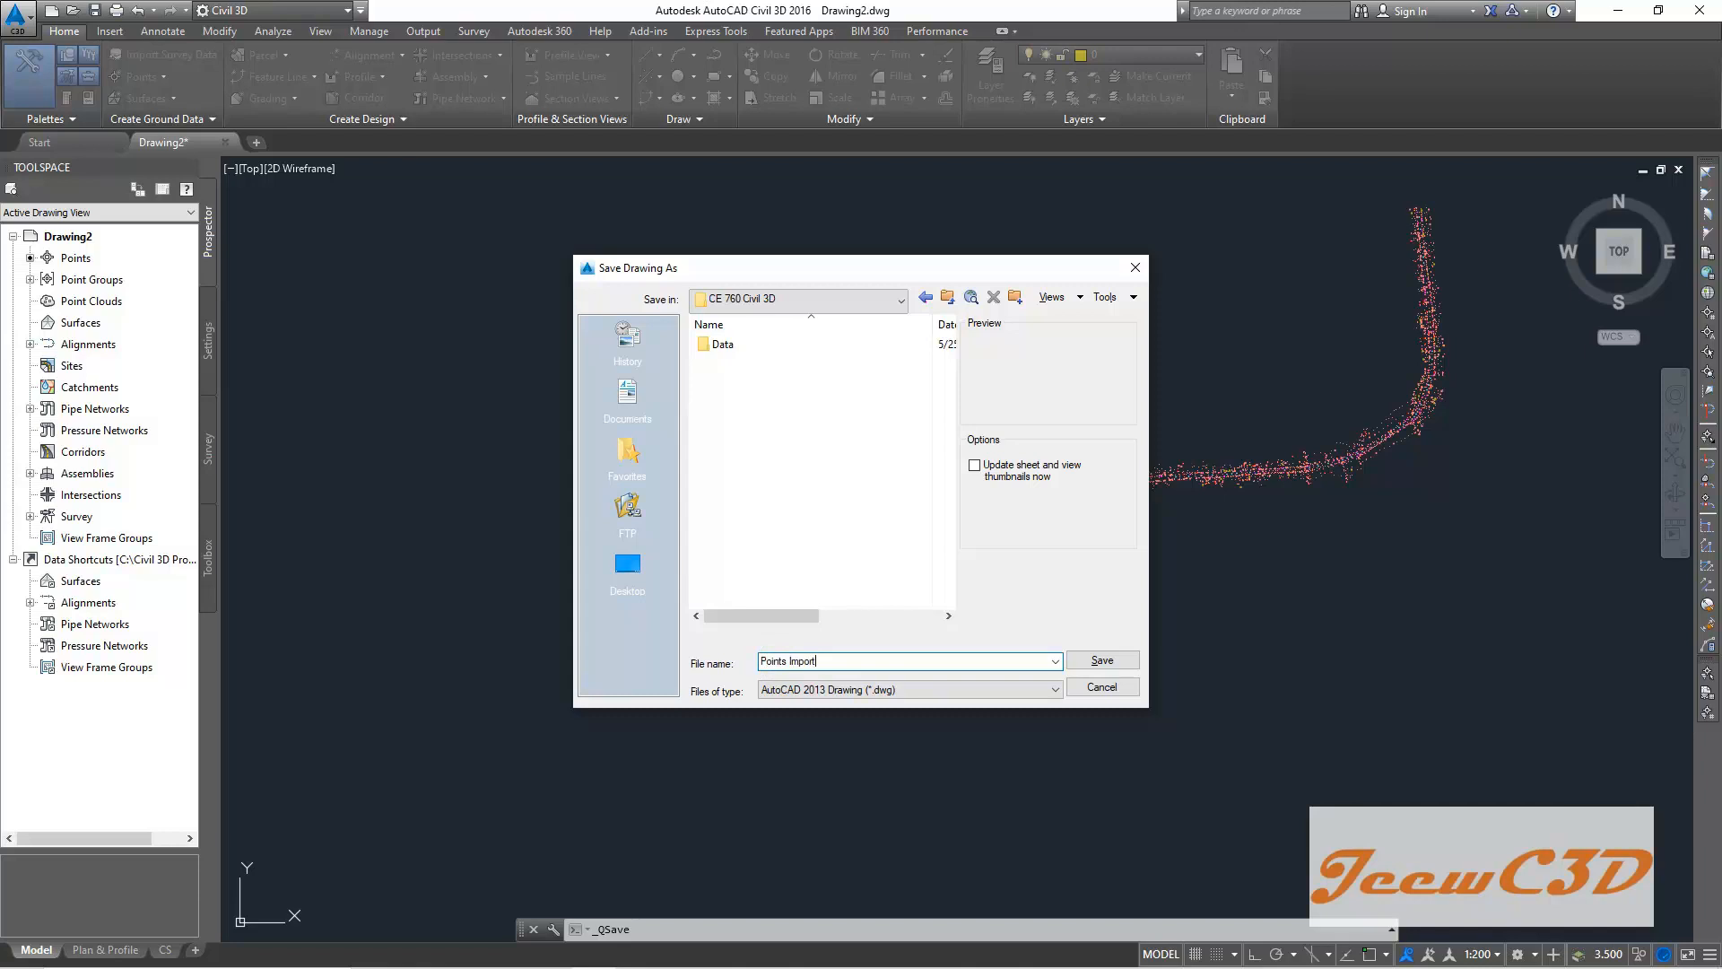
text(ed)
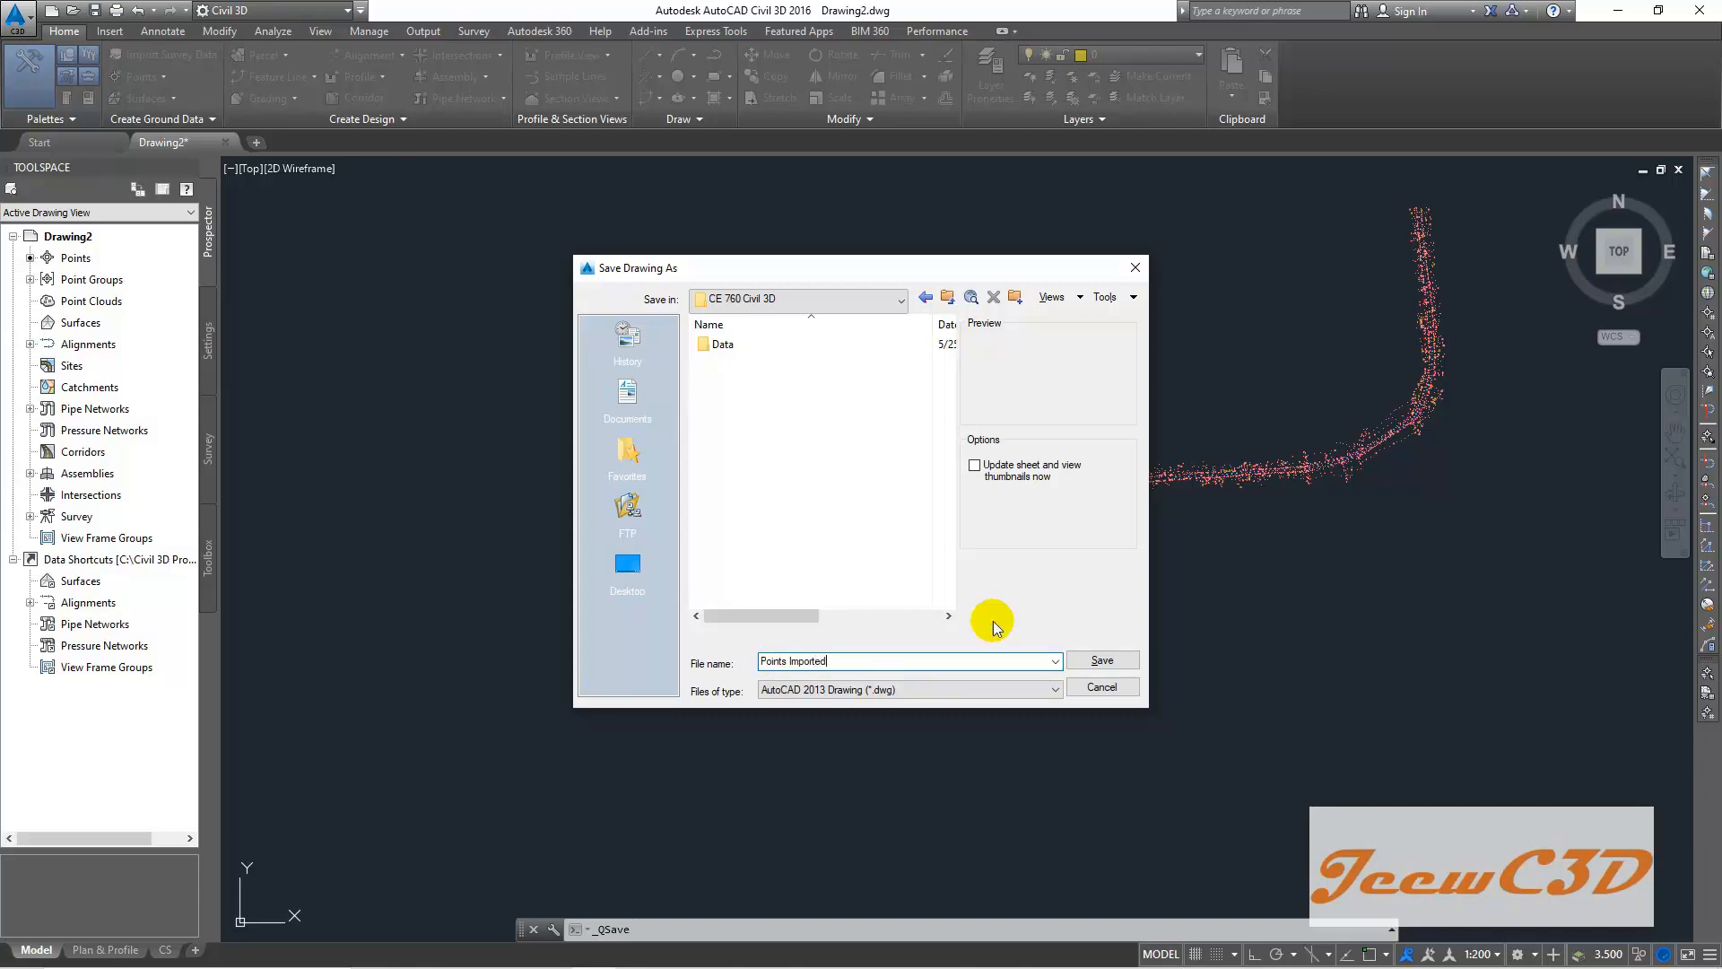
click(1101, 660)
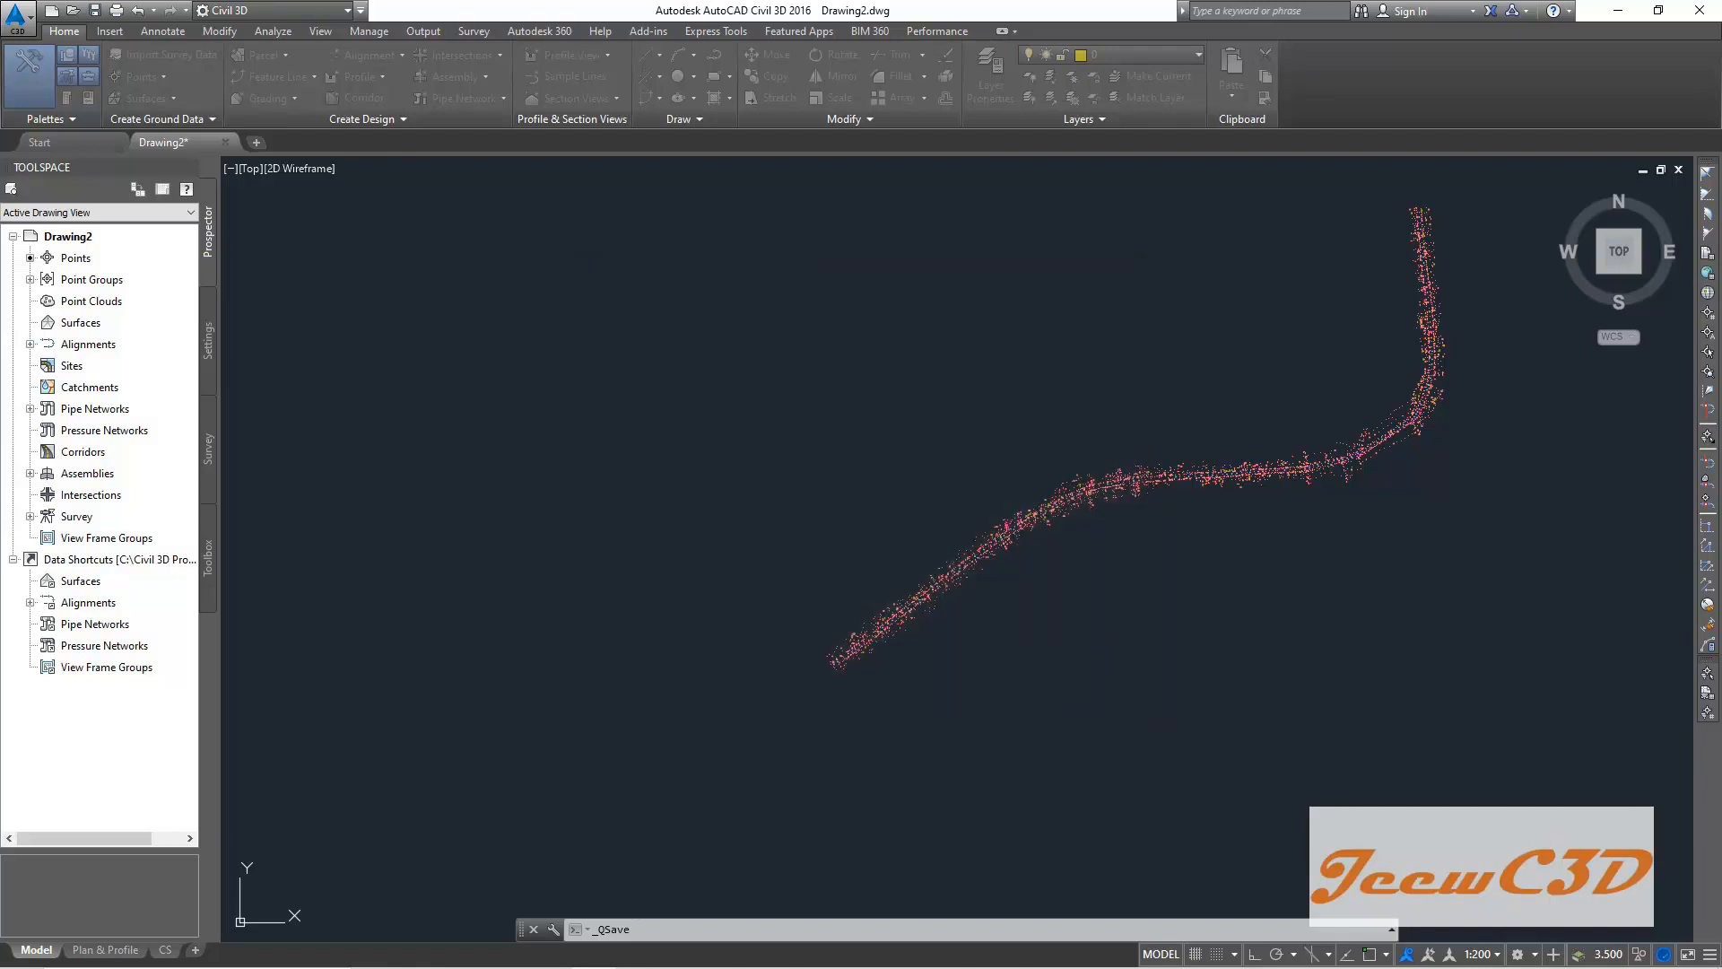